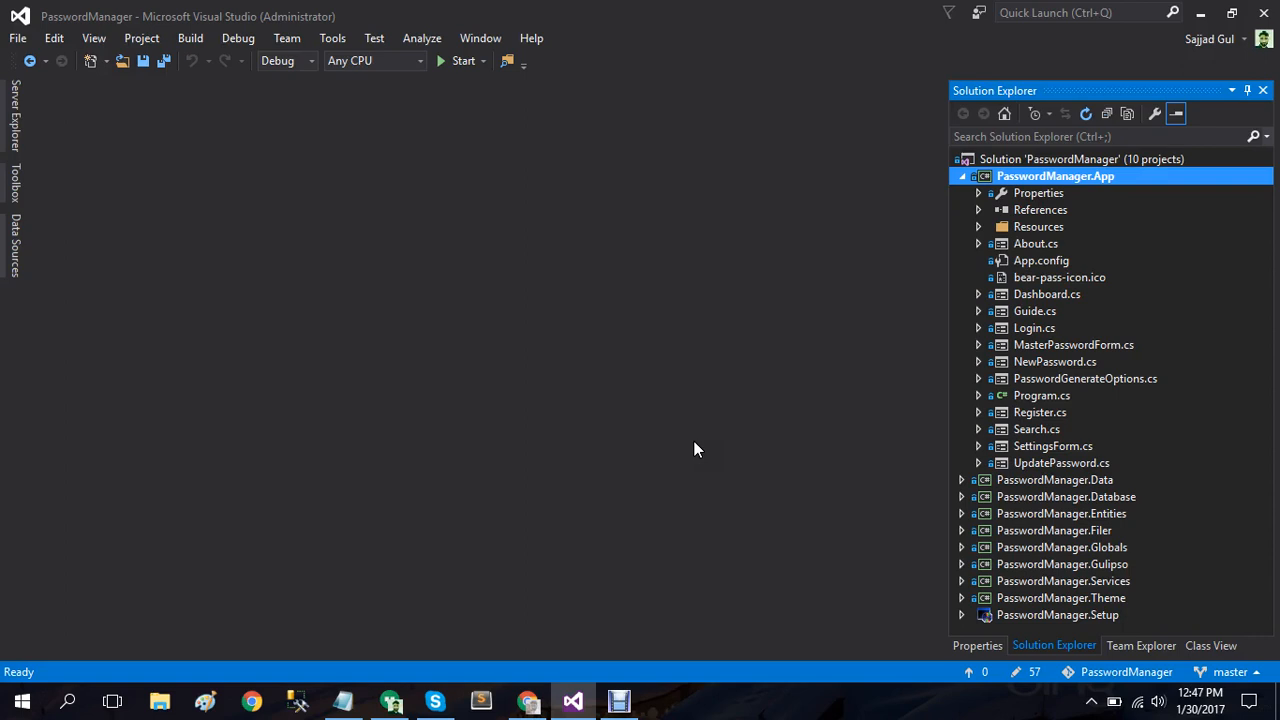
pyautogui.moveTo(1120, 604)
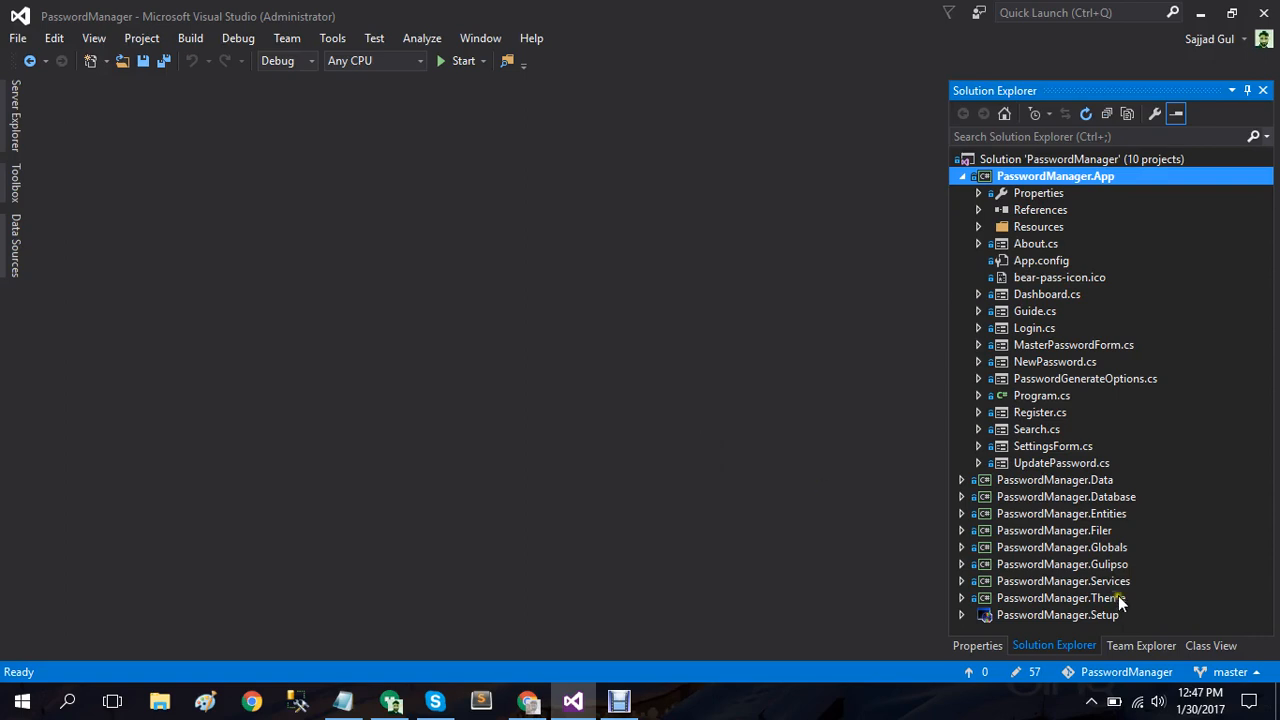
pyautogui.moveTo(1134, 614)
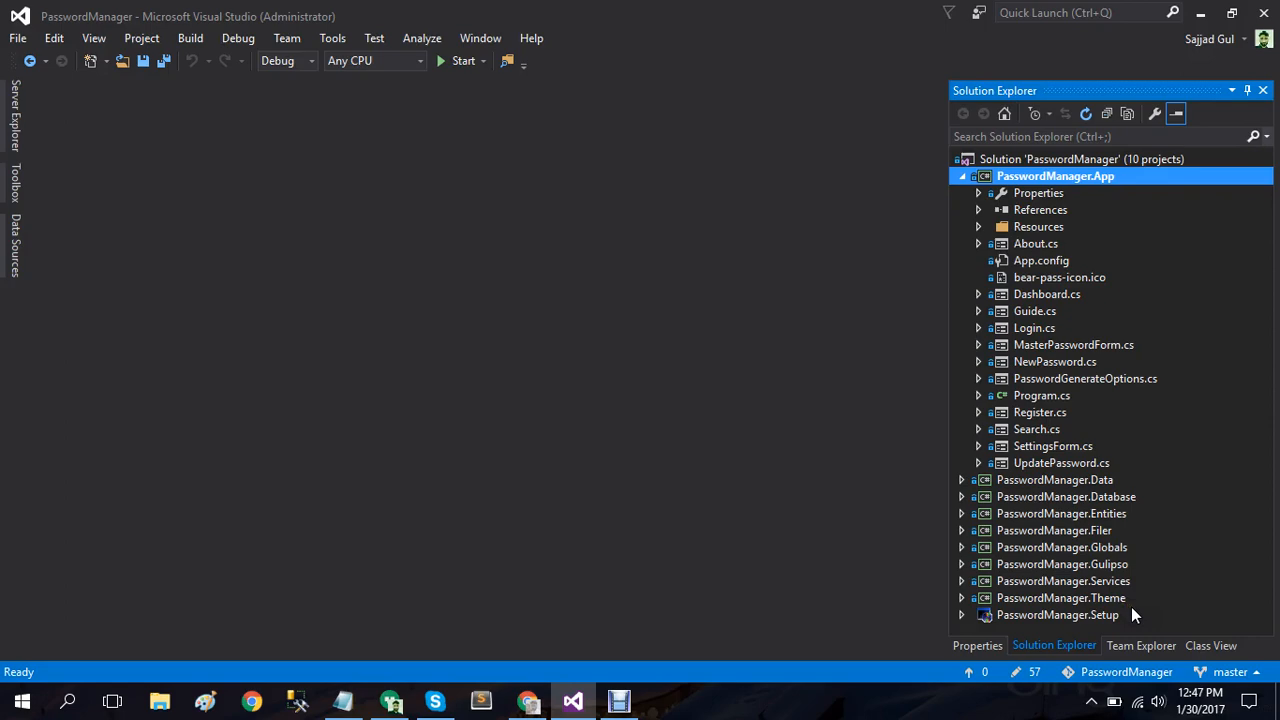
pyautogui.moveTo(1070, 434)
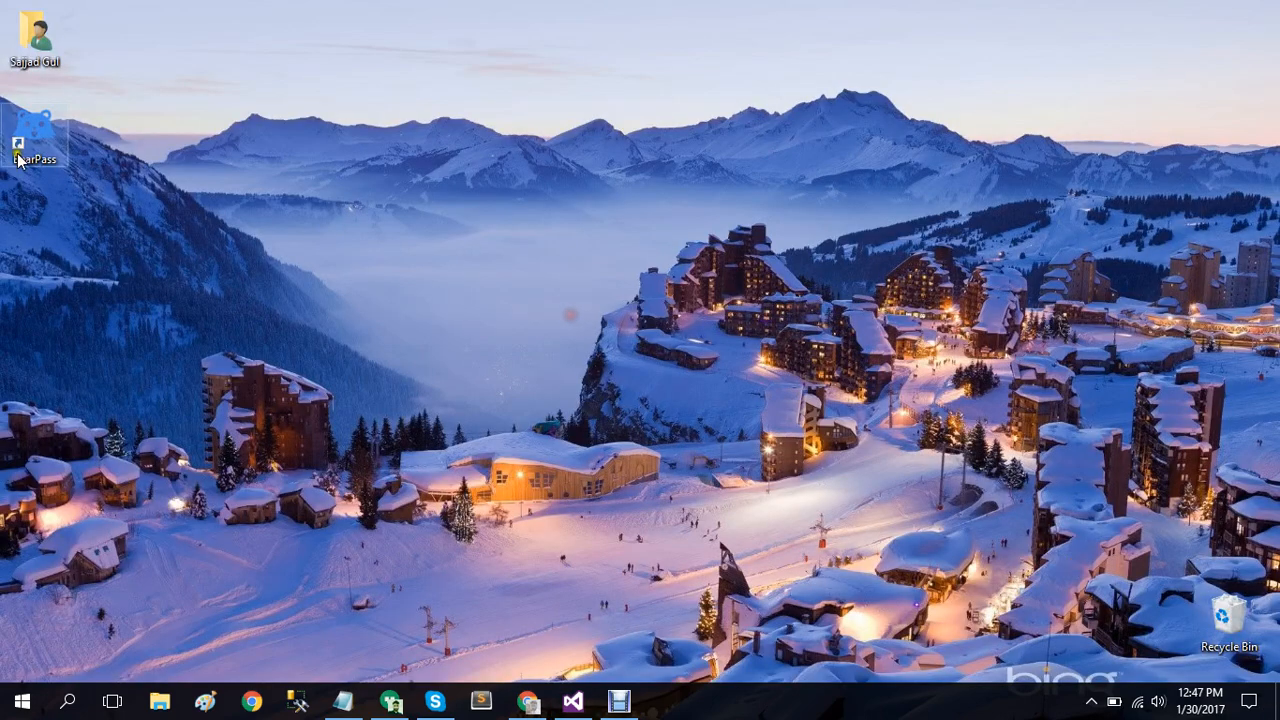
# - Launch BearPass from the desktop, briefly view Create Account, then log in to reach the dashboard
pyautogui.doubleClick(32, 132)
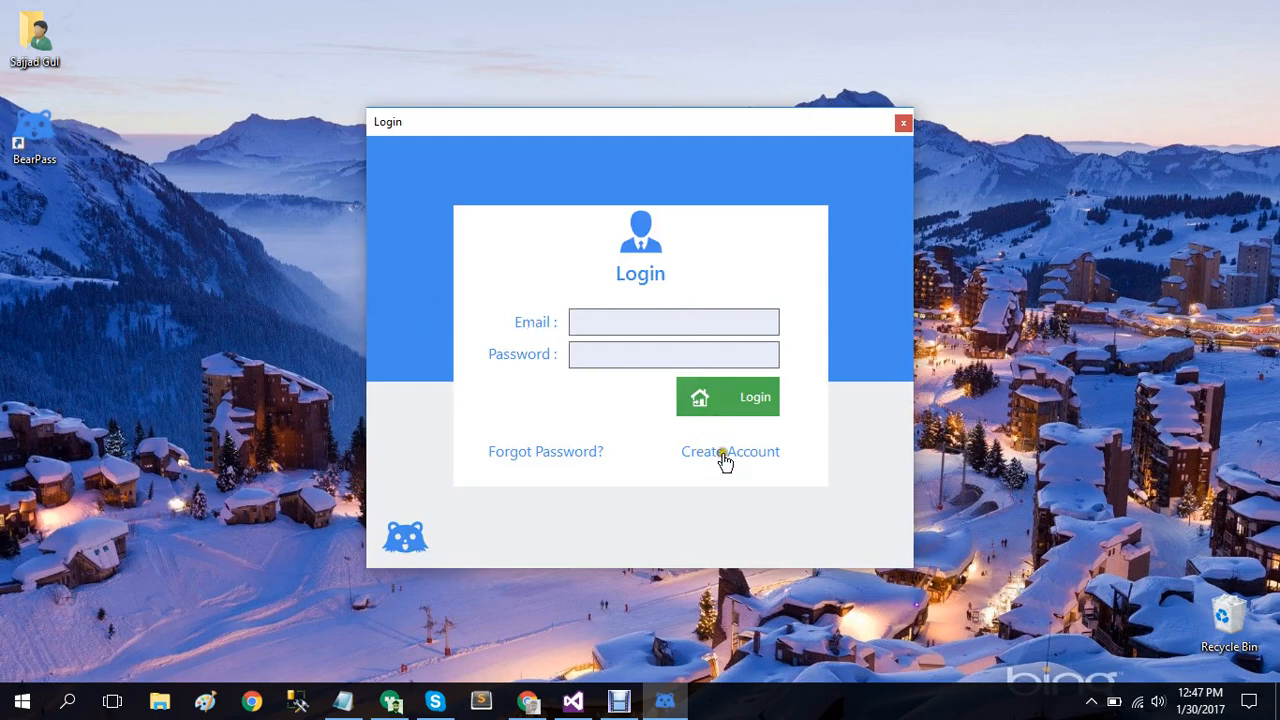
pyautogui.click(730, 452)
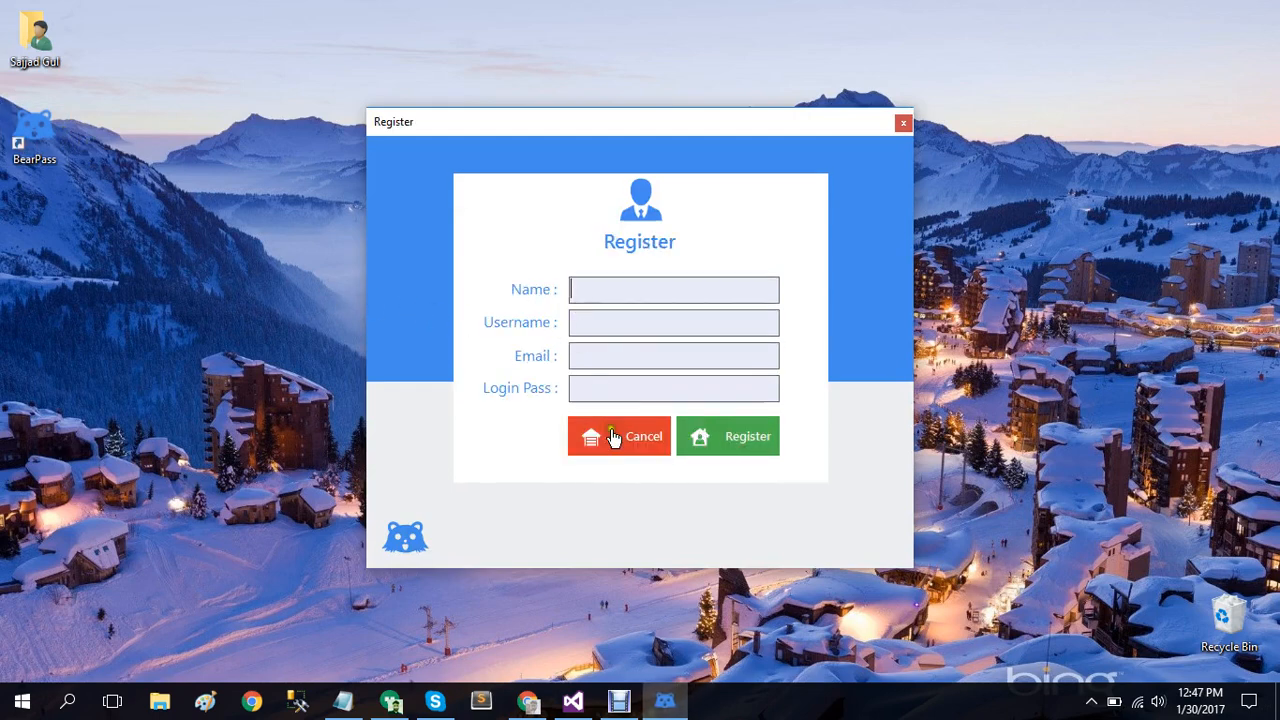
pyautogui.click(618, 436)
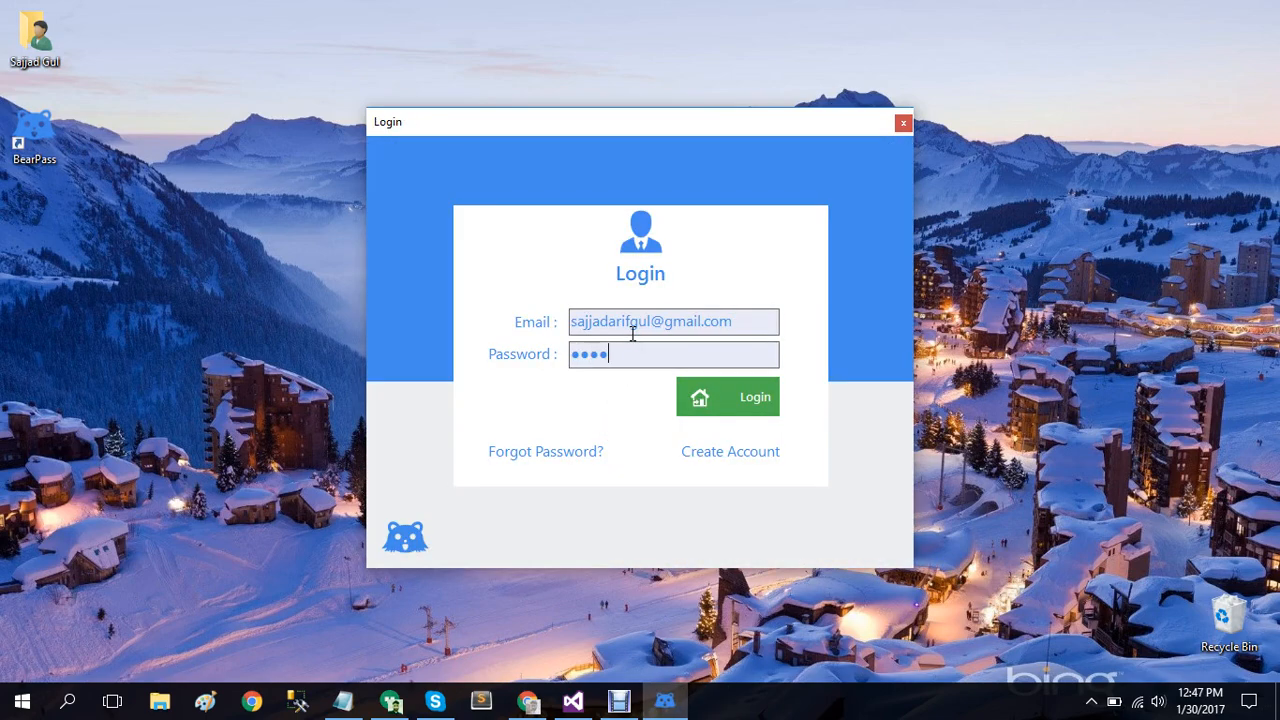
pyautogui.click(728, 396)
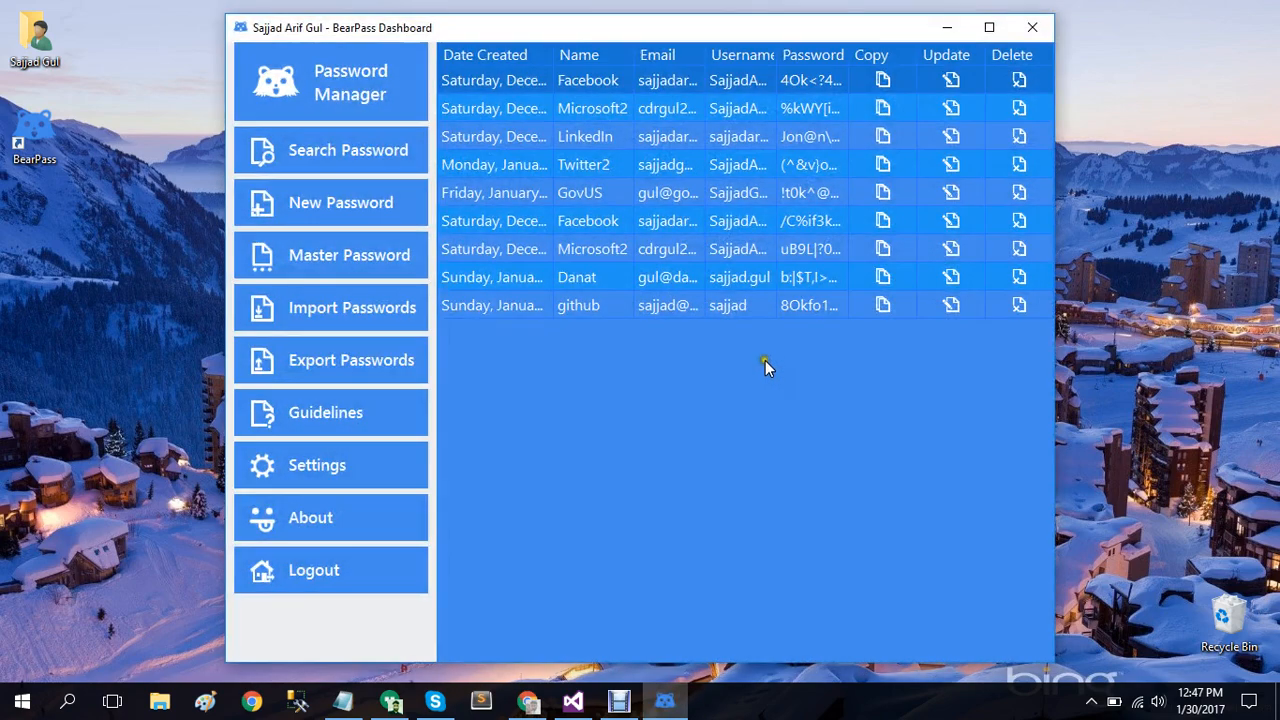
pyautogui.moveTo(460, 84)
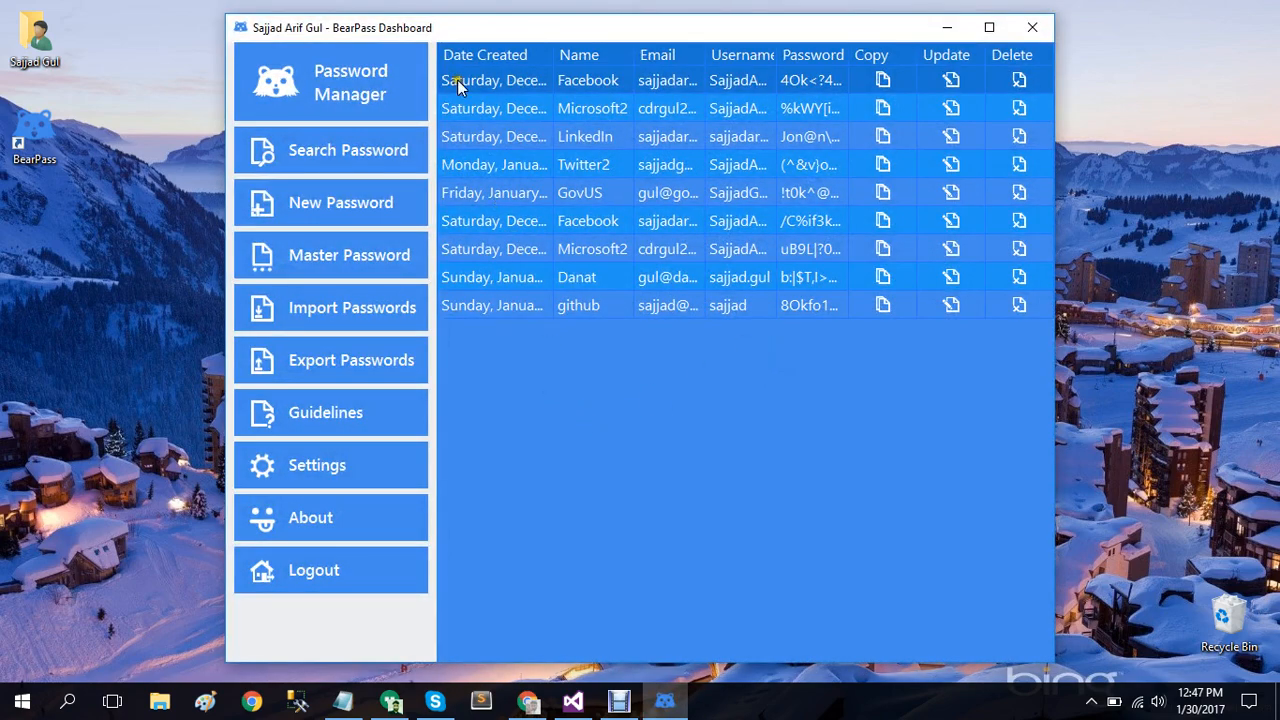
pyautogui.moveTo(696, 556)
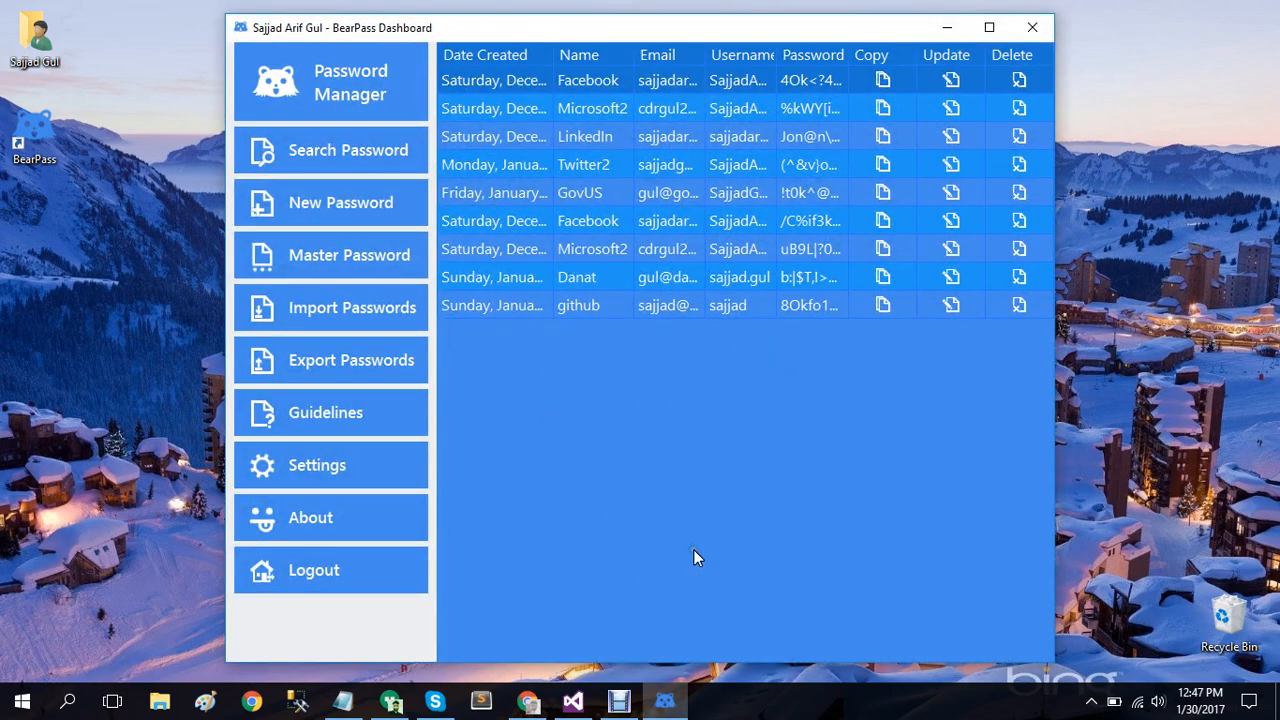
pyautogui.moveTo(796, 80)
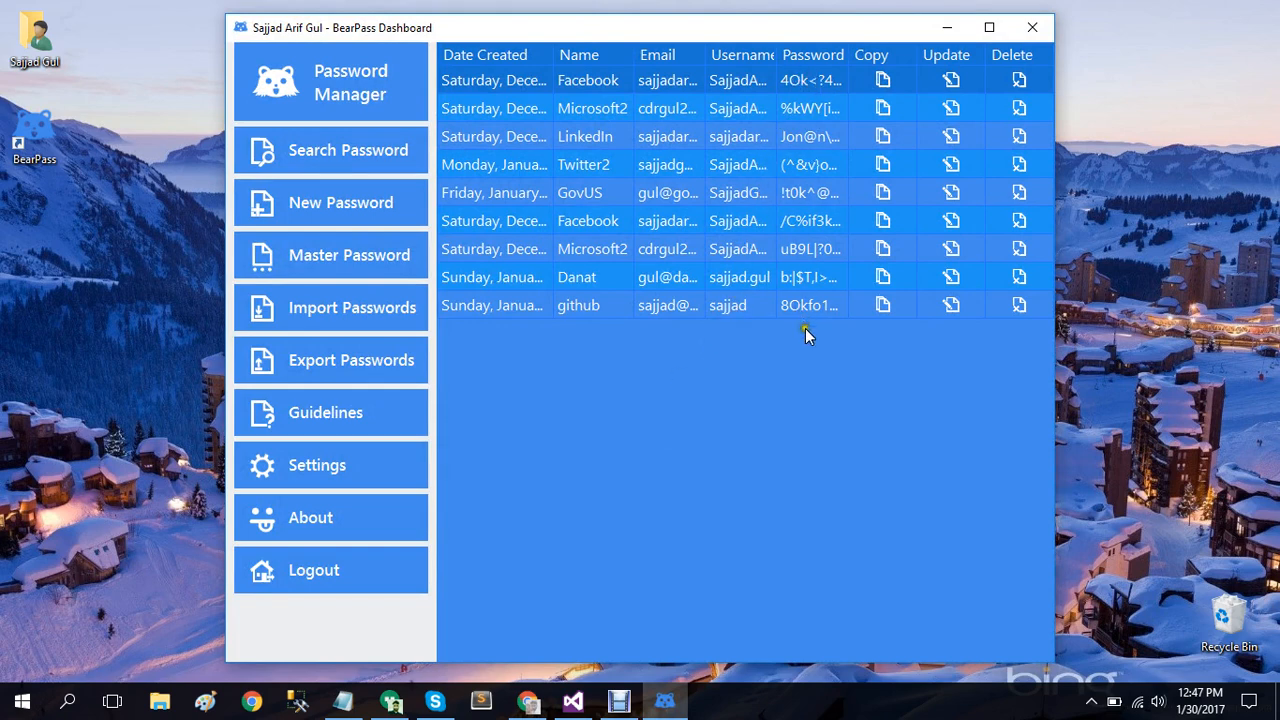
pyautogui.moveTo(556, 318)
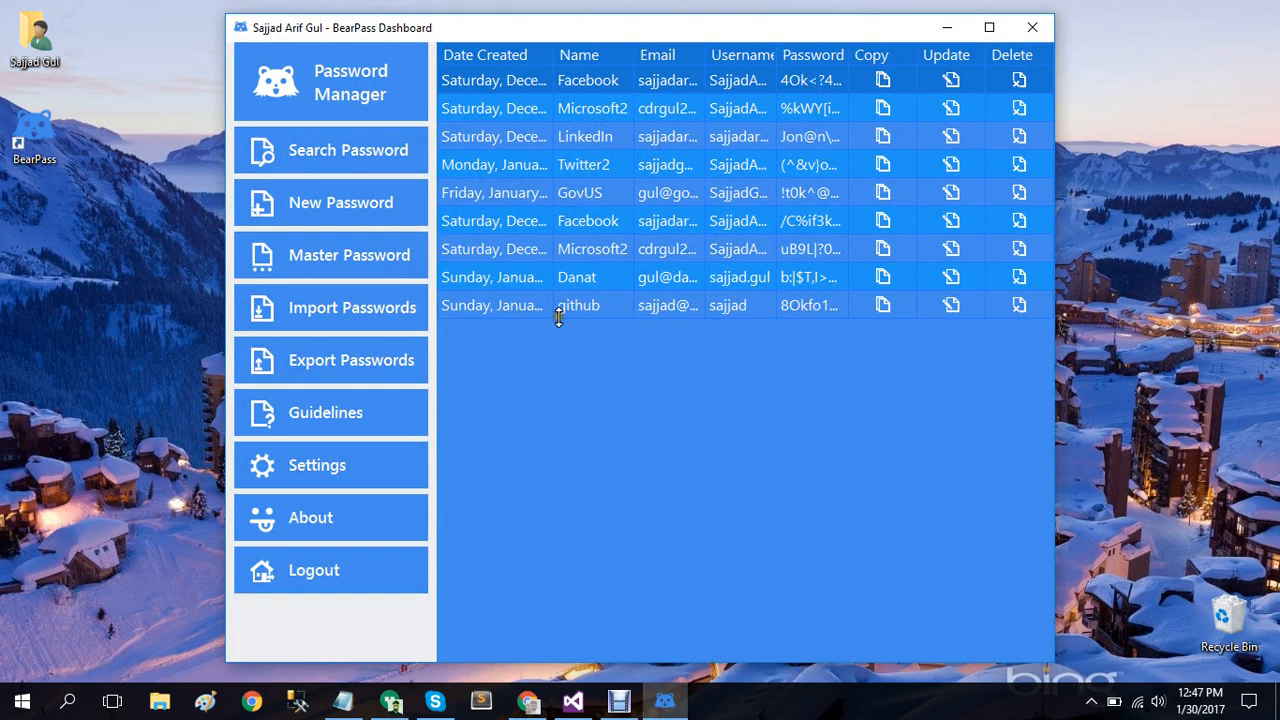
pyautogui.moveTo(584, 318)
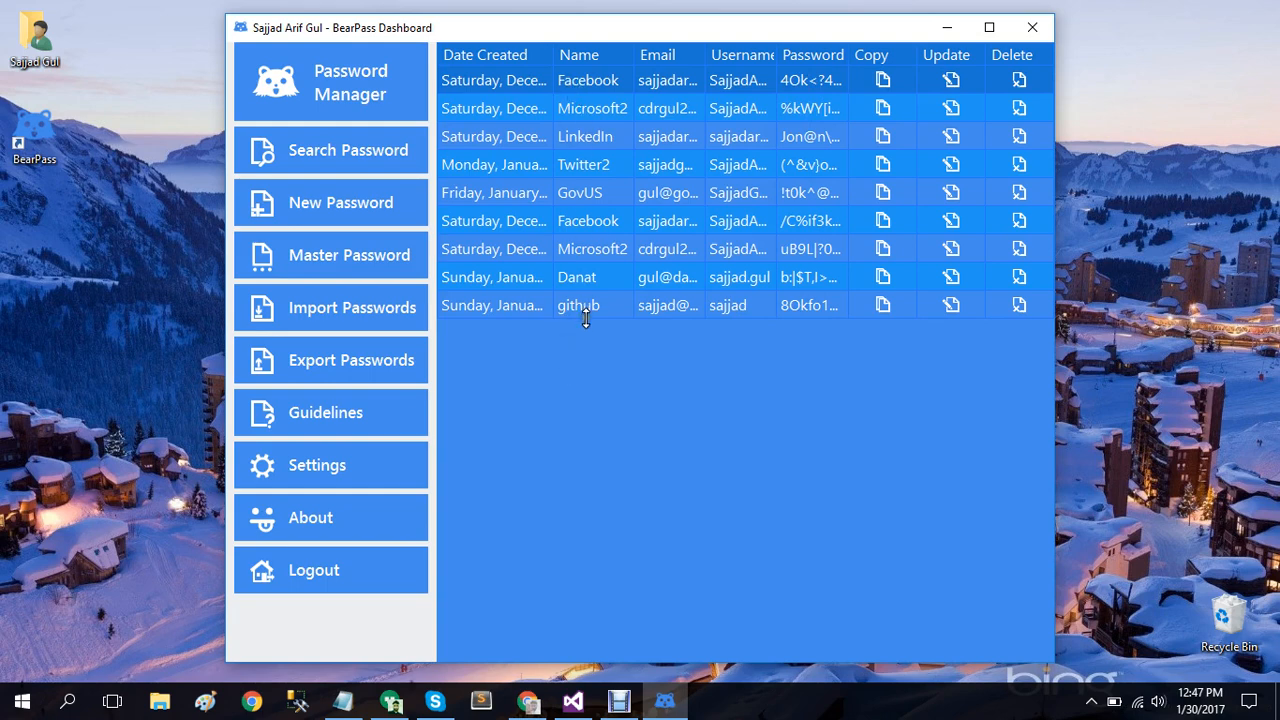
pyautogui.moveTo(568, 348)
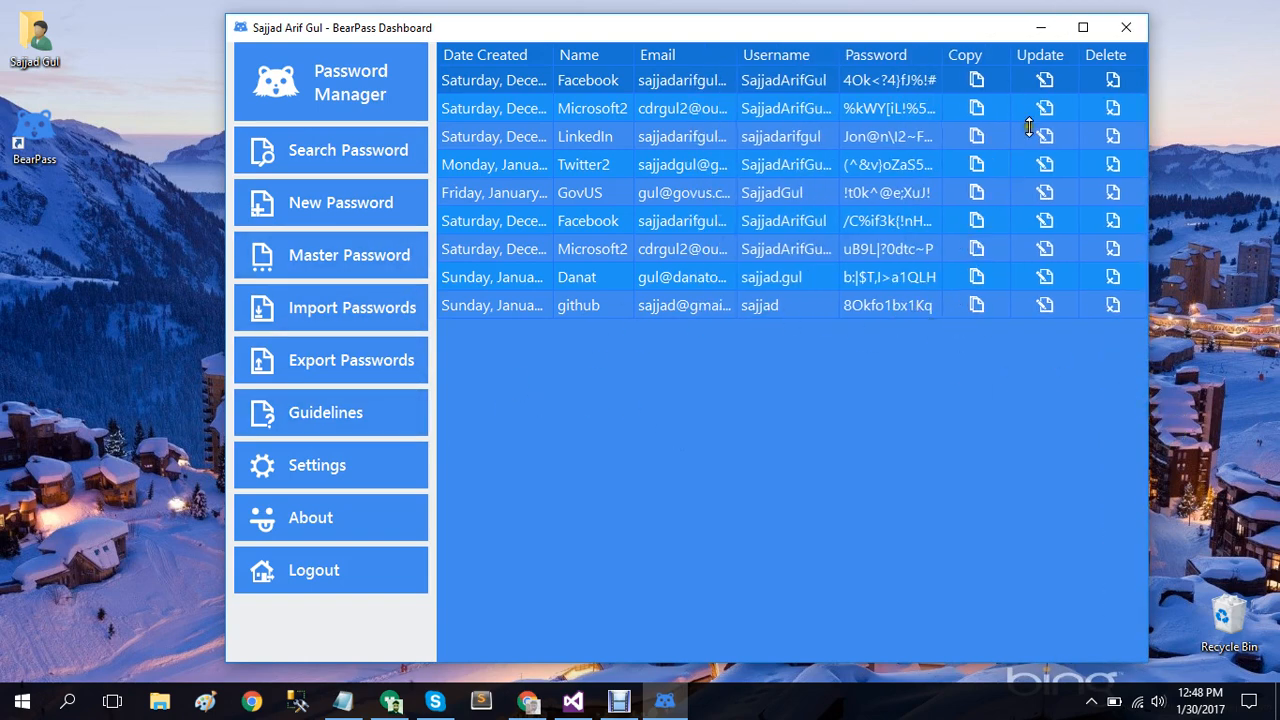
# - Maximize the dashboard so all eight entries' emails, usernames and passwords are readable
pyautogui.click(1088, 28)
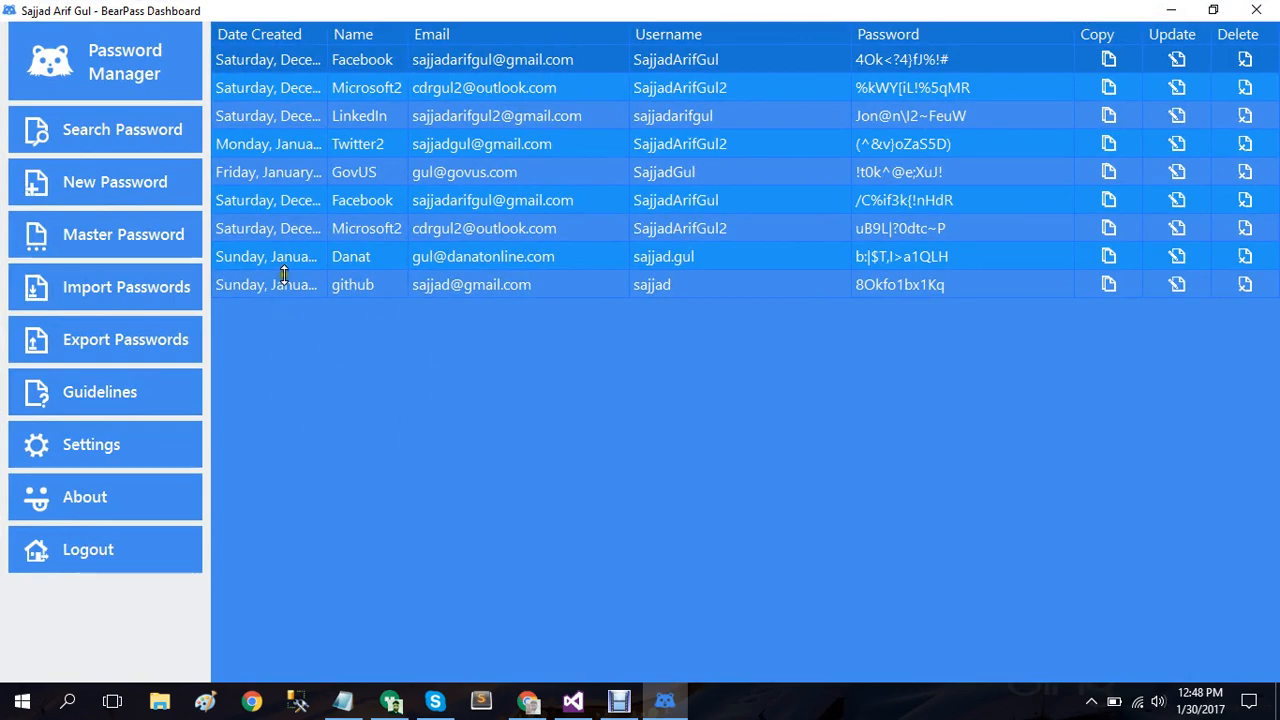
pyautogui.moveTo(98, 220)
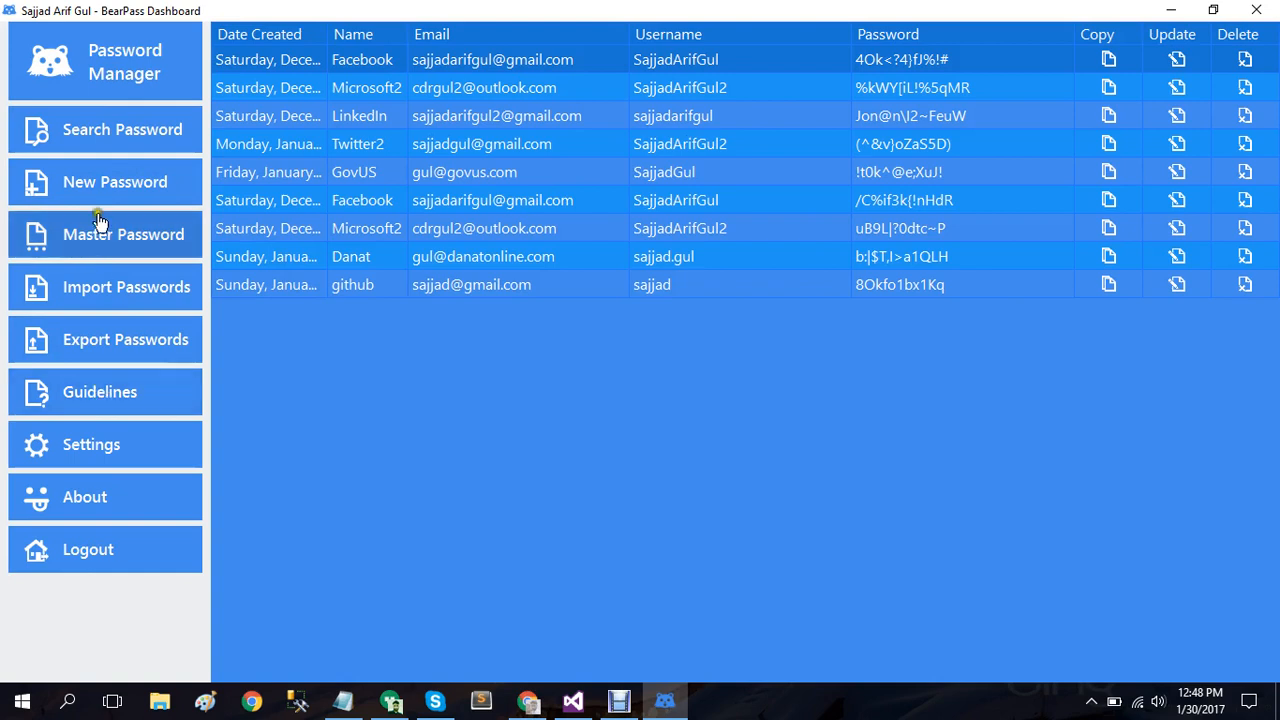
pyautogui.moveTo(130, 428)
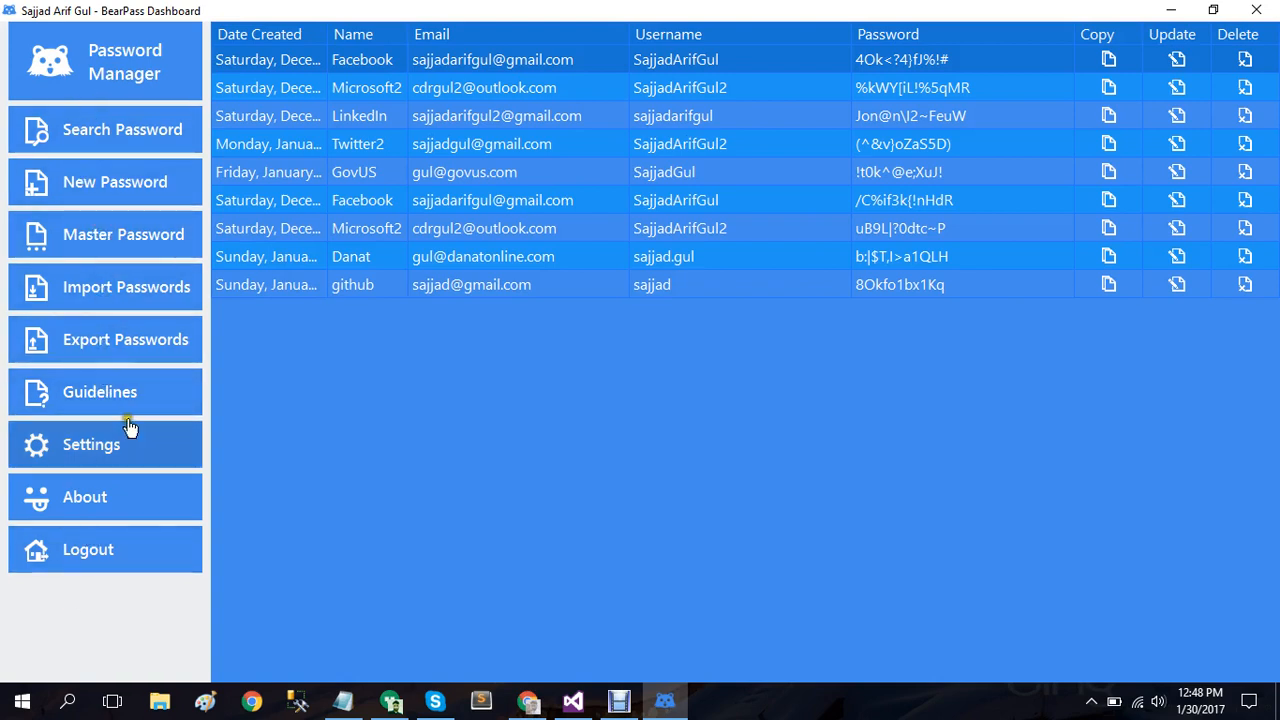
pyautogui.moveTo(724, 188)
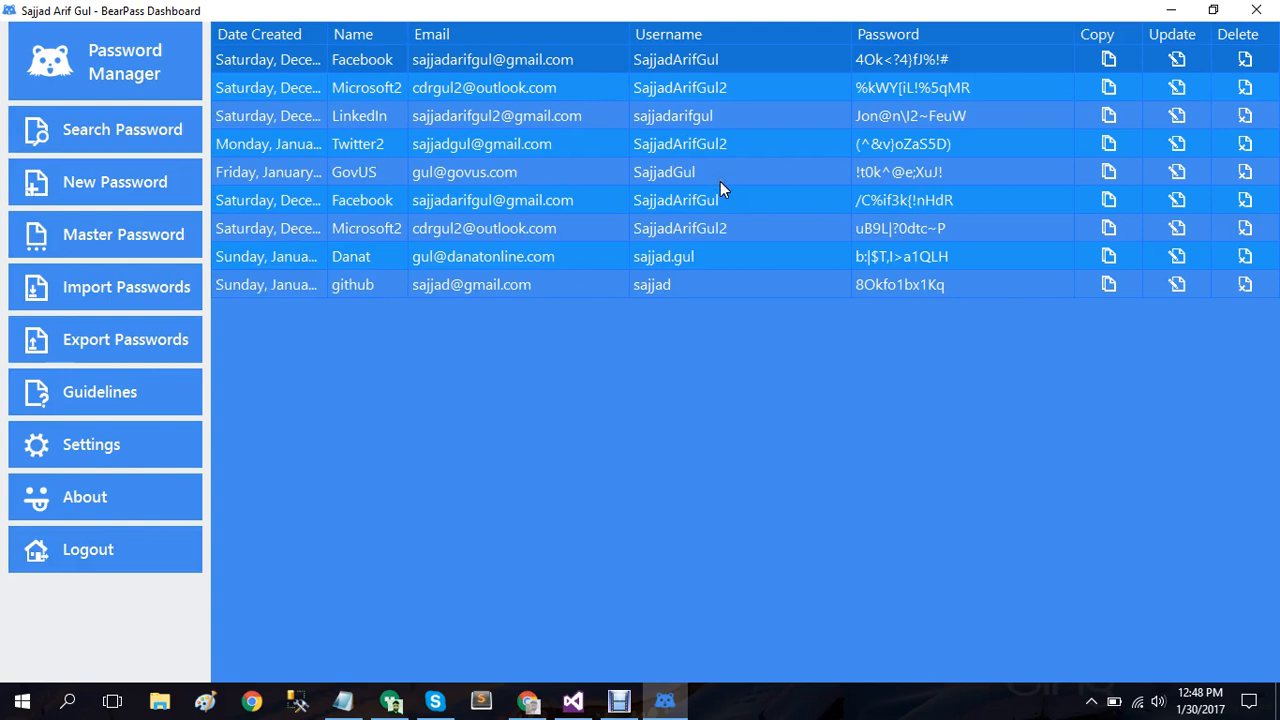
pyautogui.moveTo(944, 88)
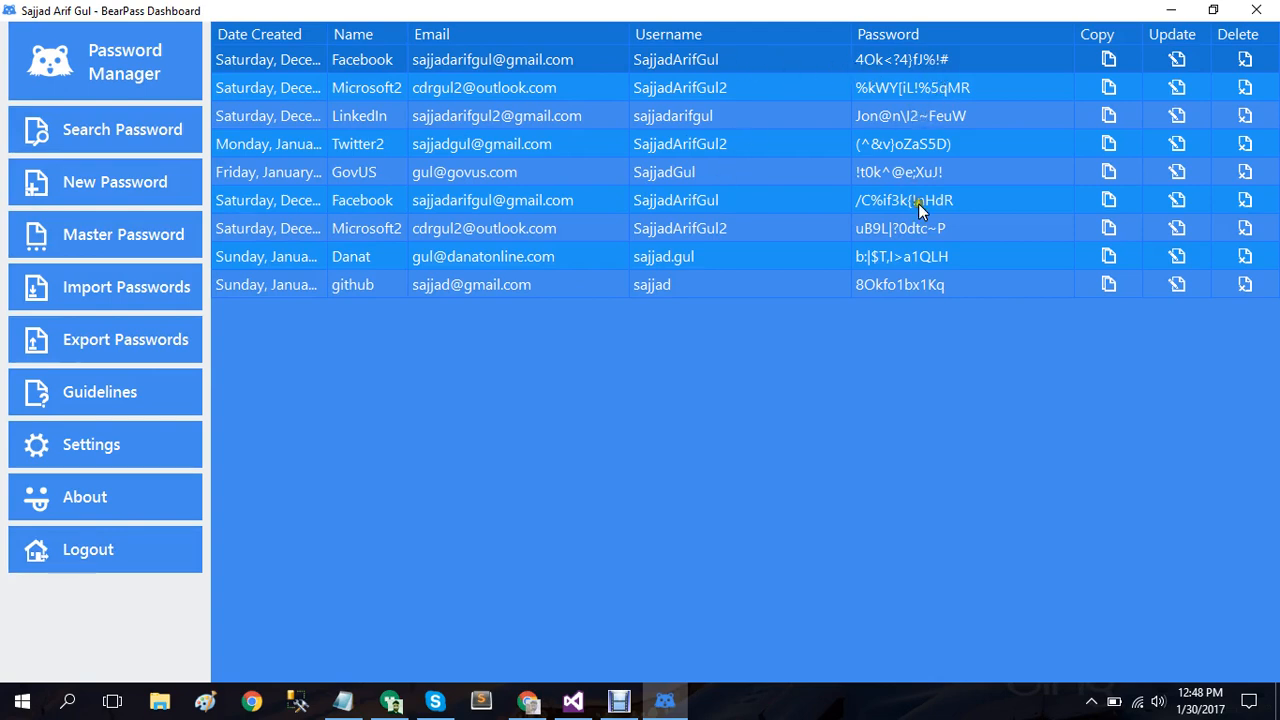
pyautogui.moveTo(1218, 62)
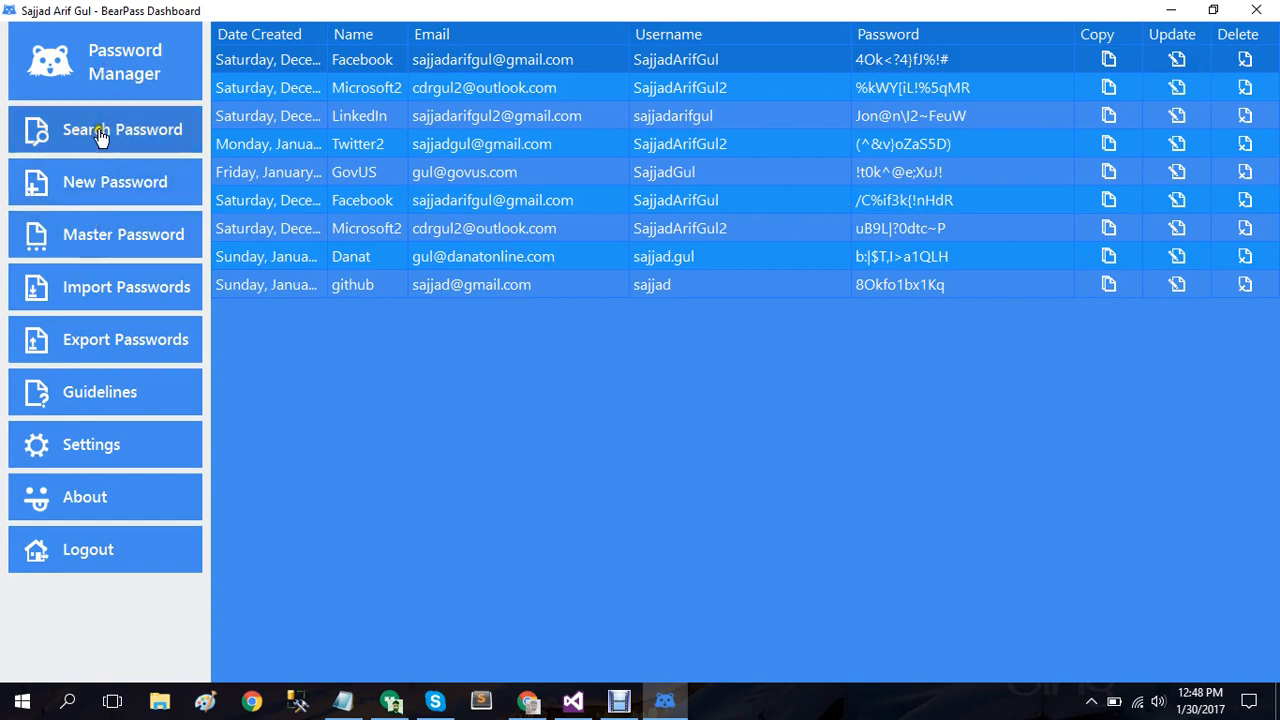
# - Search for 'facebook' using Contains on Name, filtering the list to the two Facebook entries
pyautogui.click(100, 128)
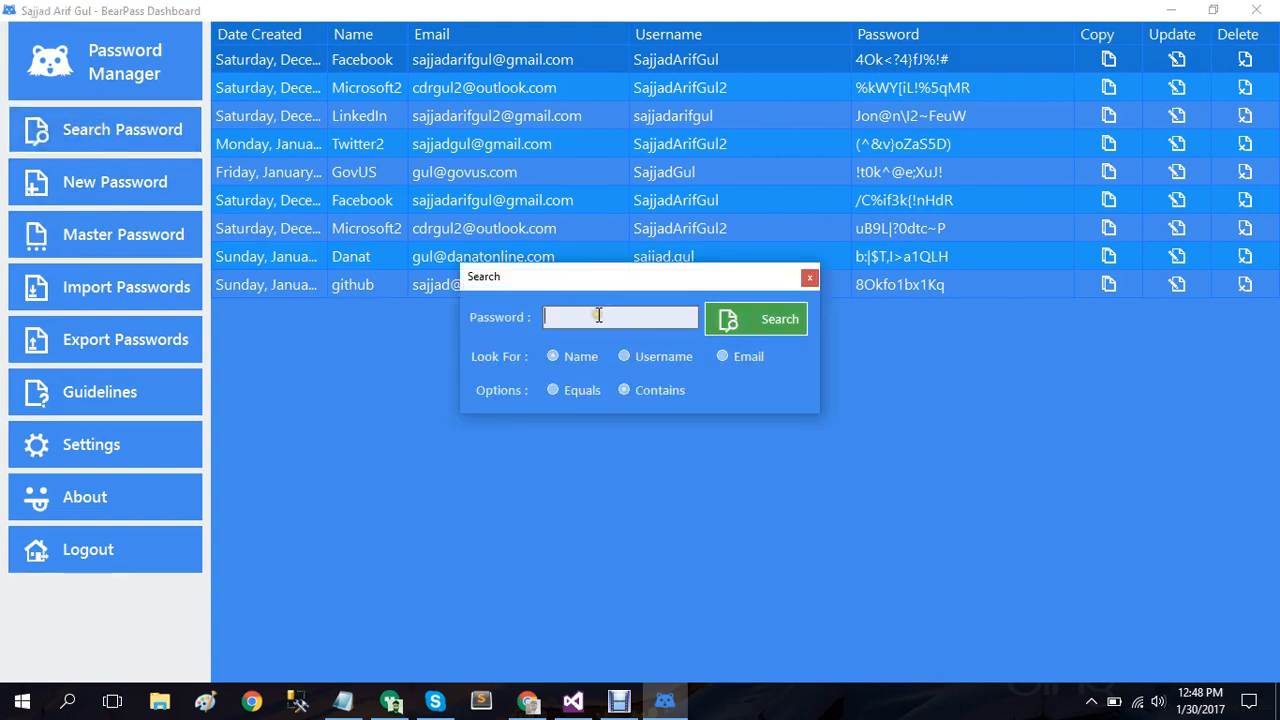
pyautogui.write('facebook')
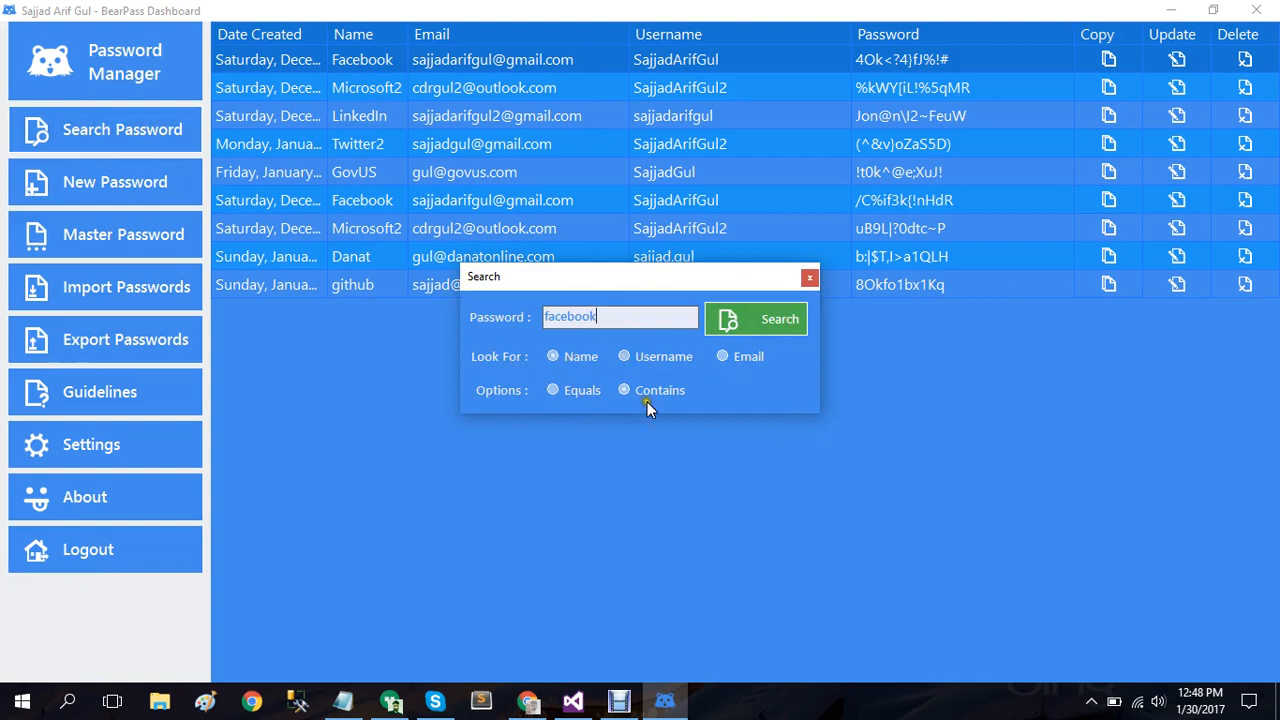
pyautogui.click(552, 388)
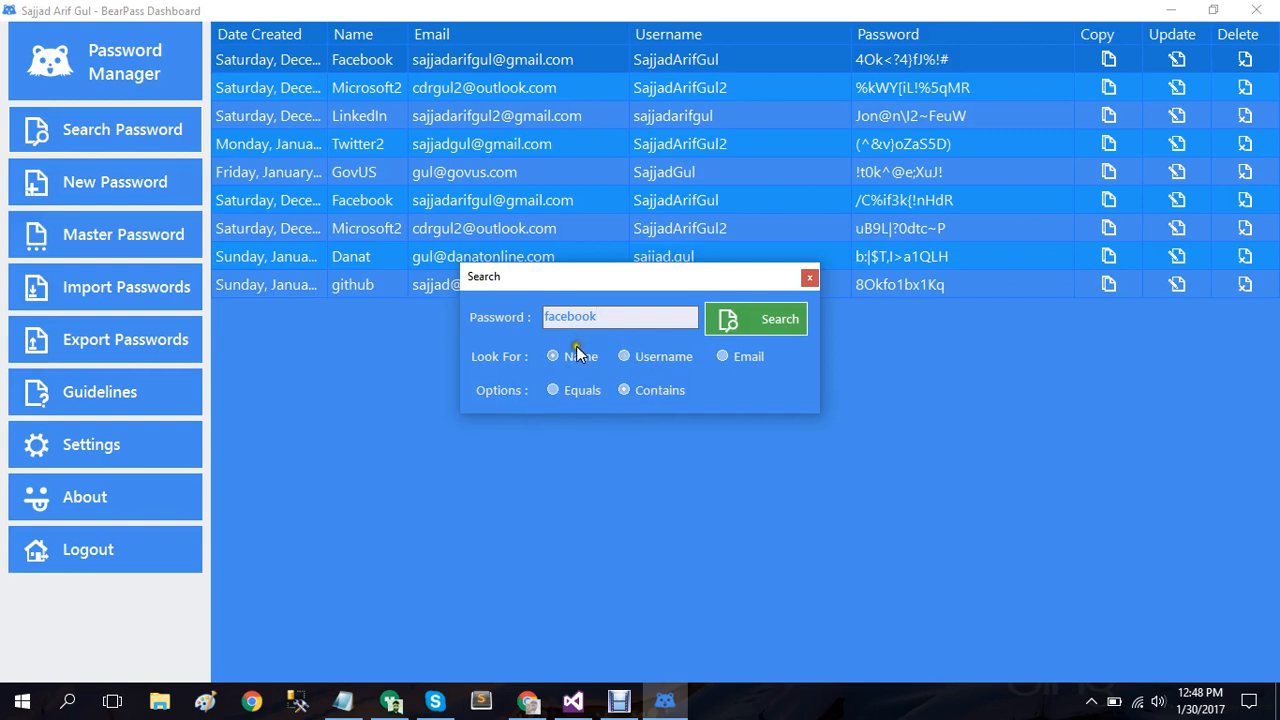
pyautogui.click(568, 316)
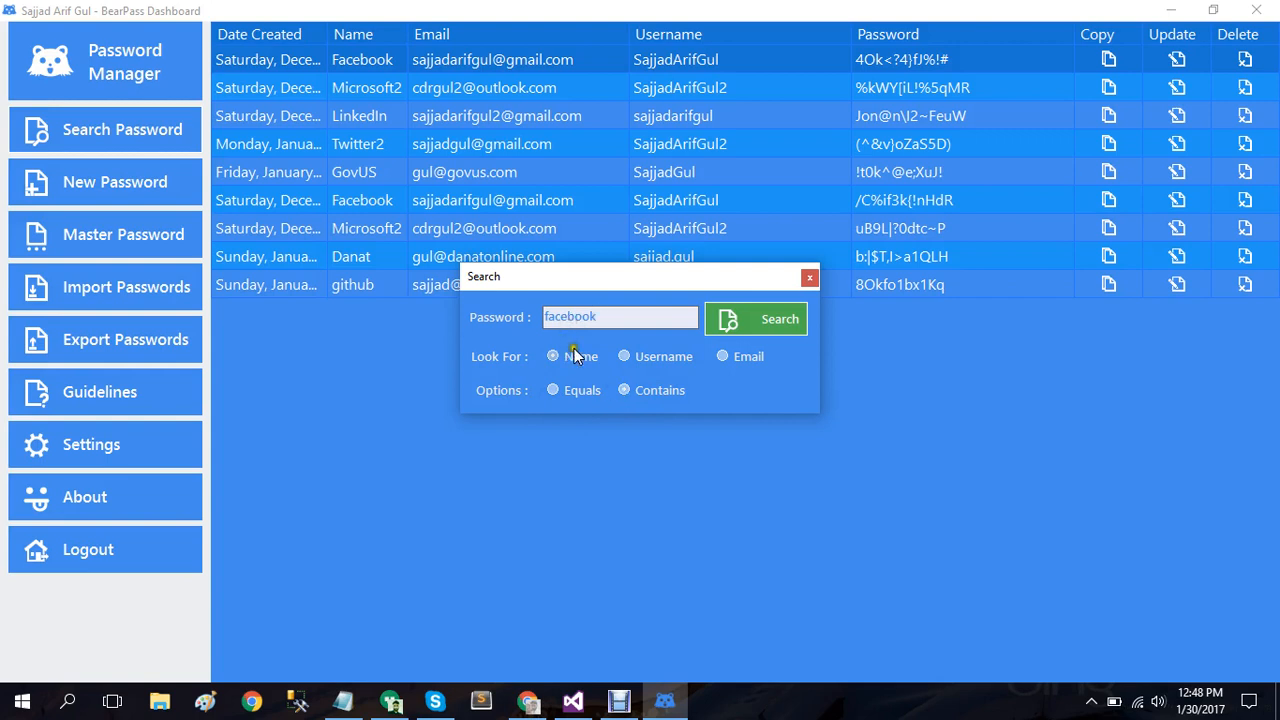
pyautogui.click(756, 318)
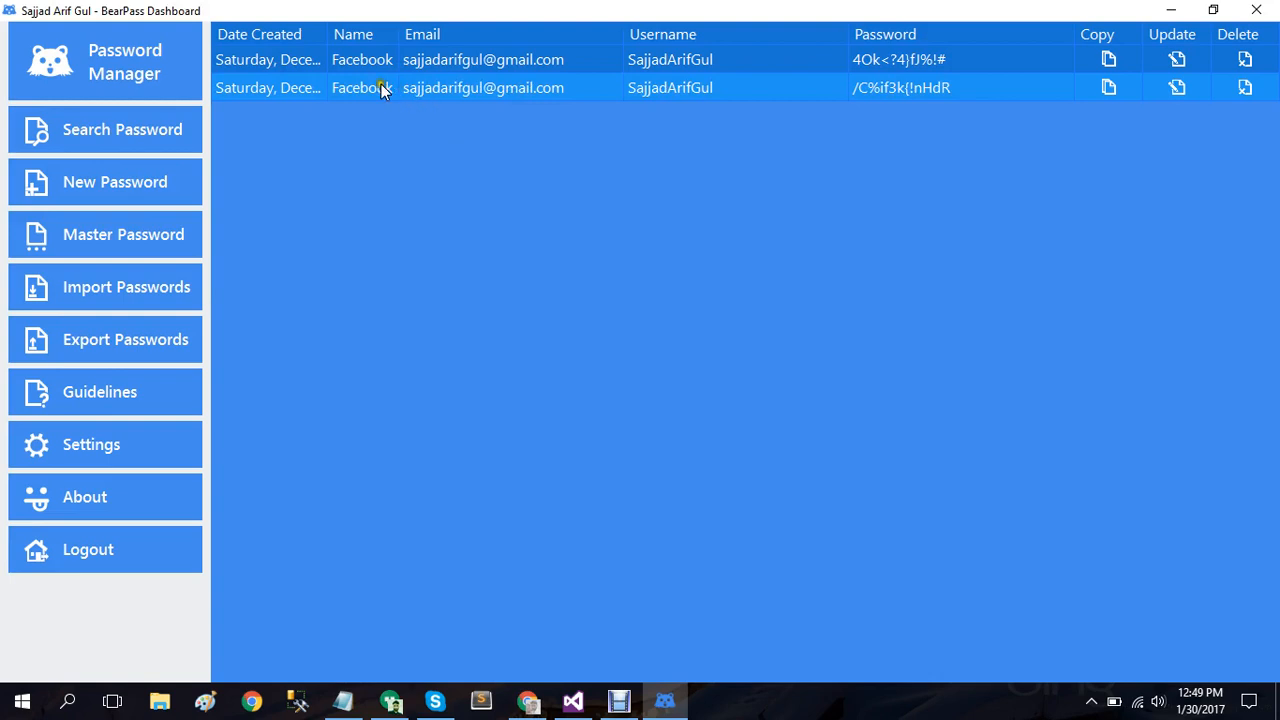
pyautogui.moveTo(446, 56)
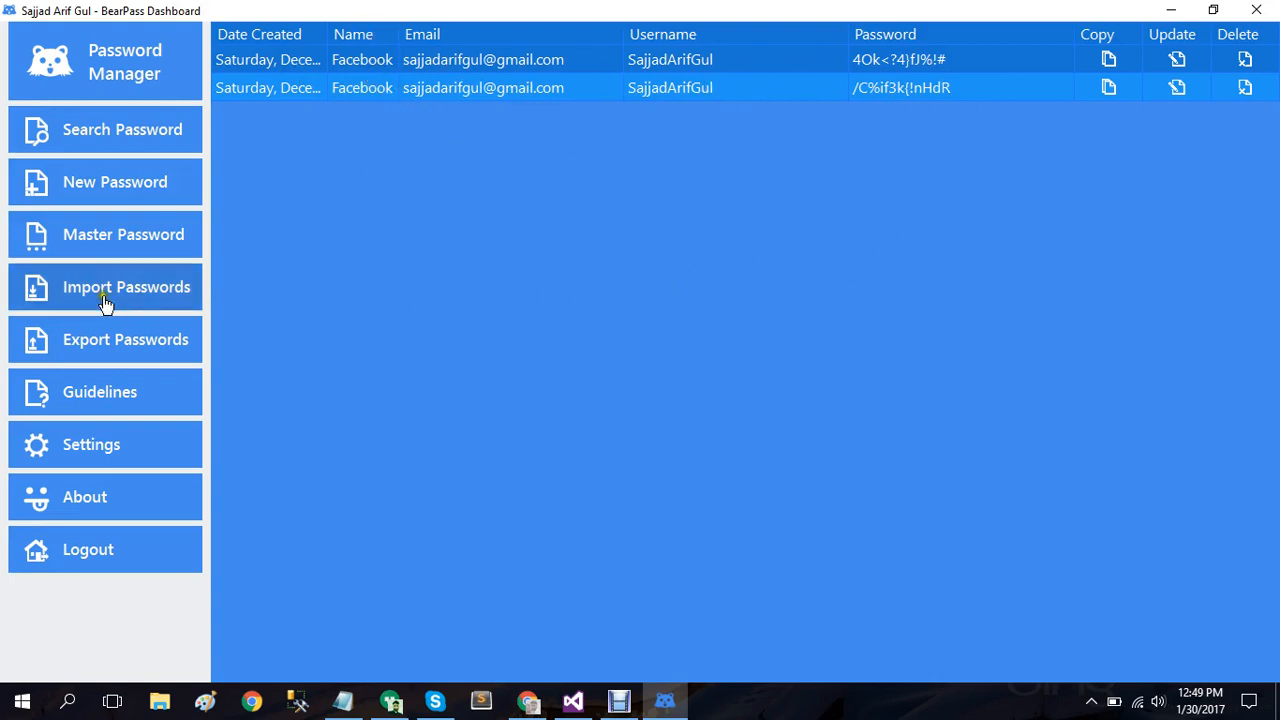
pyautogui.moveTo(116, 188)
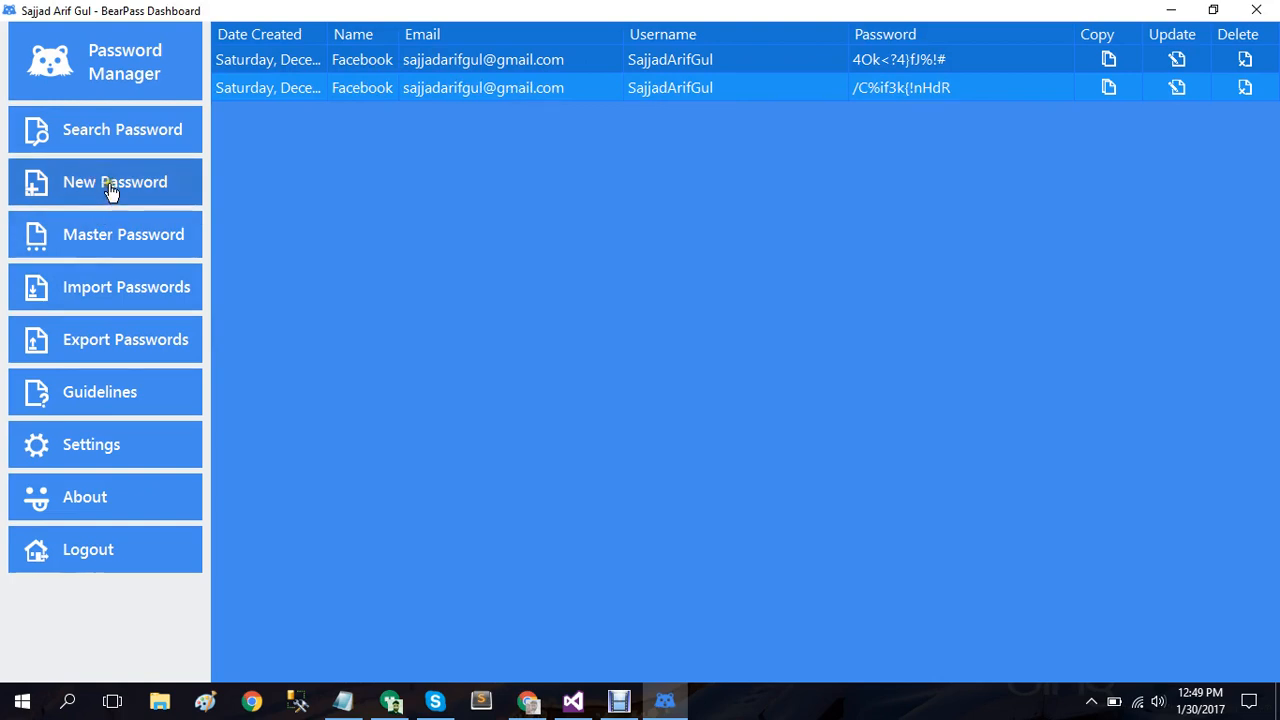
pyautogui.click(112, 190)
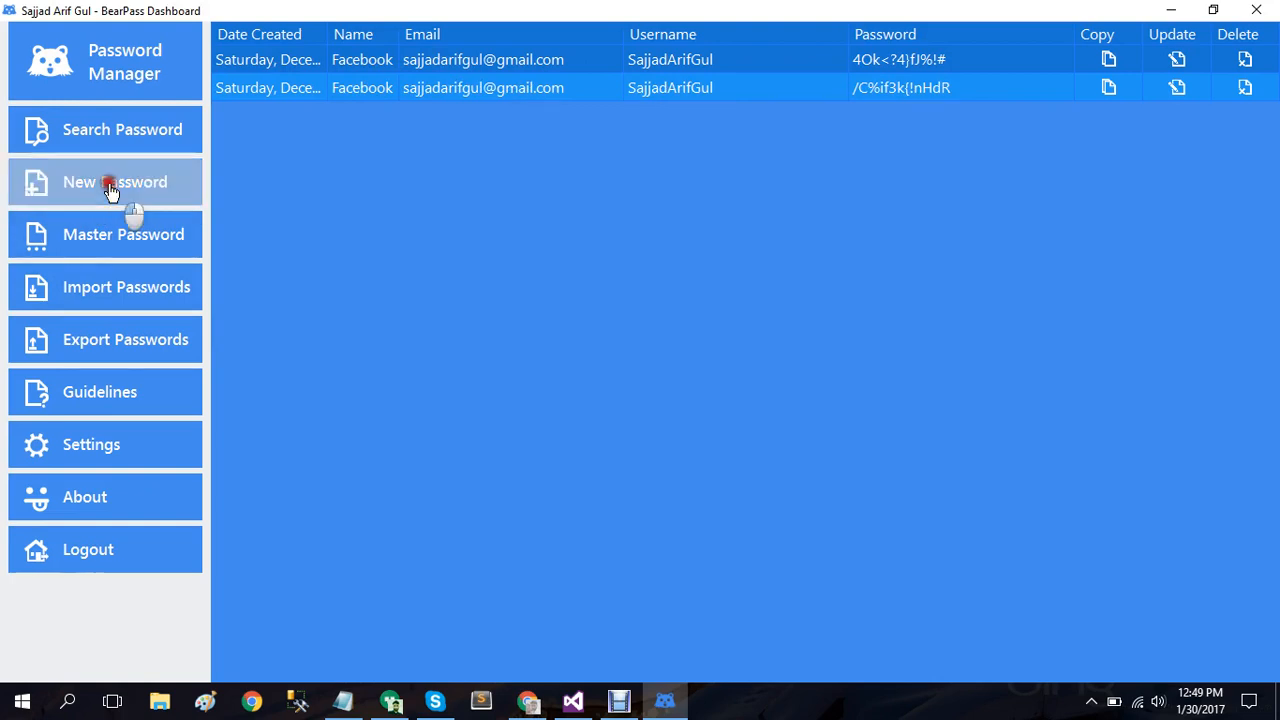
pyautogui.click(116, 182)
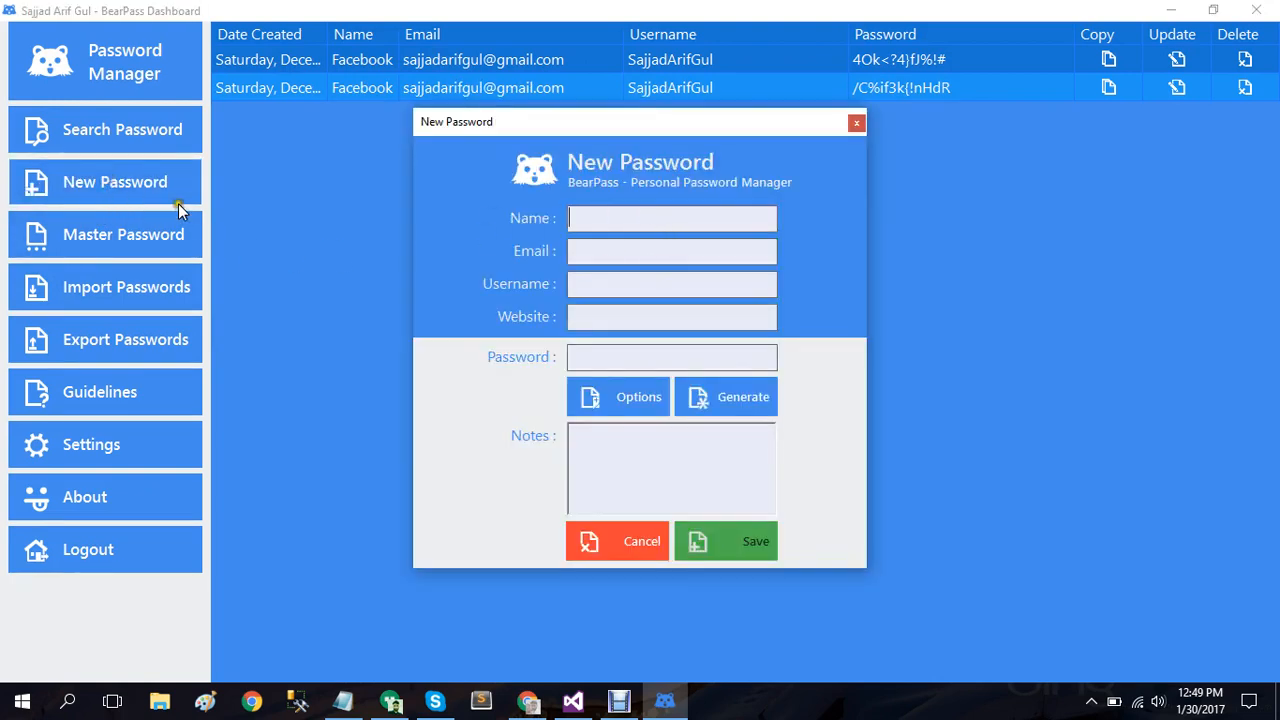
pyautogui.click(672, 218)
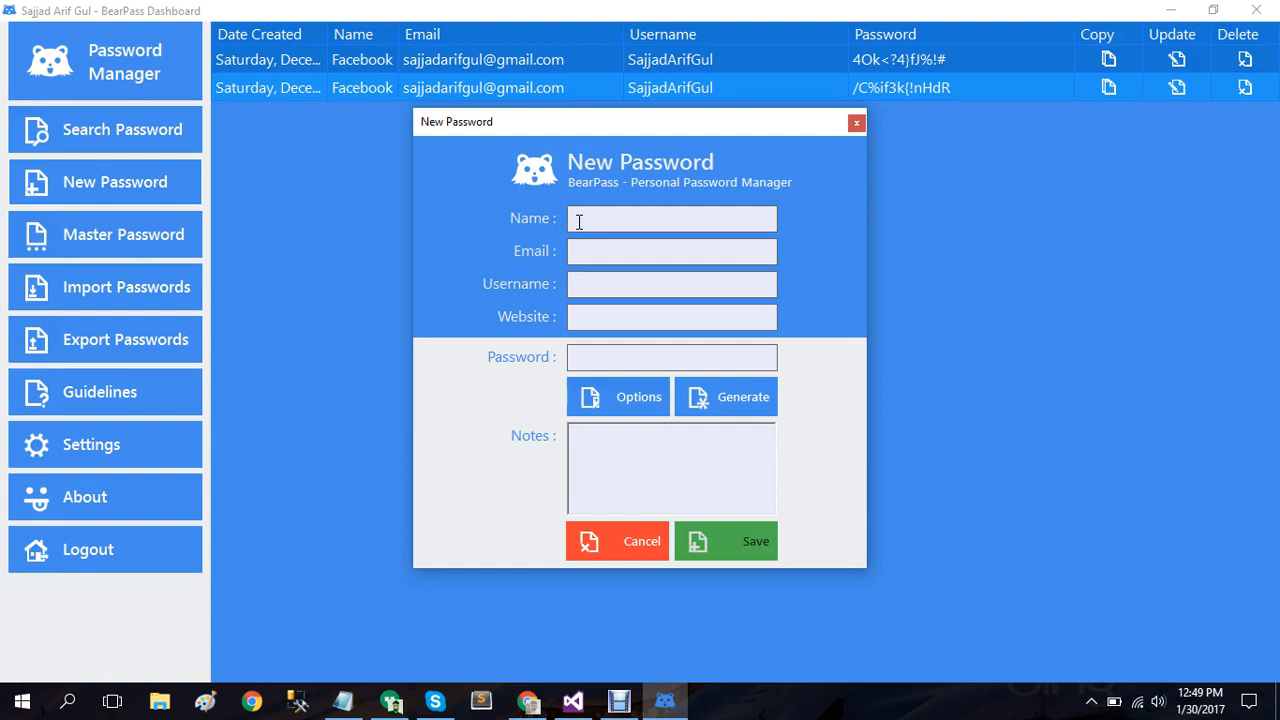
pyautogui.write('microsoft')
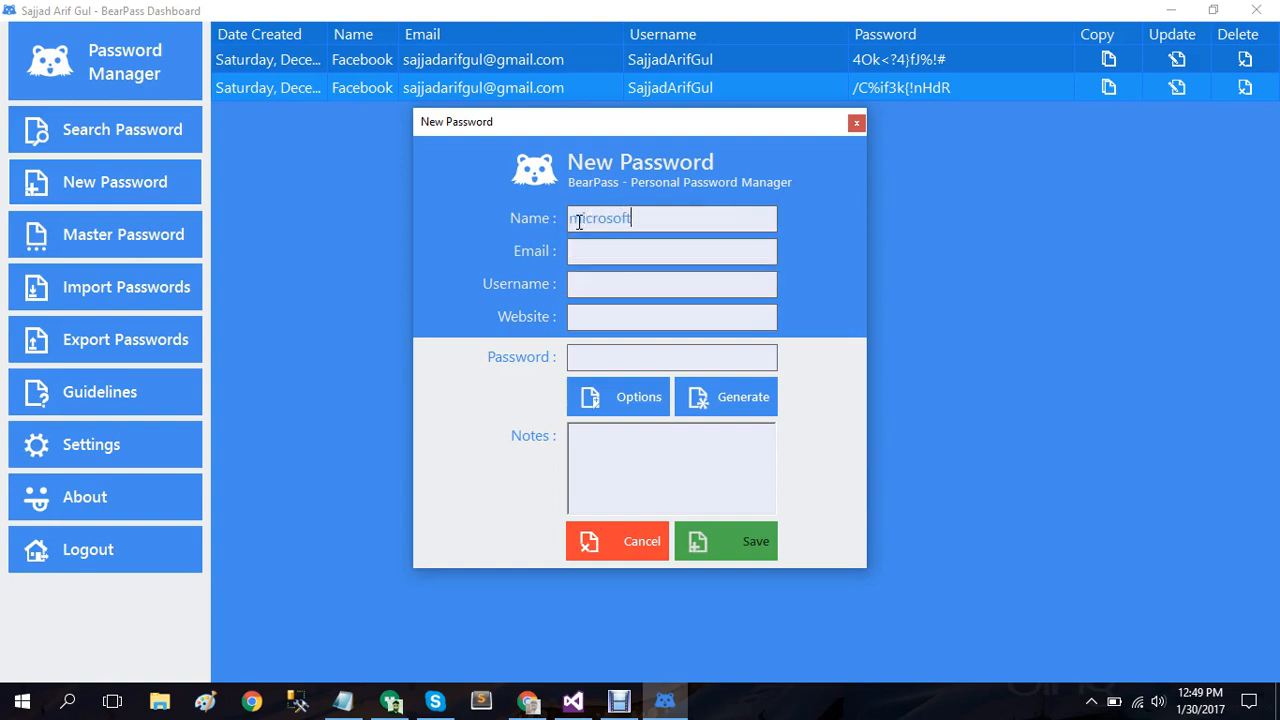
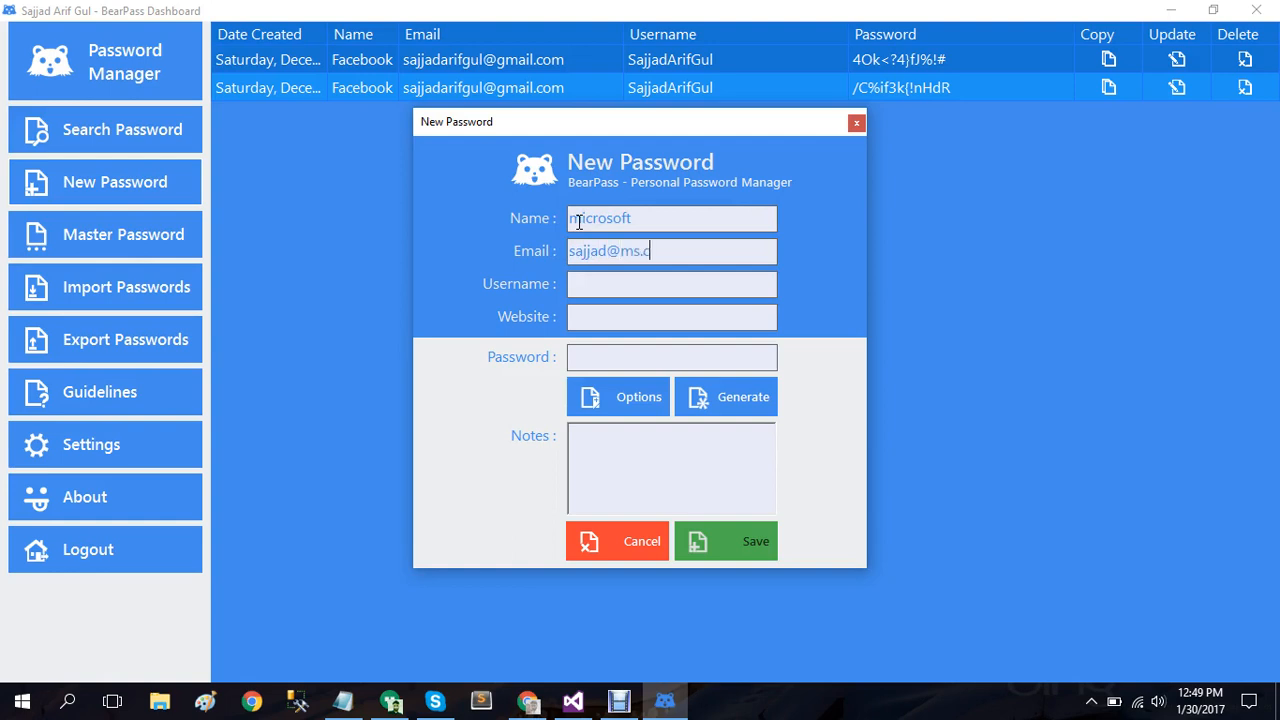
pyautogui.write('sajja')
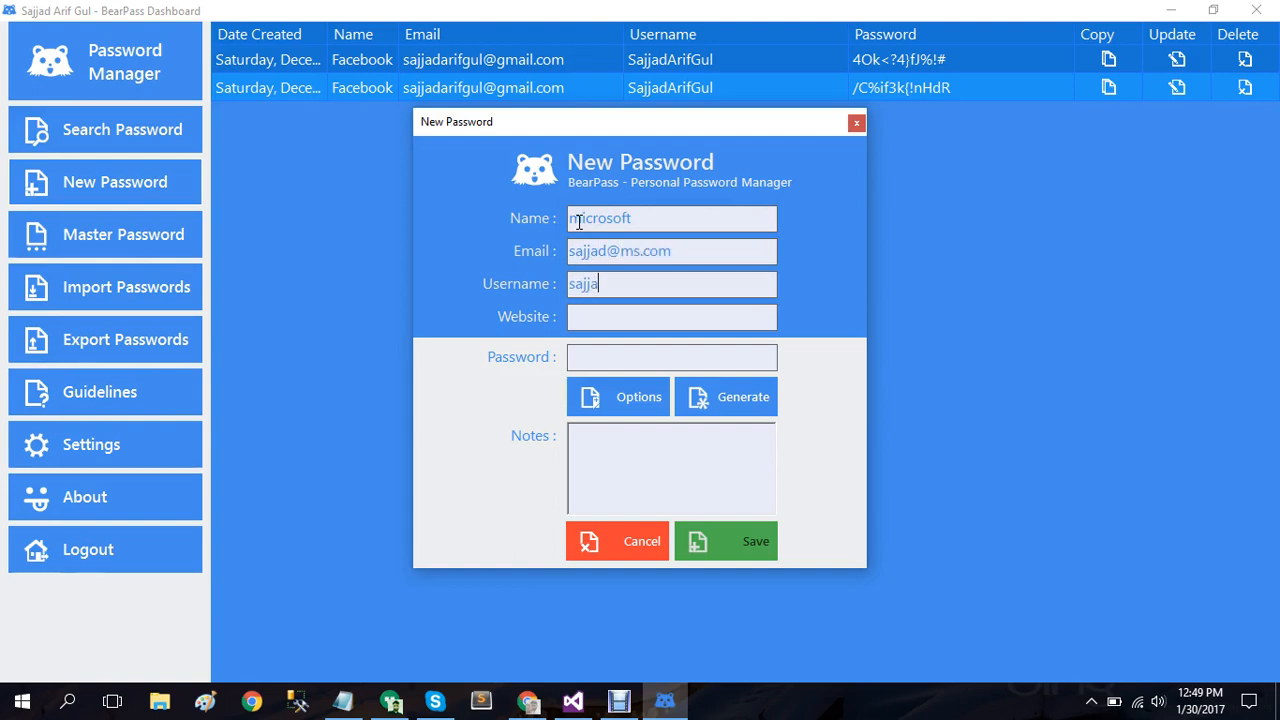
pyautogui.write('ms.com')
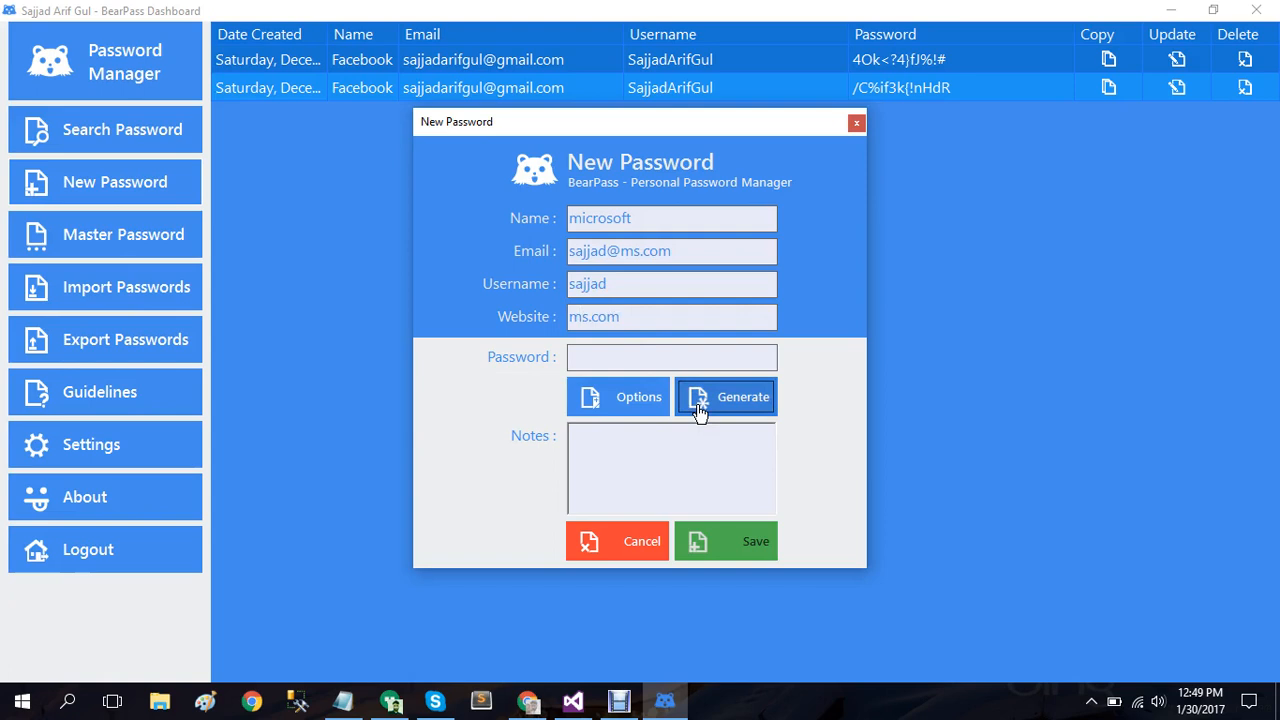
pyautogui.moveTo(252, 244)
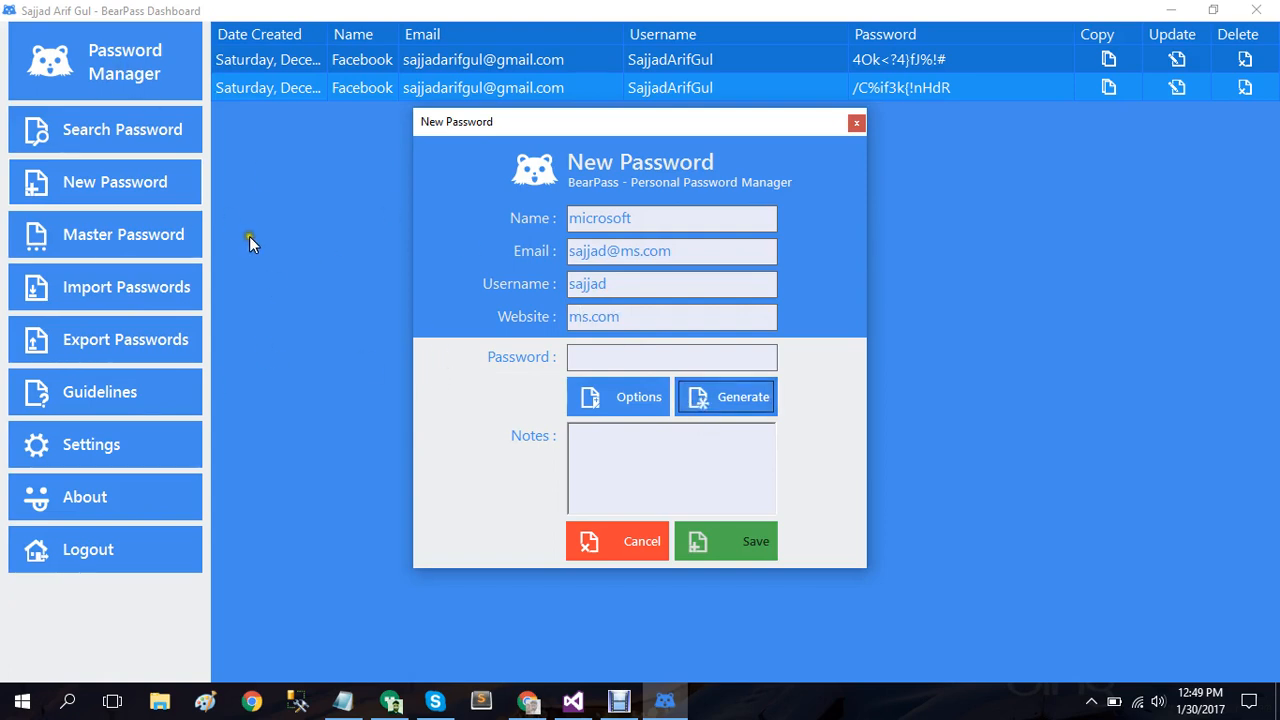
pyautogui.moveTo(720, 400)
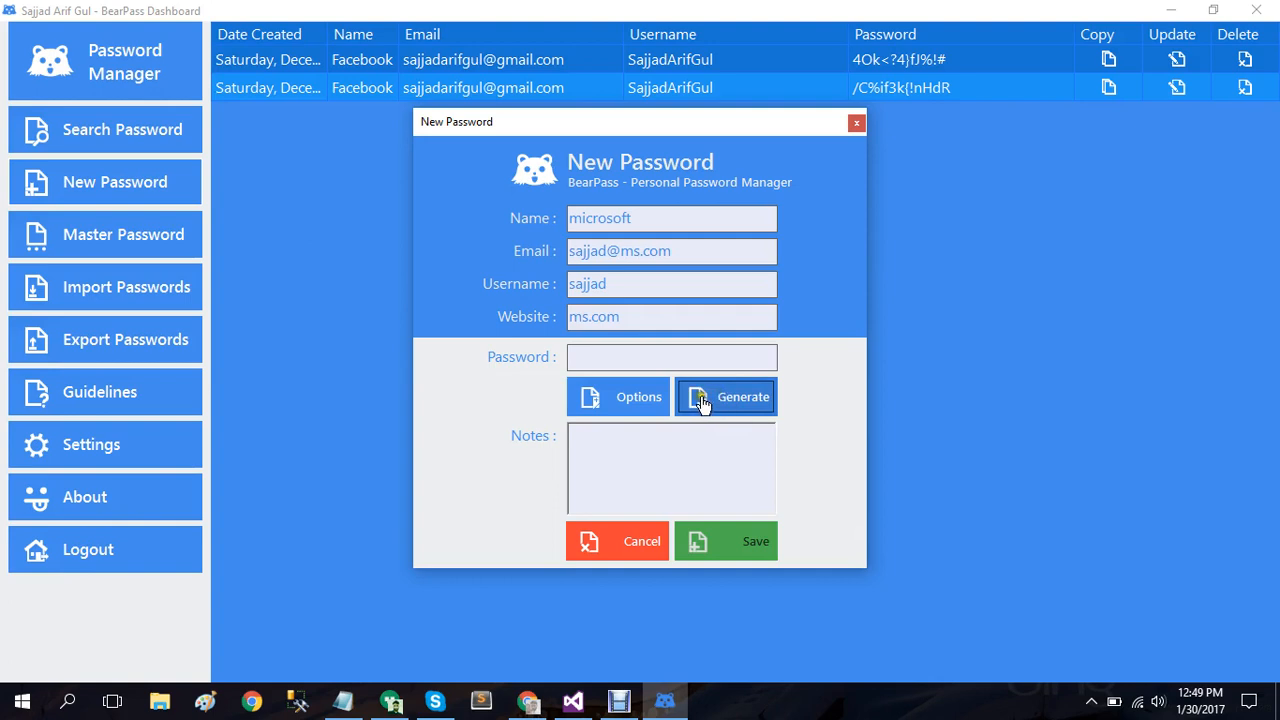
pyautogui.click(726, 396)
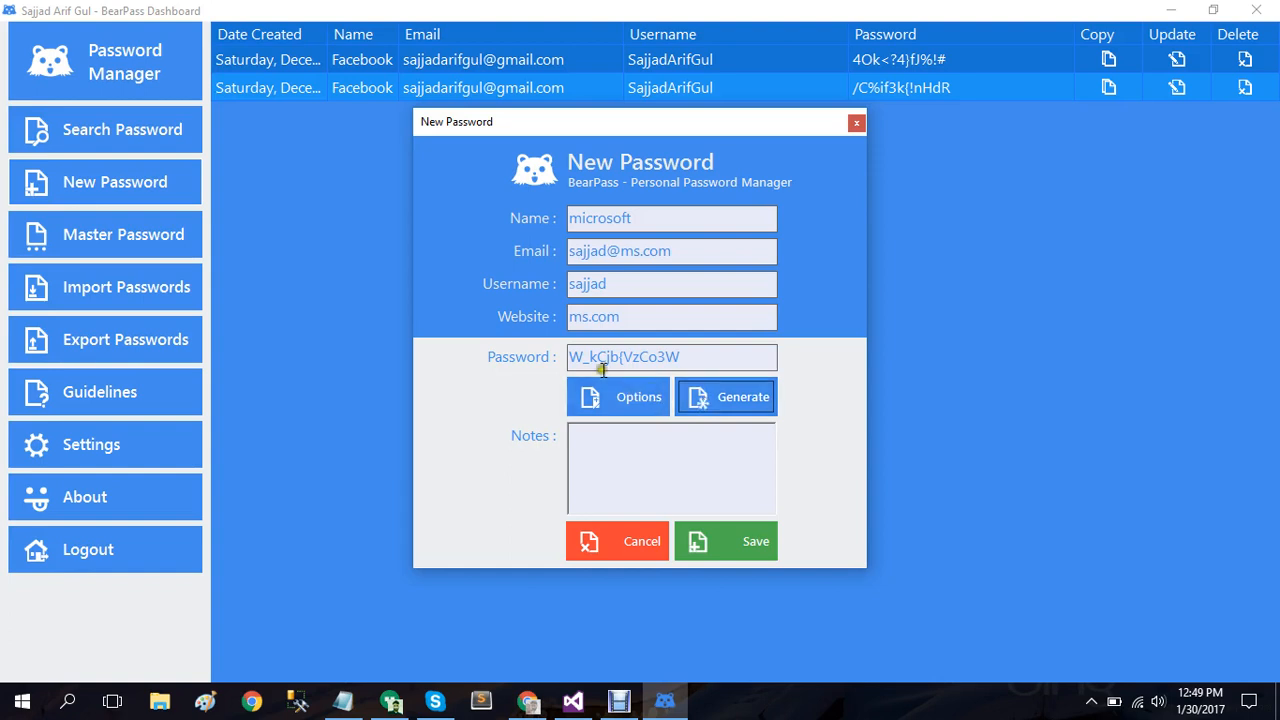
pyautogui.moveTo(648, 402)
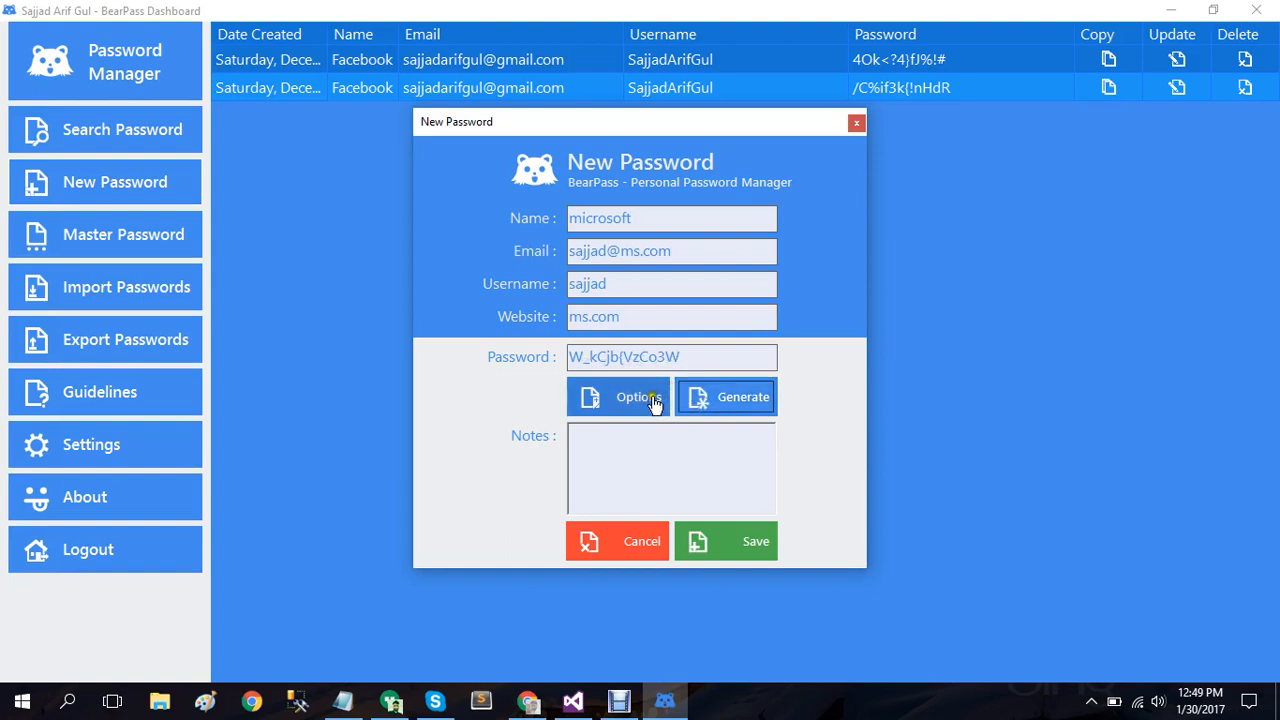
# - Allow underscores and adjust maximum length in generator options, then regenerate the password twice
pyautogui.click(636, 396)
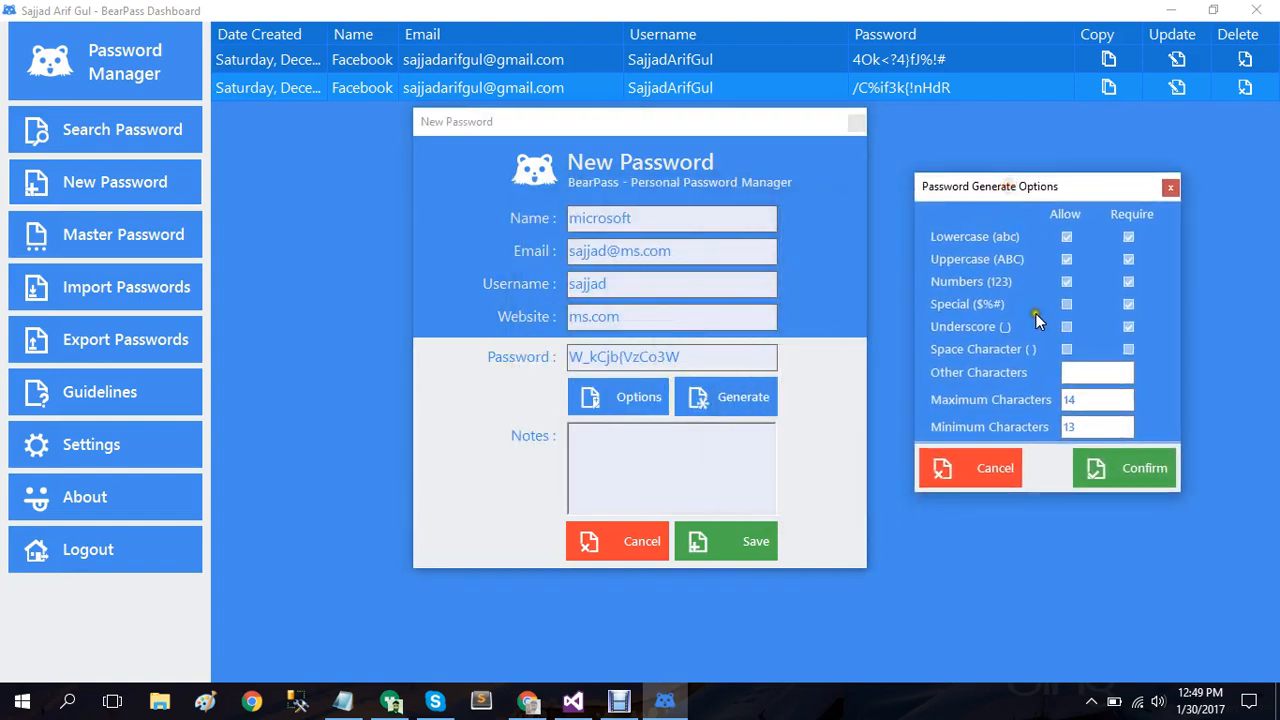
pyautogui.moveTo(1012, 238)
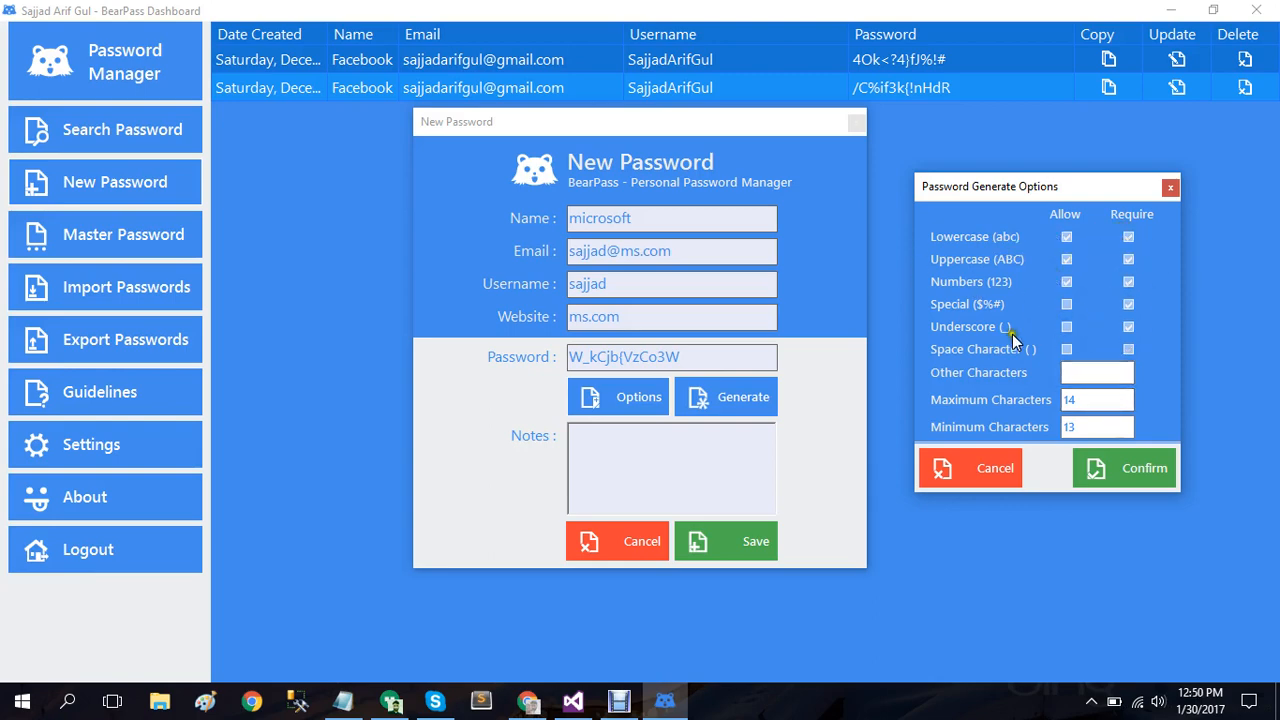
pyautogui.click(1128, 304)
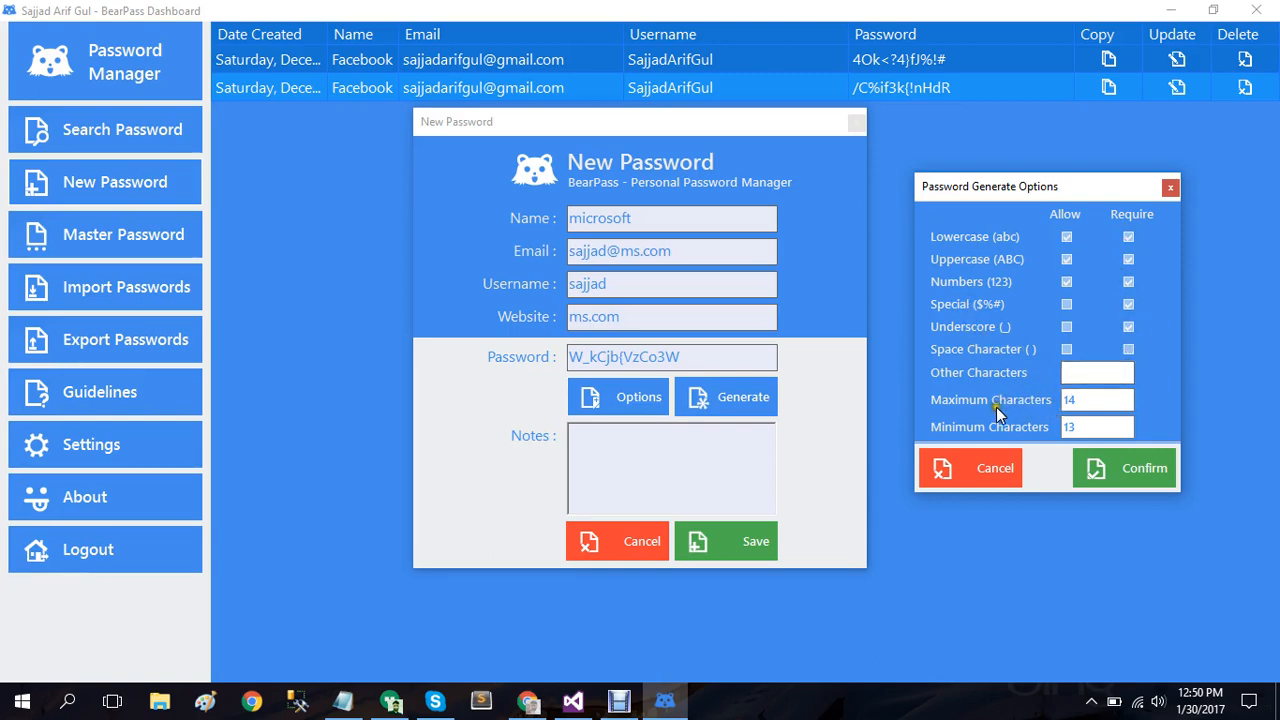
pyautogui.click(1096, 400)
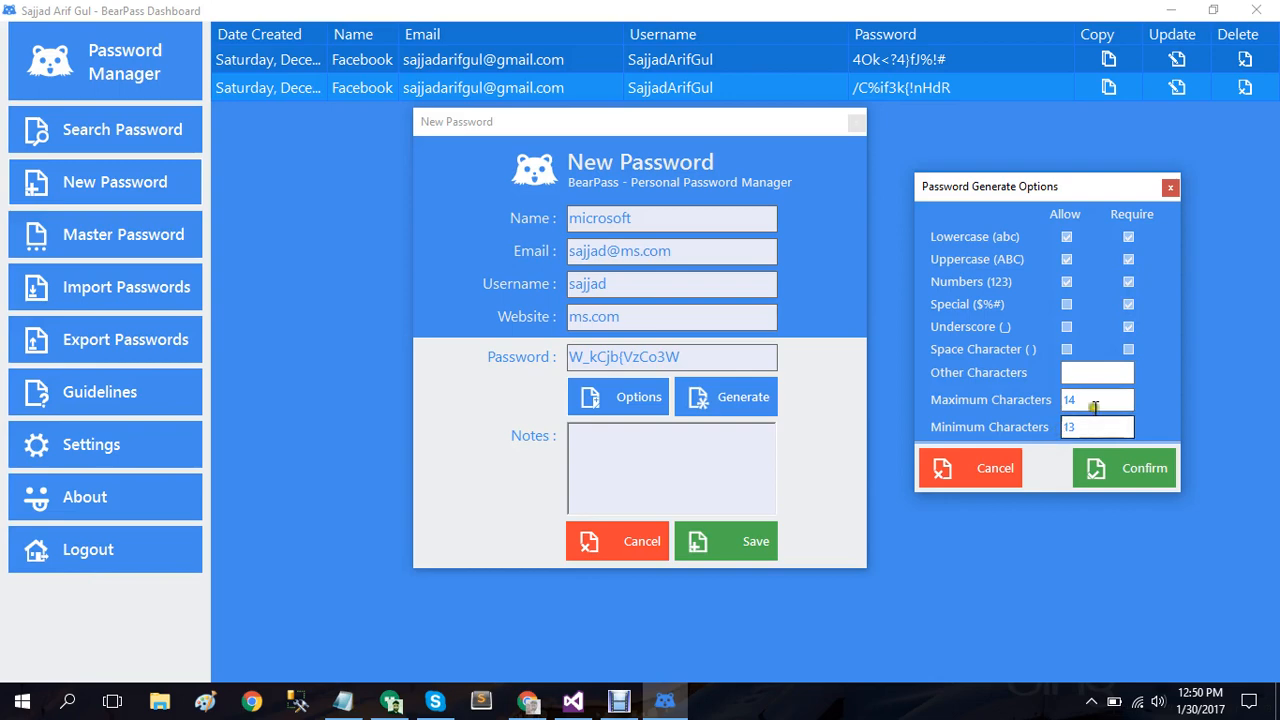
pyautogui.click(1126, 468)
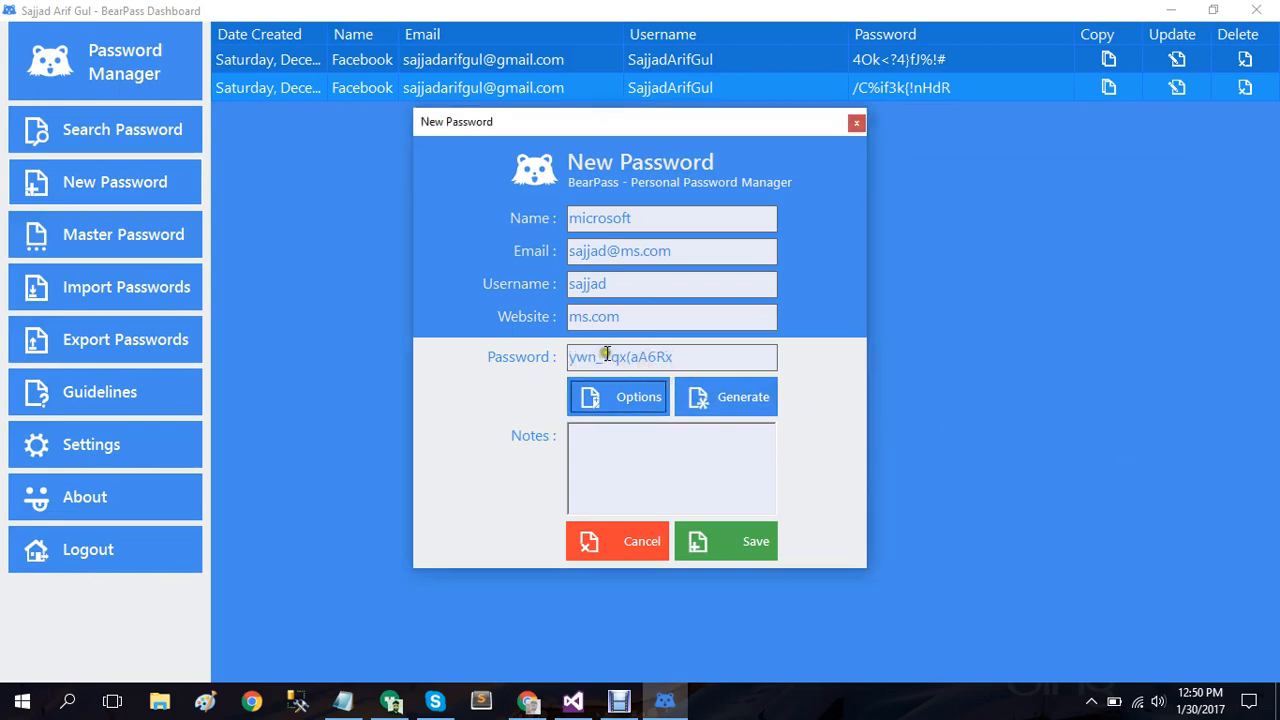
pyautogui.click(724, 396)
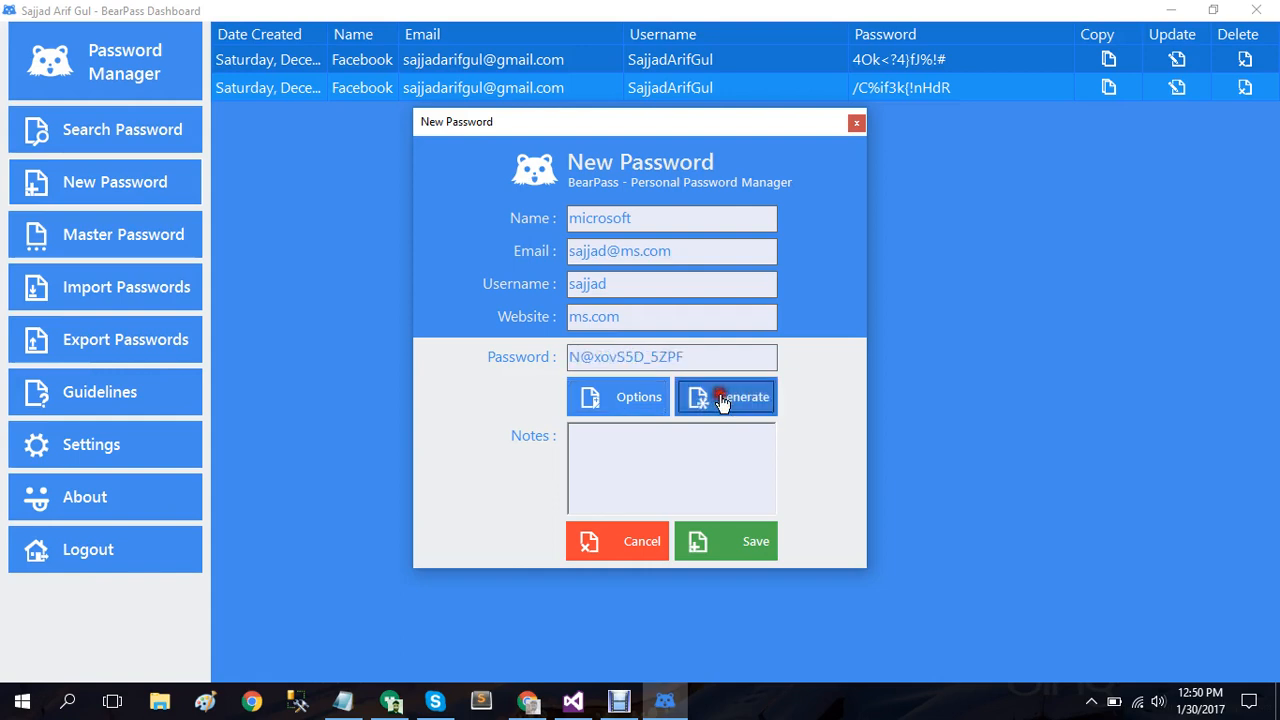
pyautogui.click(724, 396)
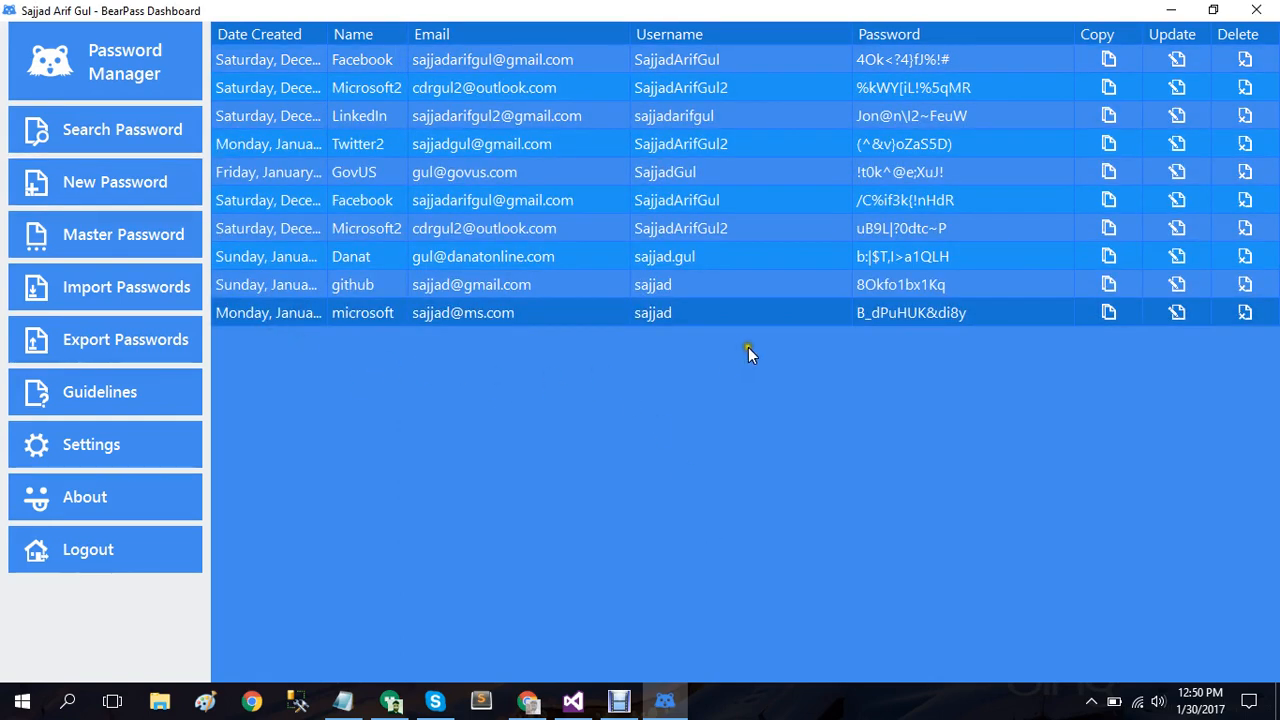
pyautogui.moveTo(98, 252)
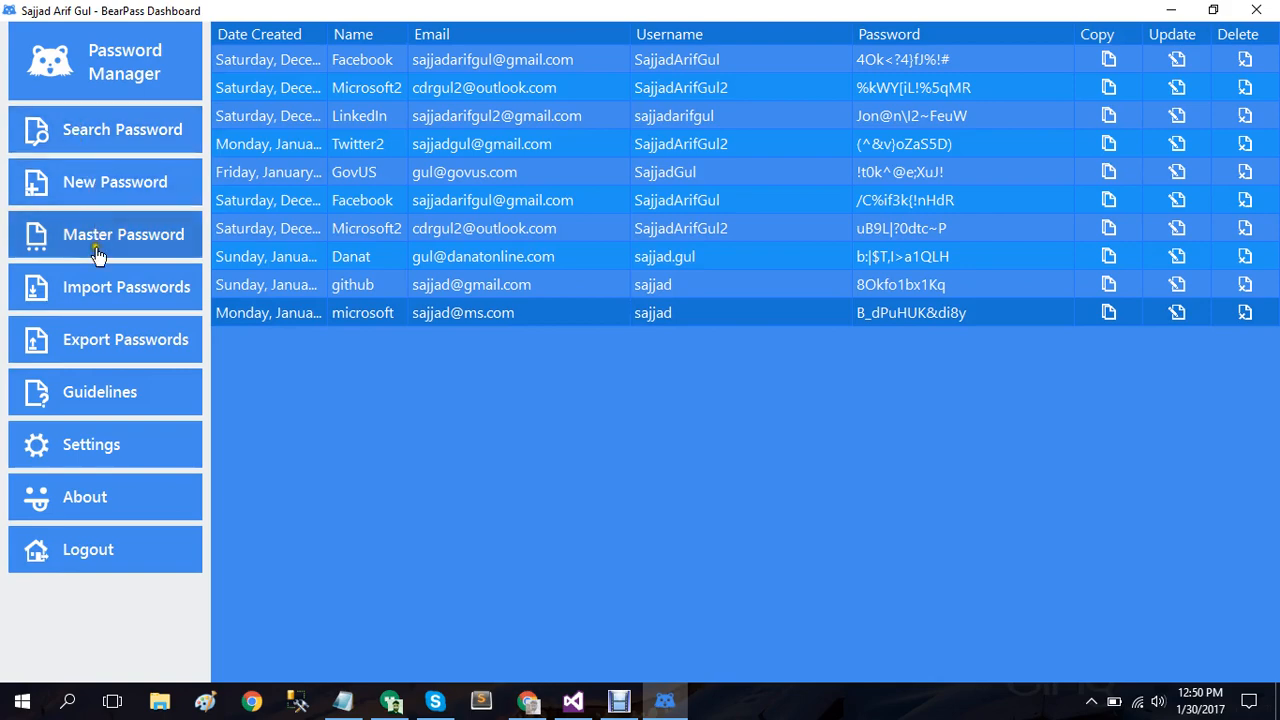
# - Show the Master Password form with fields for the existing and new master passwords
pyautogui.click(124, 234)
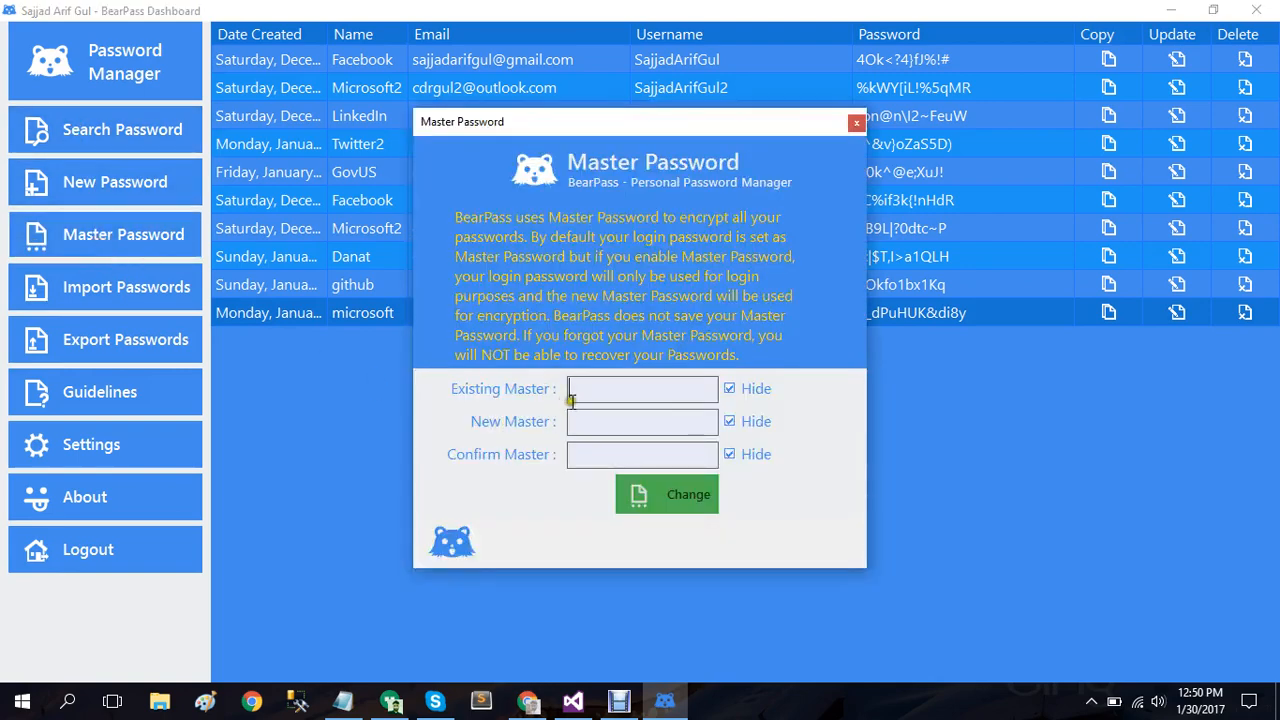
pyautogui.moveTo(588, 388)
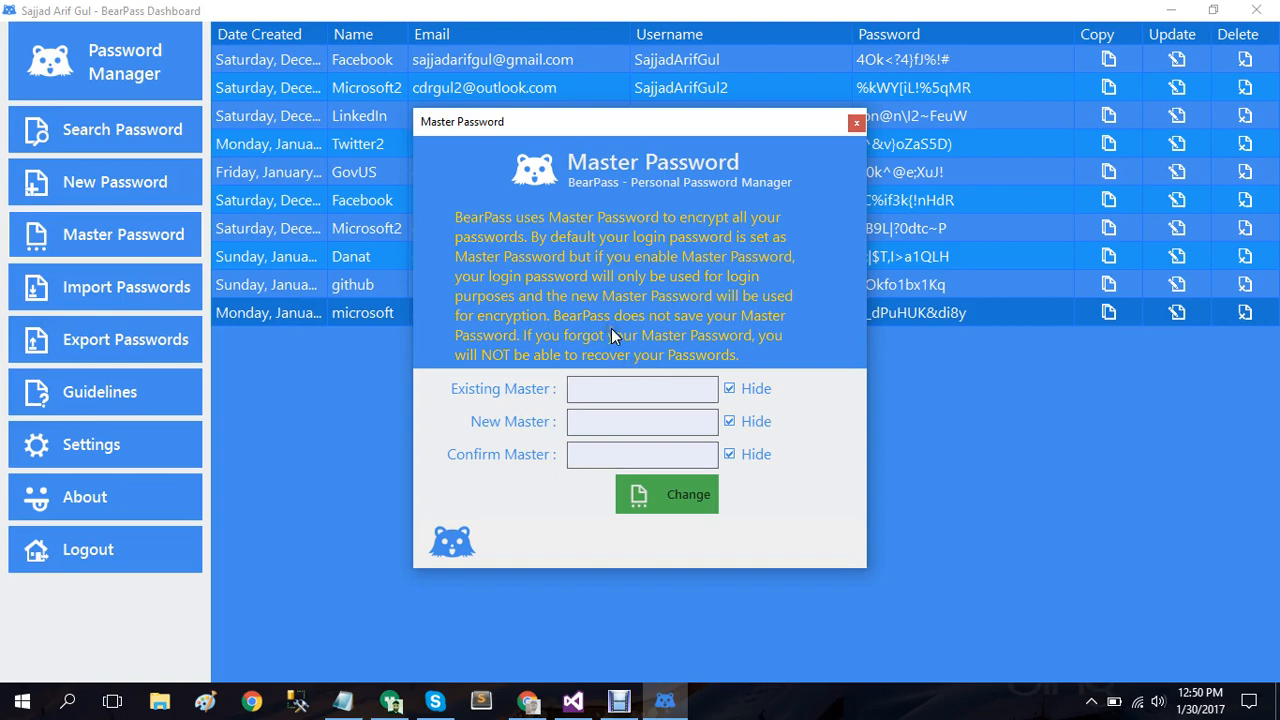
pyautogui.moveTo(758, 284)
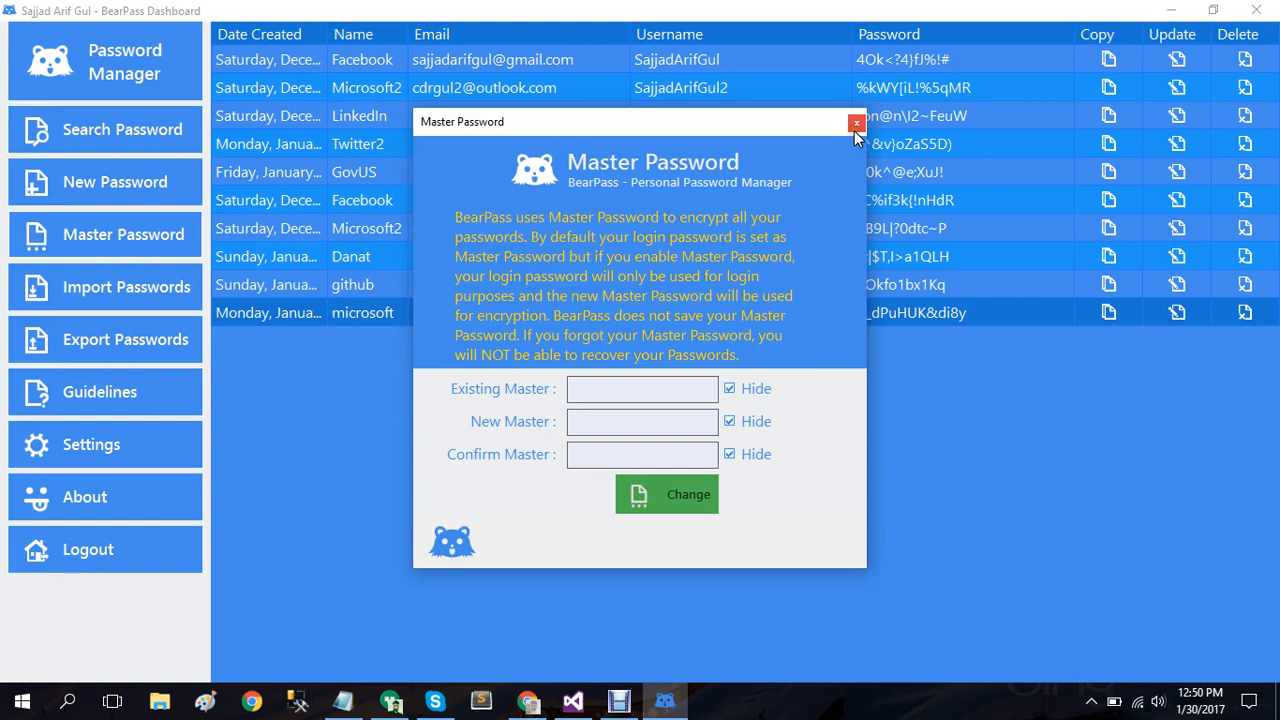
# - Close the Master Password form, start Import Passwords and cancel the file picker
pyautogui.click(852, 124)
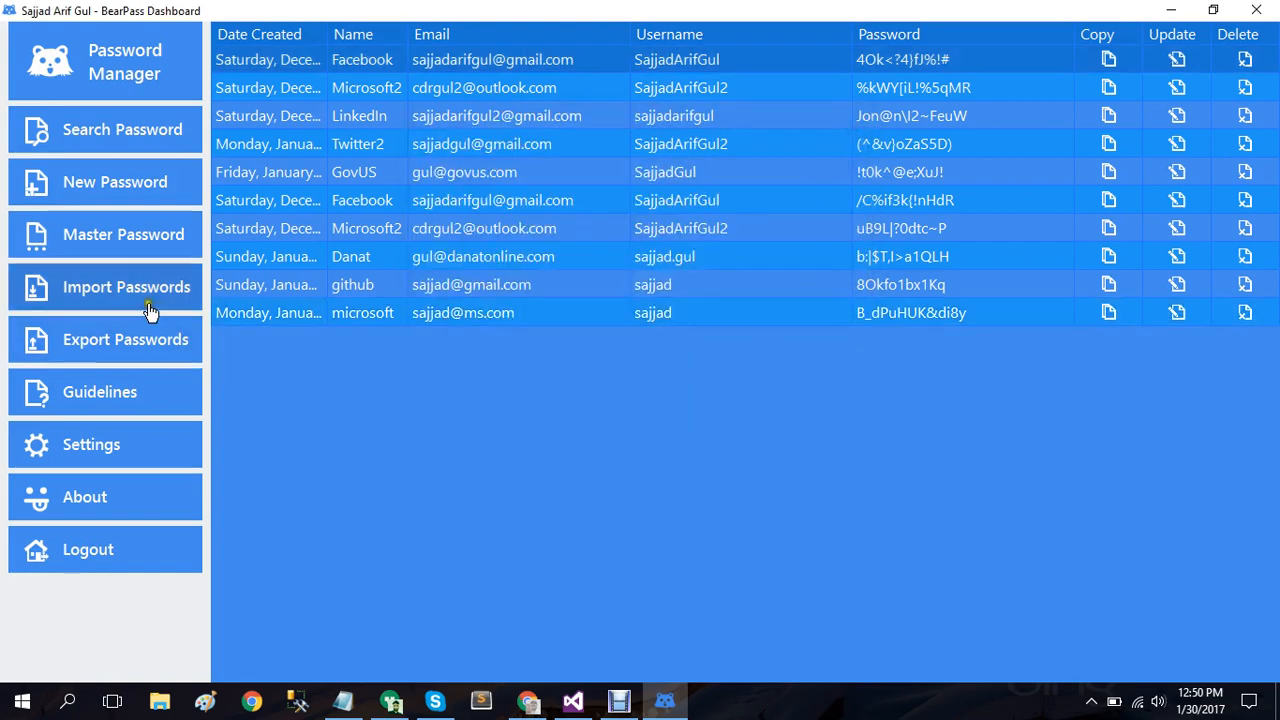
pyautogui.moveTo(104, 306)
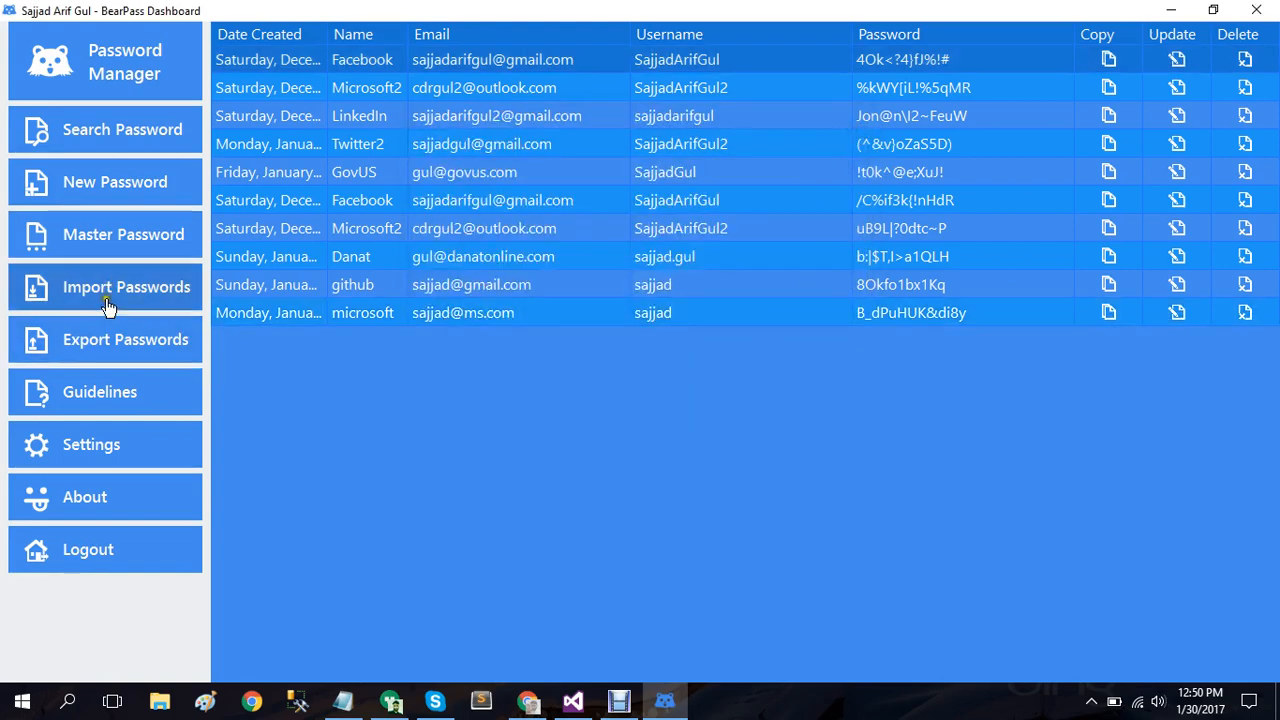
pyautogui.click(126, 288)
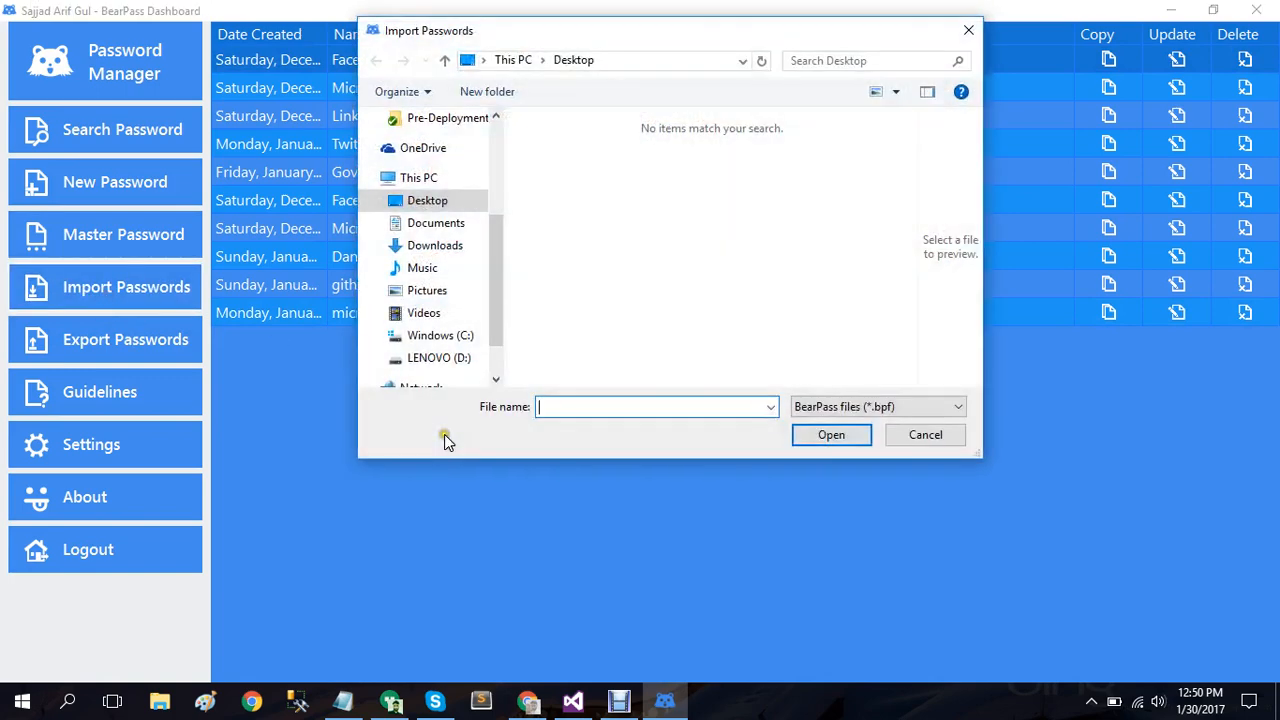
pyautogui.moveTo(348, 338)
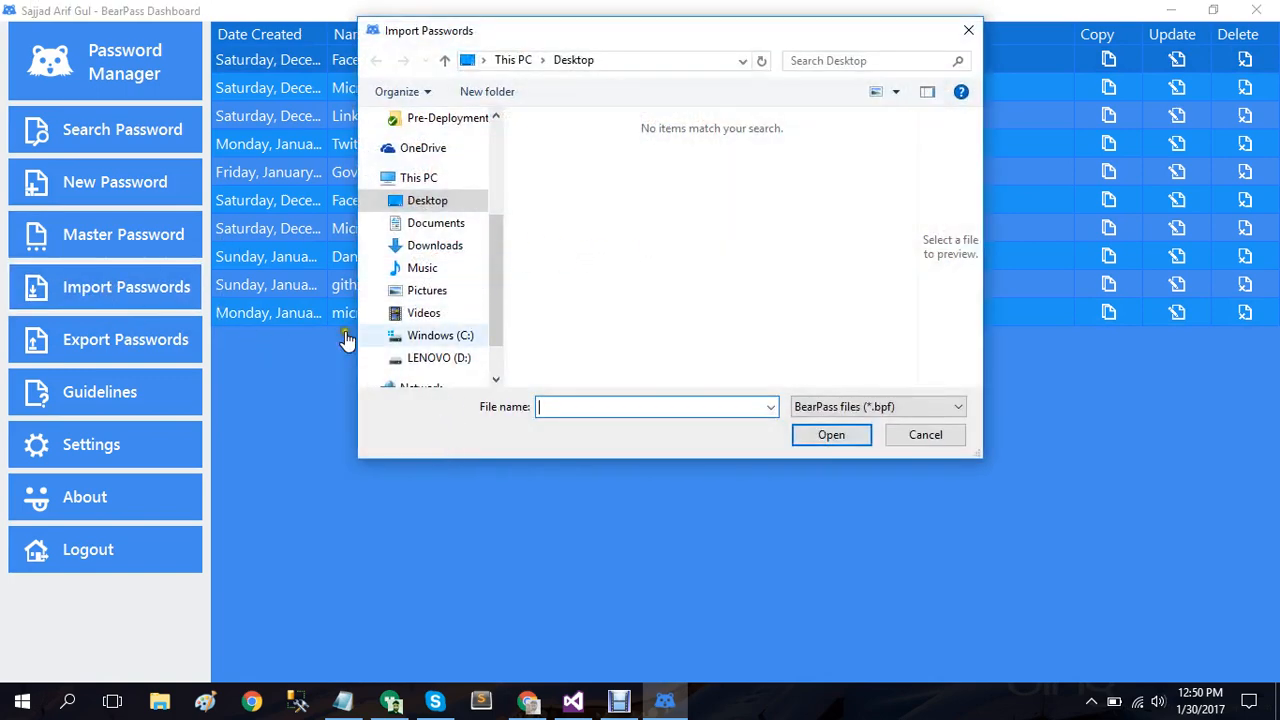
pyautogui.moveTo(924, 436)
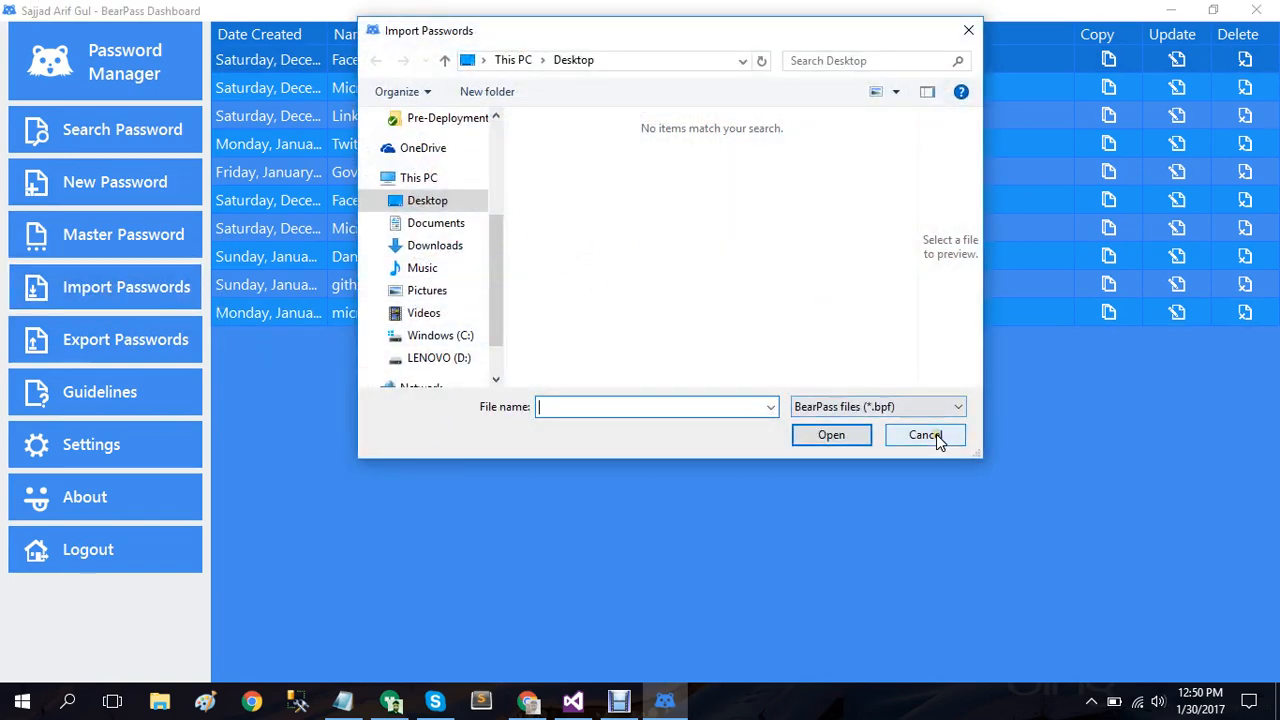
pyautogui.click(924, 436)
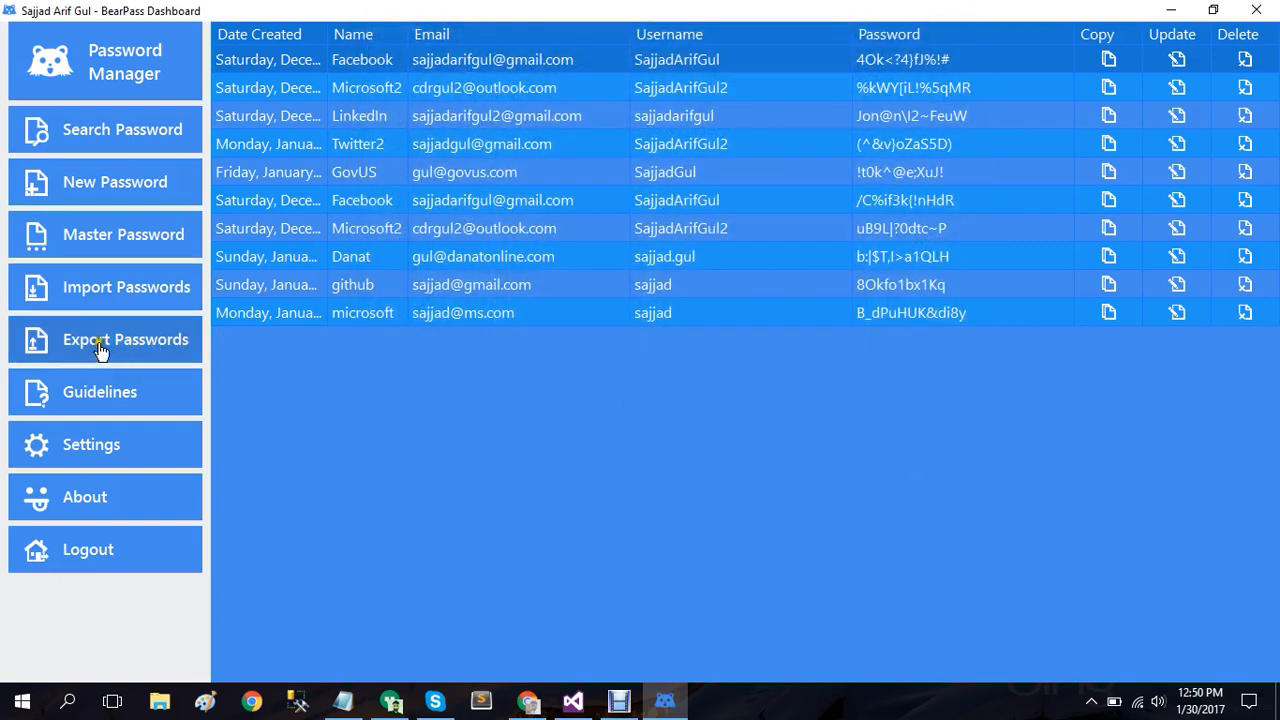
# - Export all passwords to mypass.bpf on the desktop, keeping the BearPass files type
pyautogui.click(100, 340)
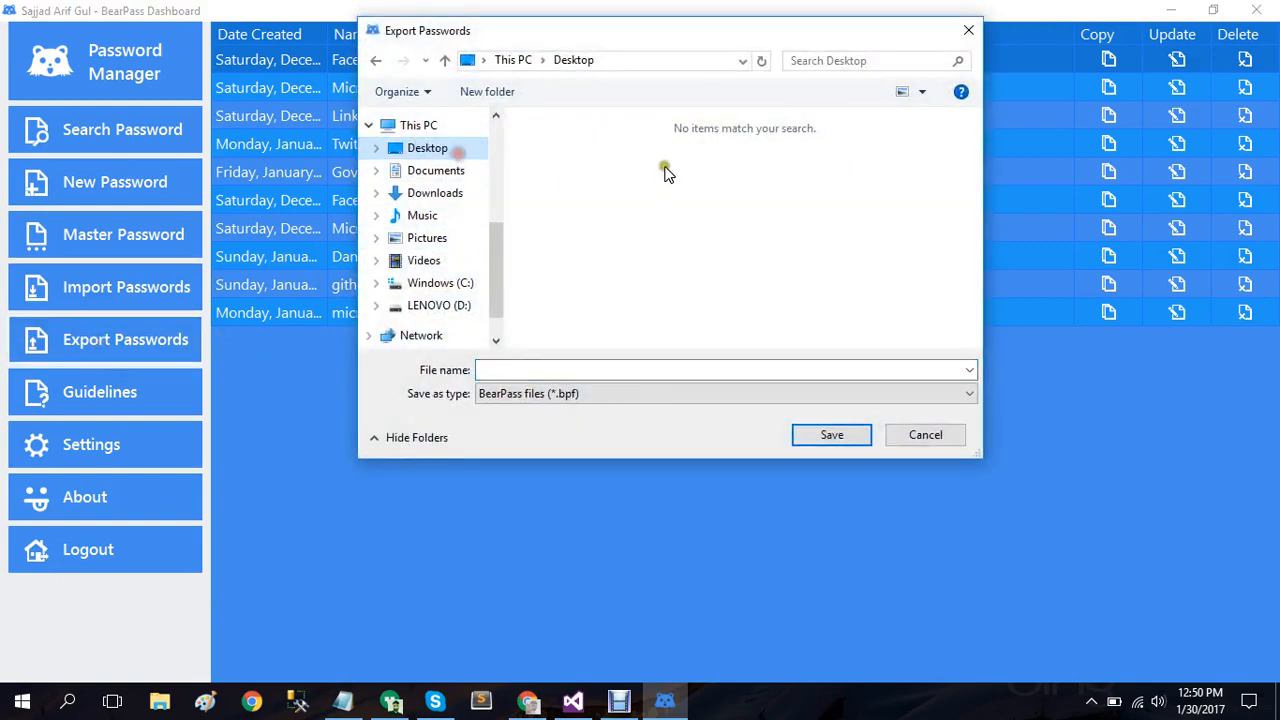
pyautogui.click(646, 370)
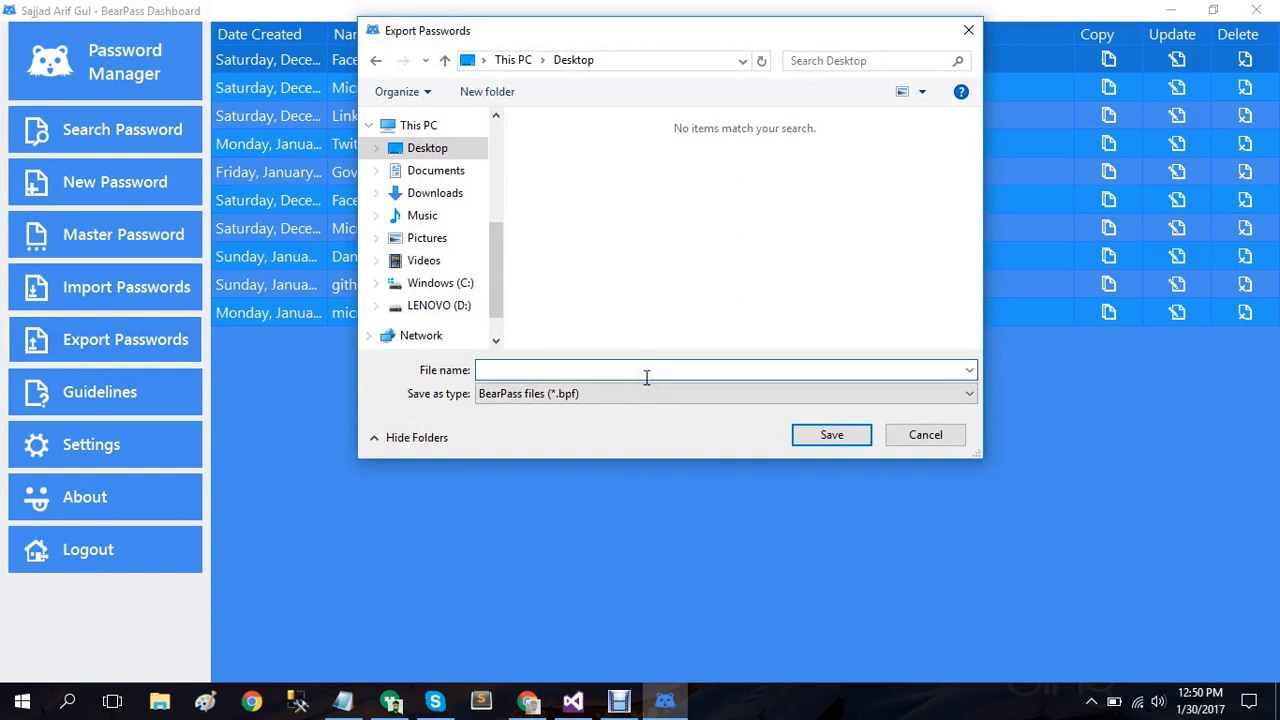
pyautogui.write('my')
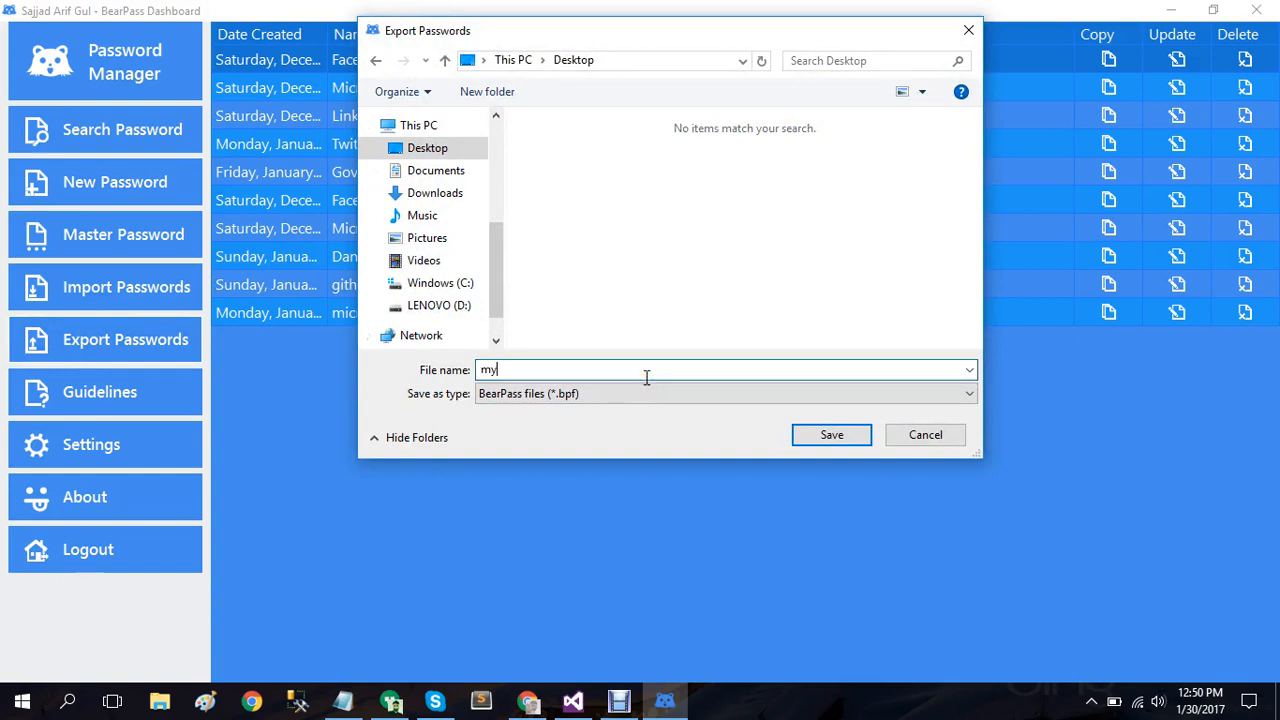
pyautogui.write('pass')
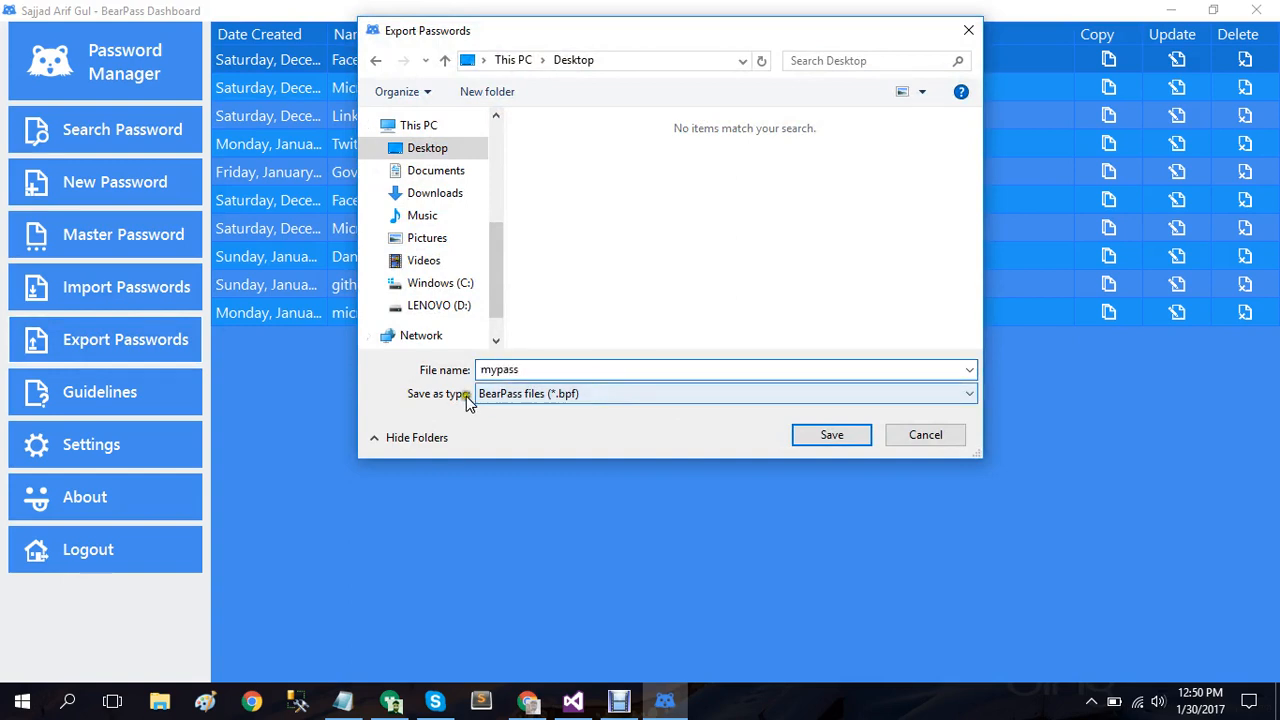
pyautogui.moveTo(550, 400)
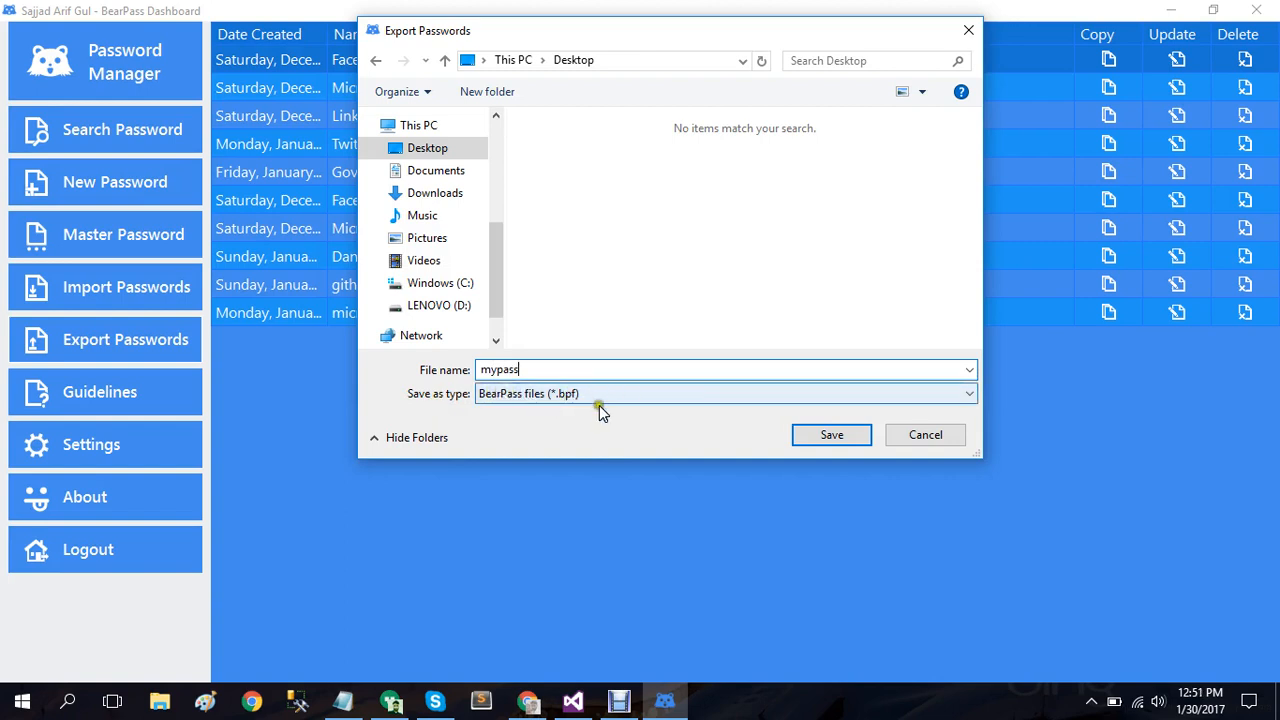
pyautogui.moveTo(558, 400)
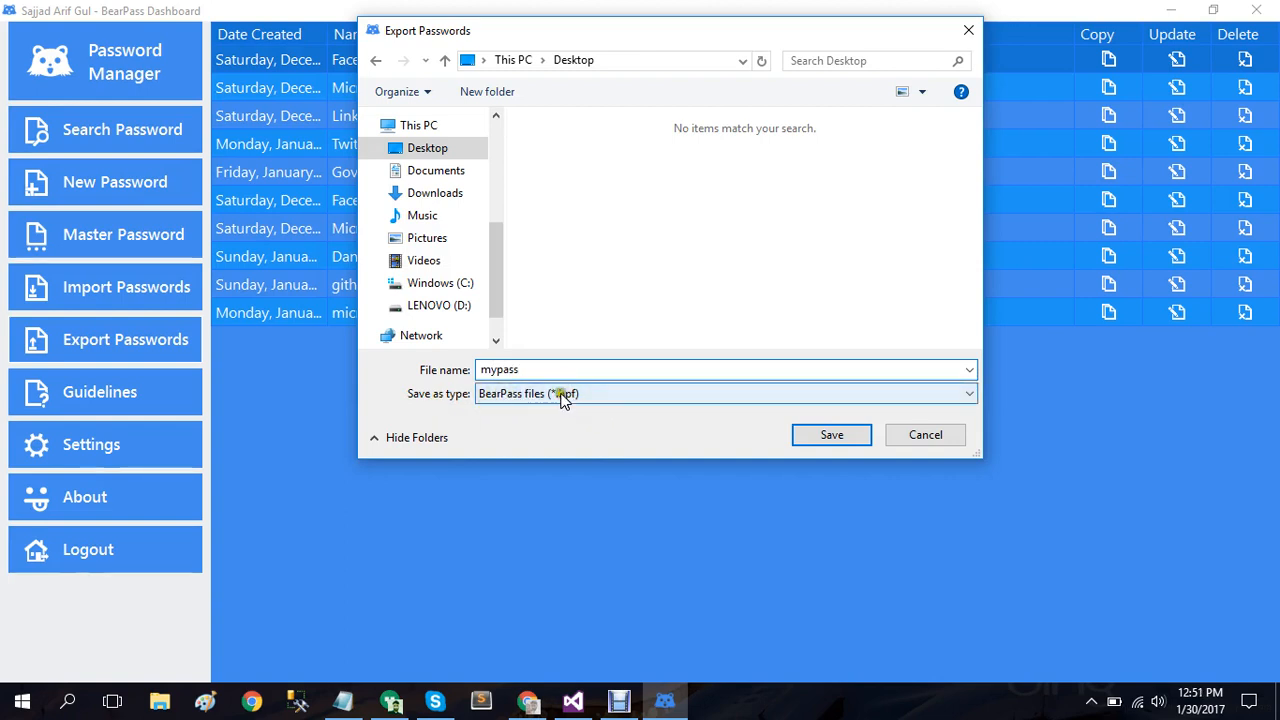
pyautogui.click(832, 434)
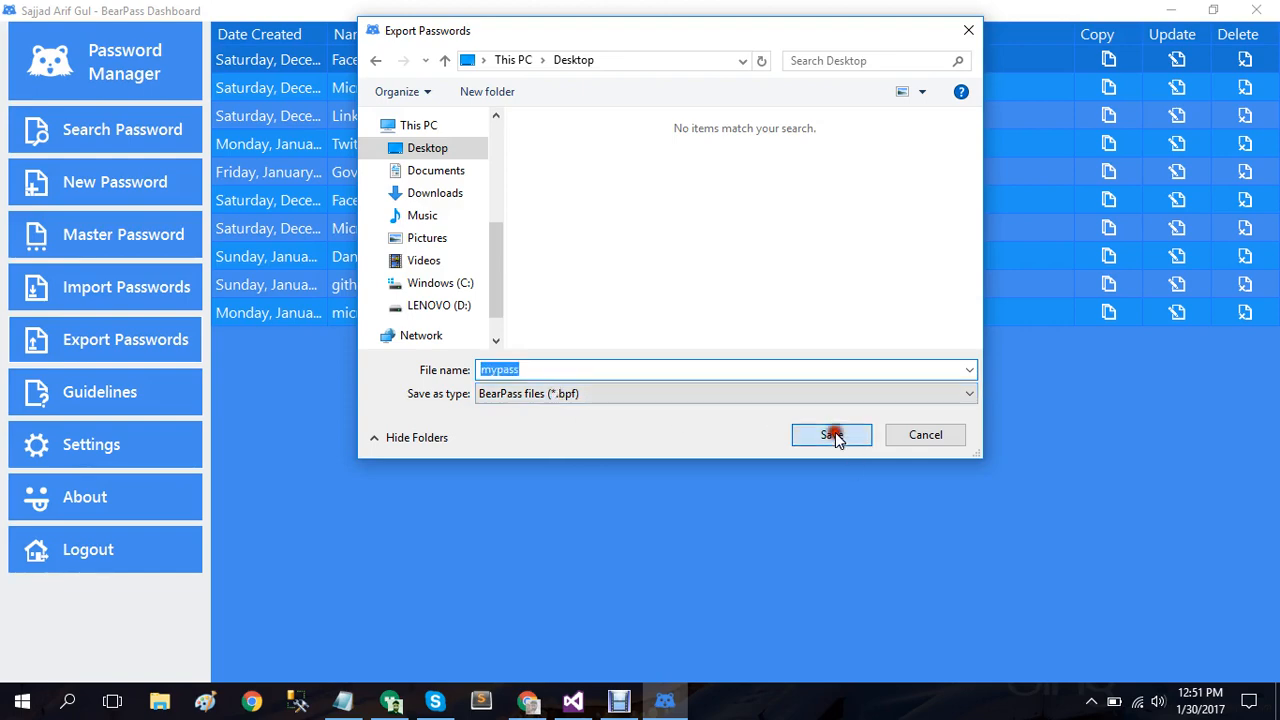
pyautogui.click(832, 434)
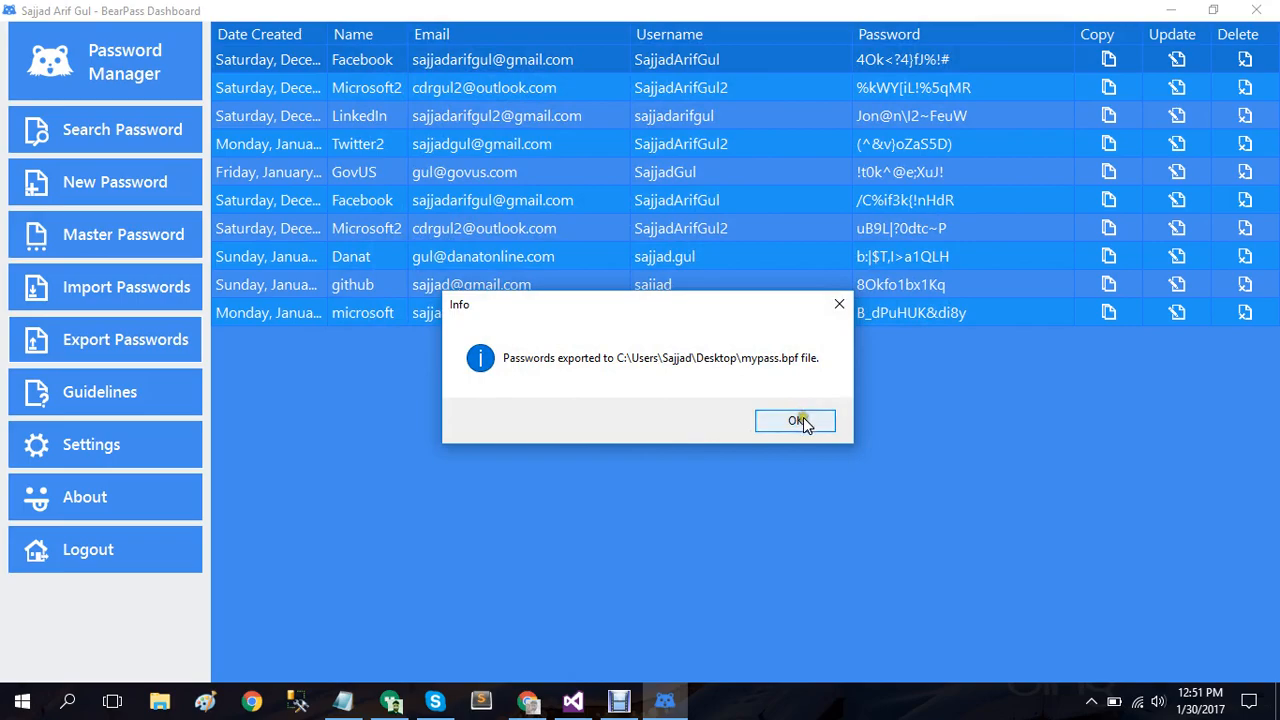
# - Acknowledge the export message and view mypass in Notepad as encrypted XML records
pyautogui.click(796, 420)
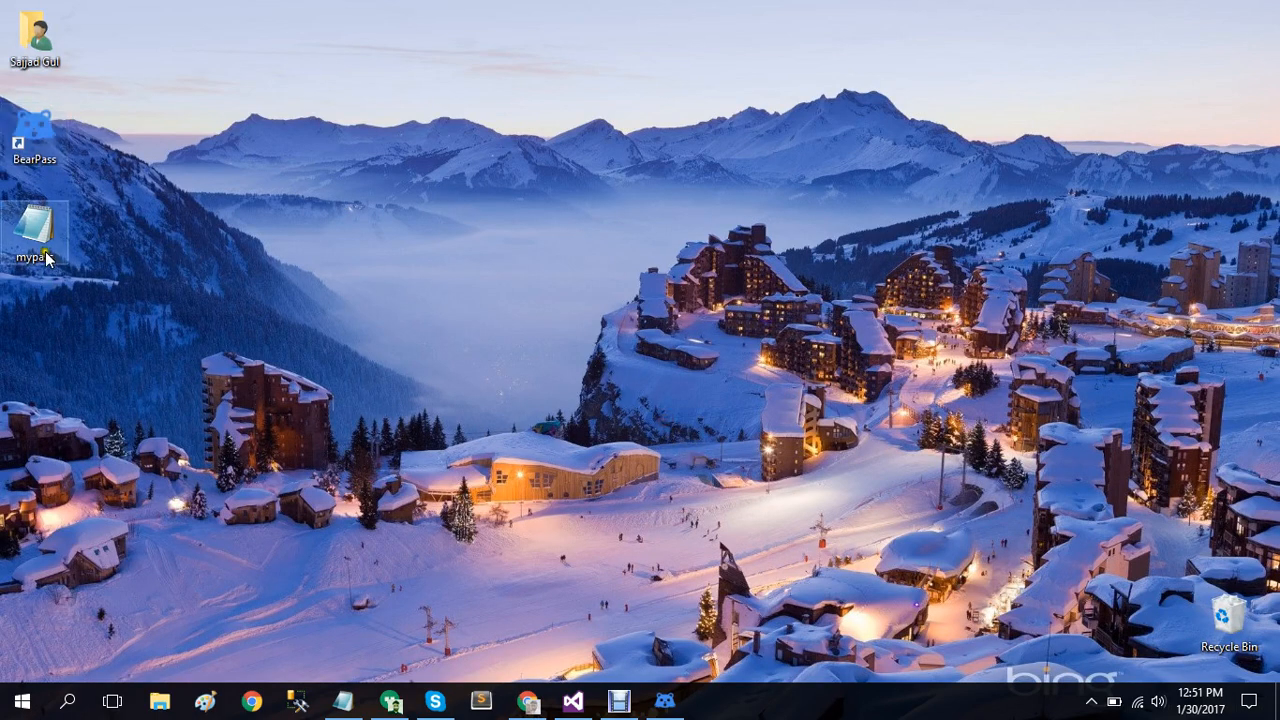
pyautogui.doubleClick(36, 220)
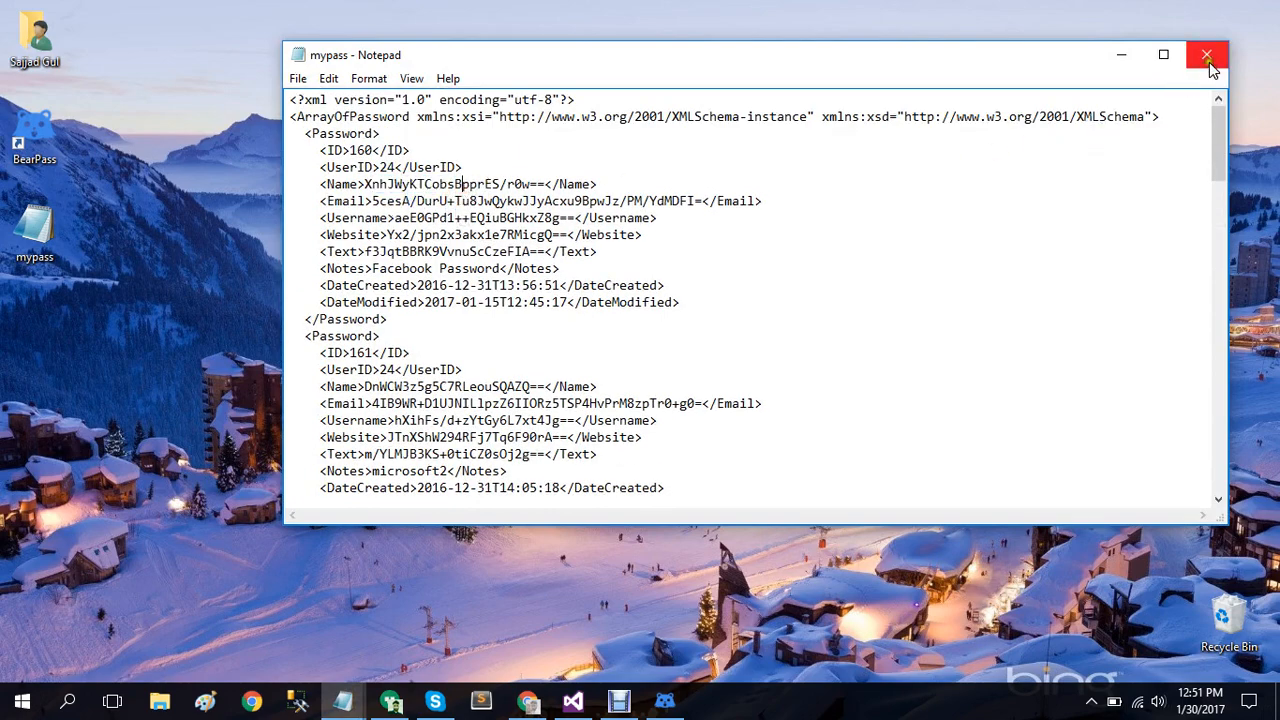
# - Close Notepad, pick mypass from the desktop for import, and dismiss the 10-passwords confirmation
pyautogui.click(1204, 56)
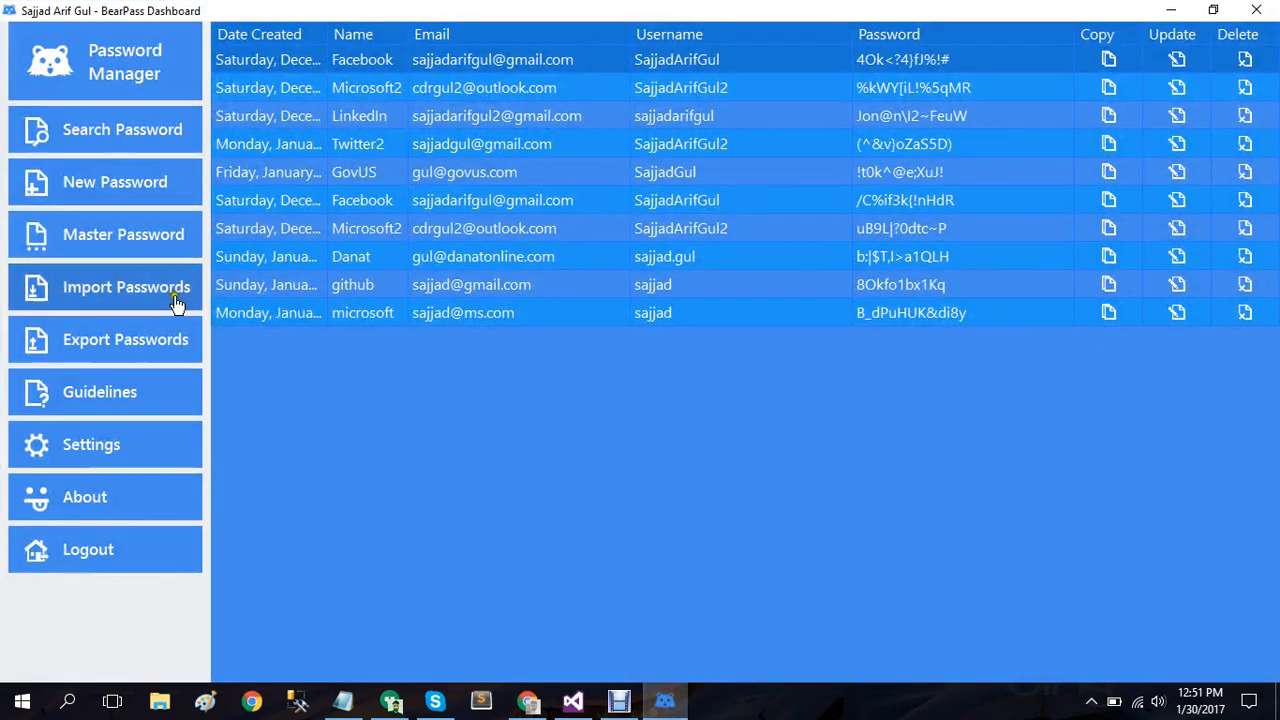
pyautogui.click(126, 288)
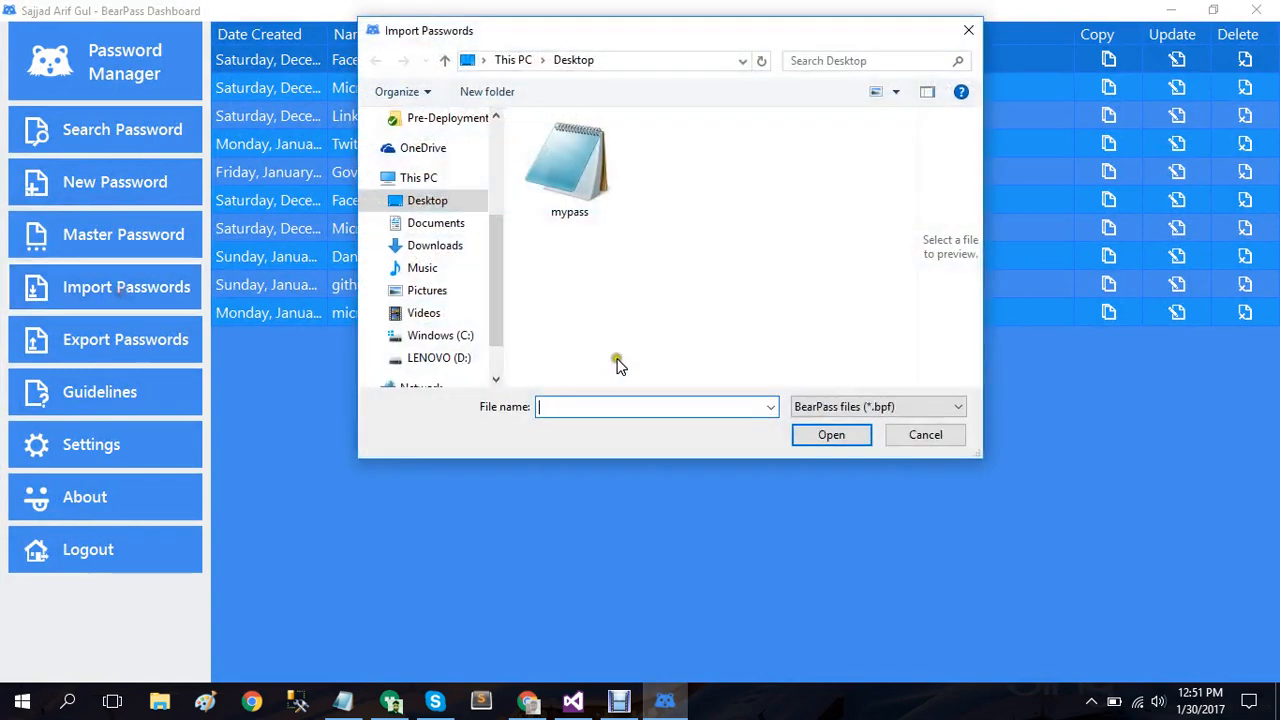
pyautogui.click(568, 164)
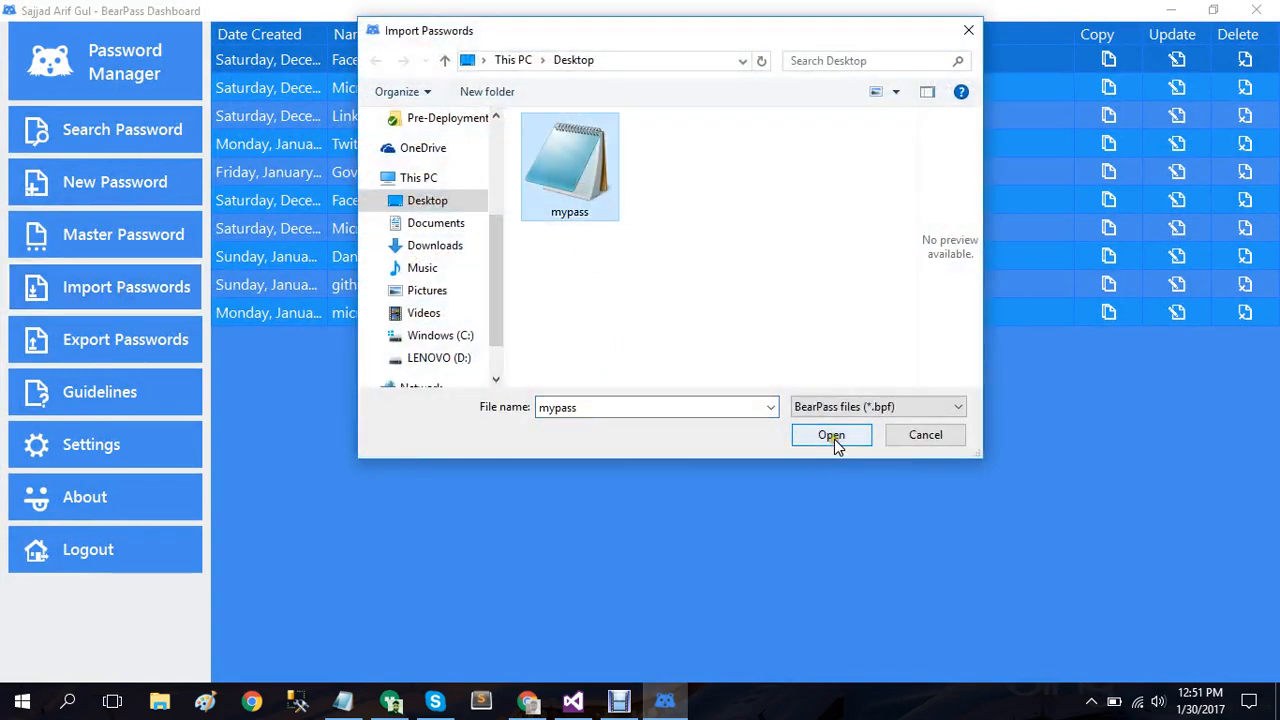
pyautogui.click(832, 436)
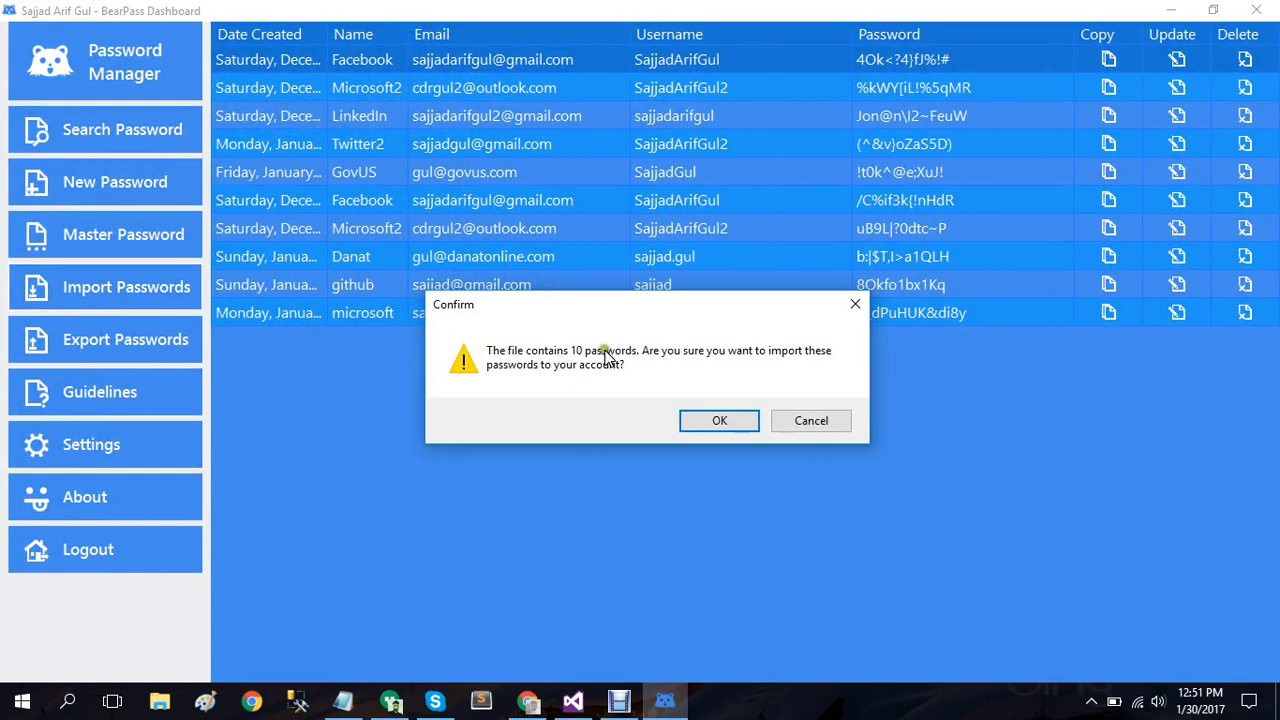
pyautogui.moveTo(516, 380)
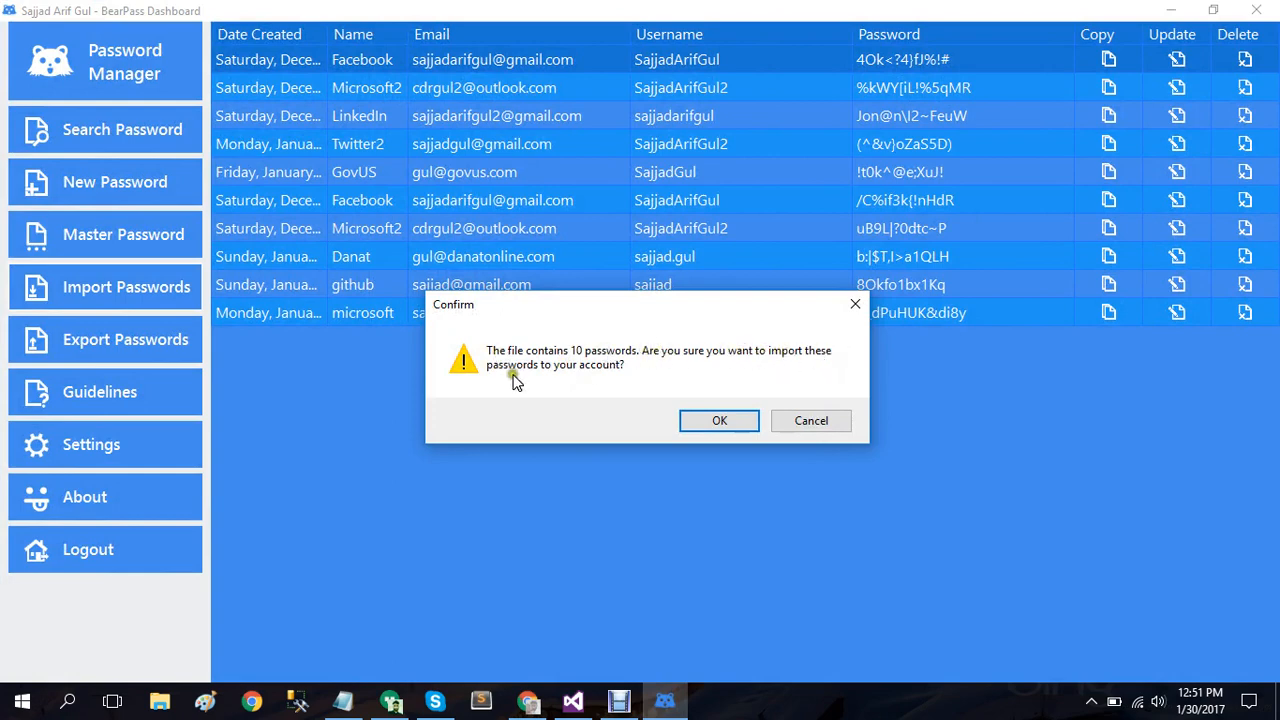
pyautogui.moveTo(900, 448)
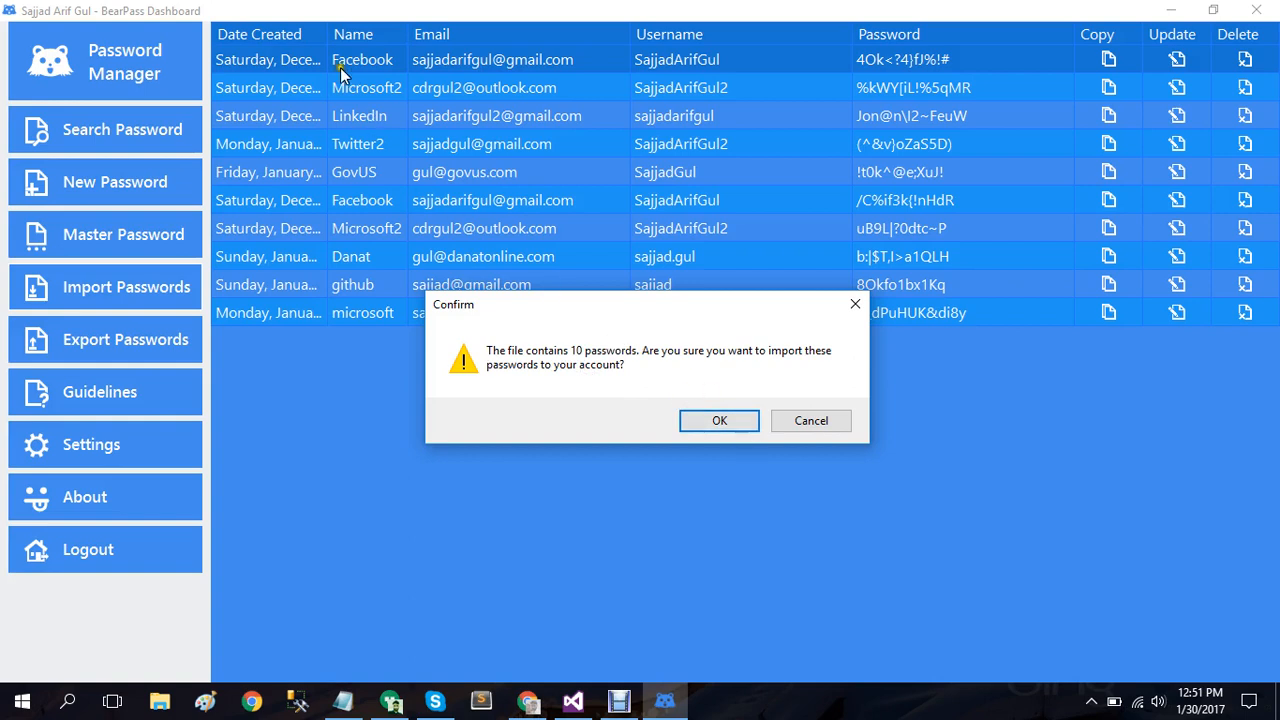
pyautogui.moveTo(916, 412)
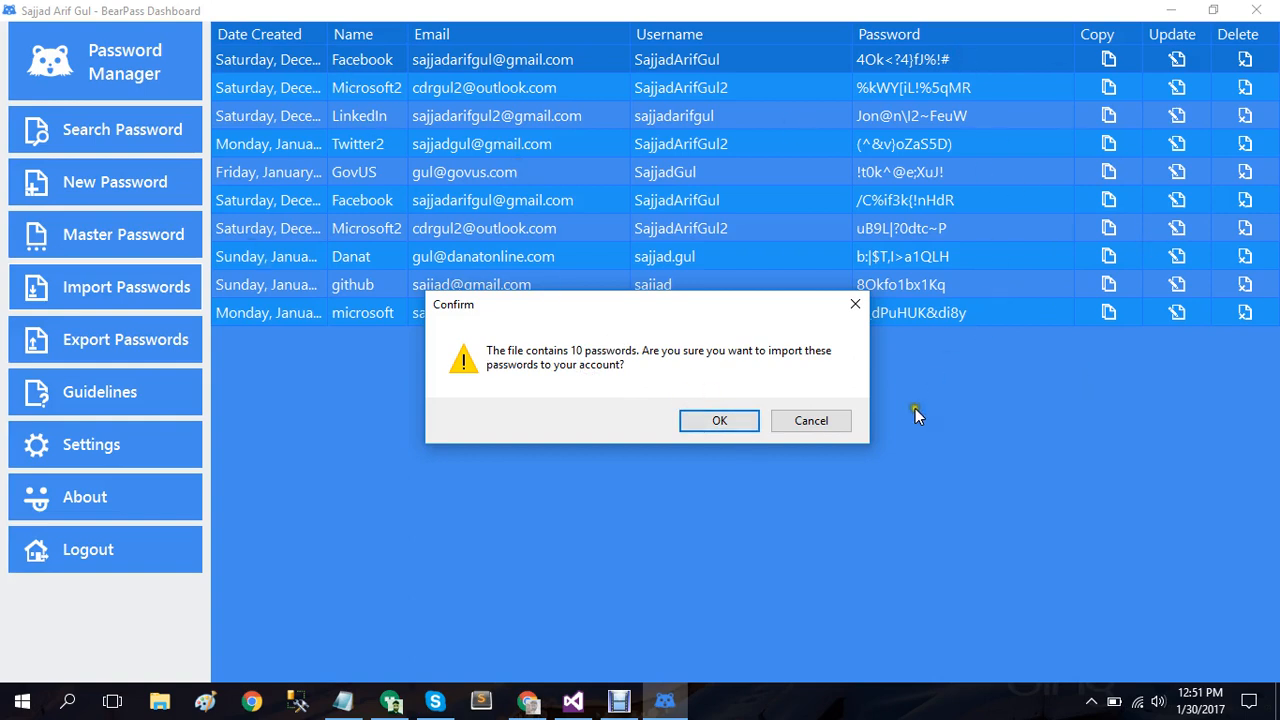
pyautogui.click(720, 420)
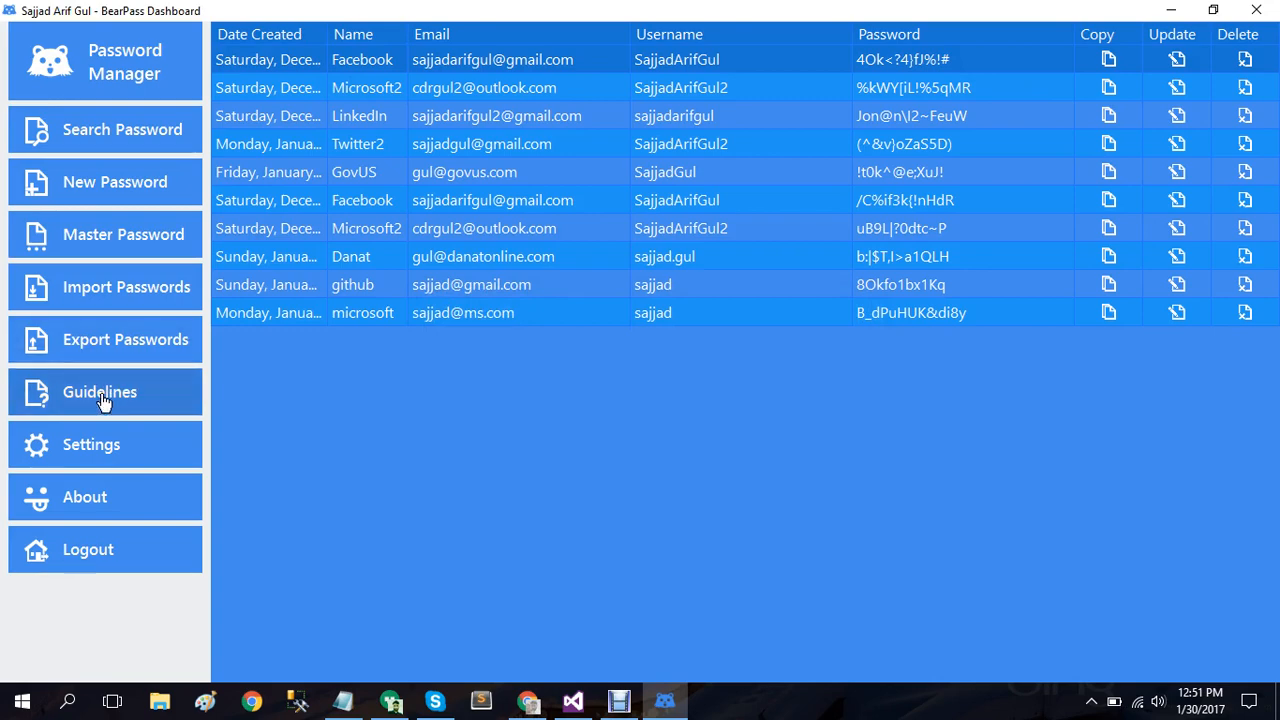
pyautogui.click(100, 390)
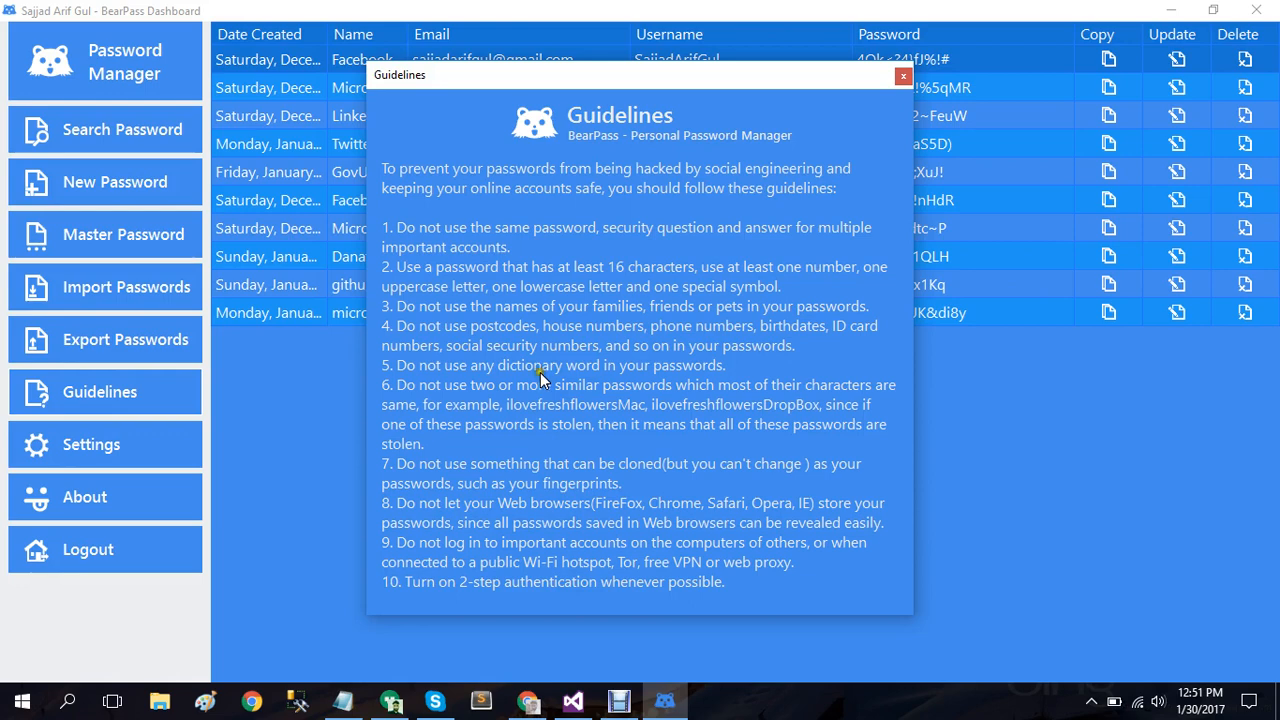
pyautogui.click(902, 76)
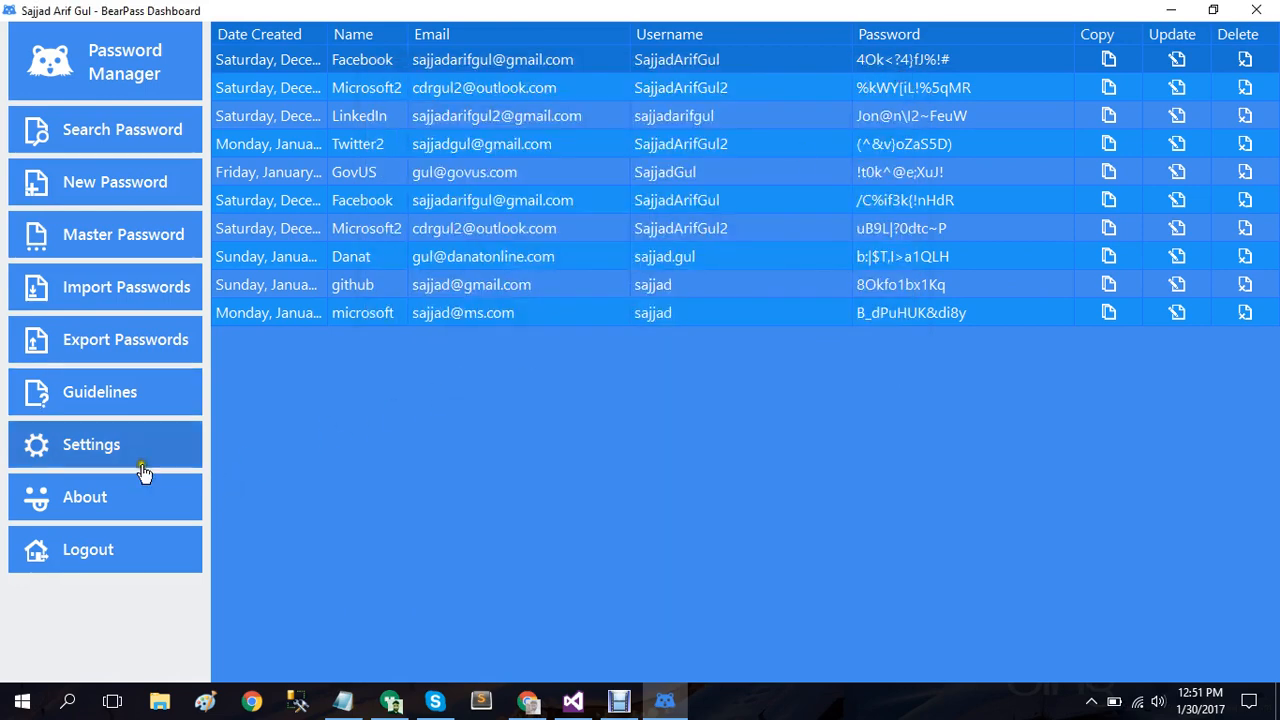
# - In Settings, choose the 2/27/2000 date format for entries
pyautogui.click(92, 444)
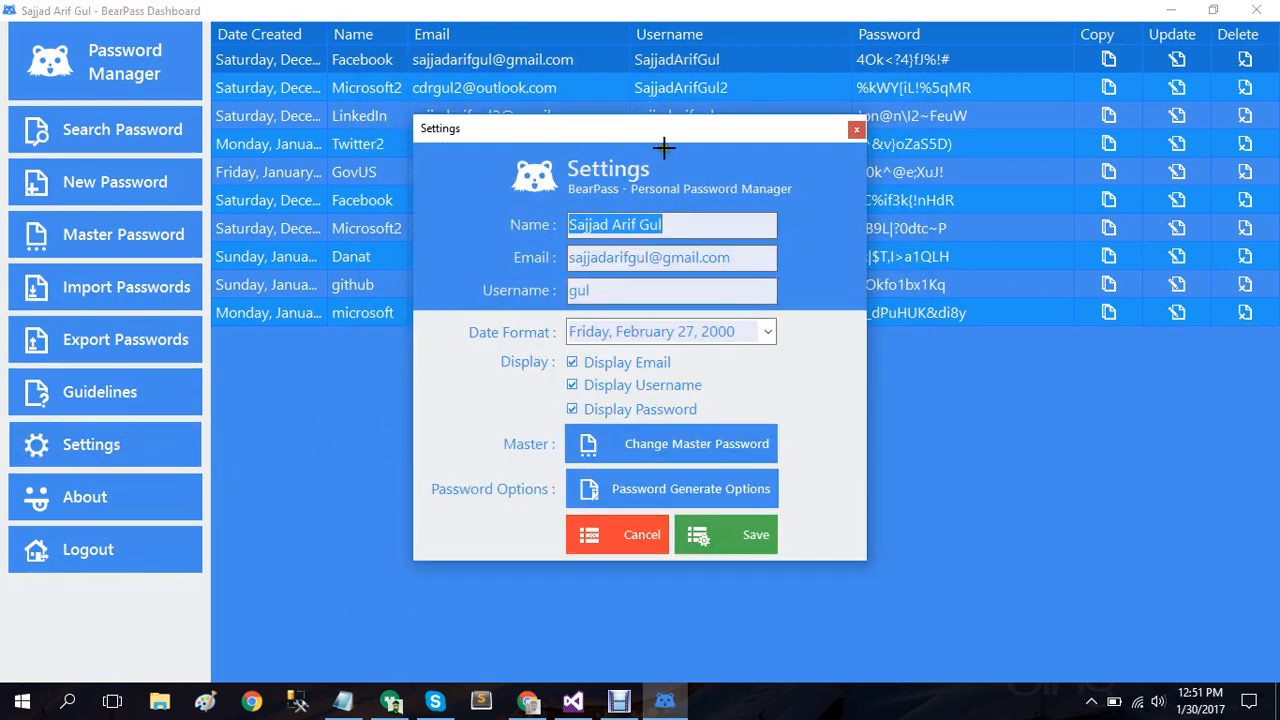
pyautogui.moveTo(664, 128); pyautogui.dragTo(462, 168)
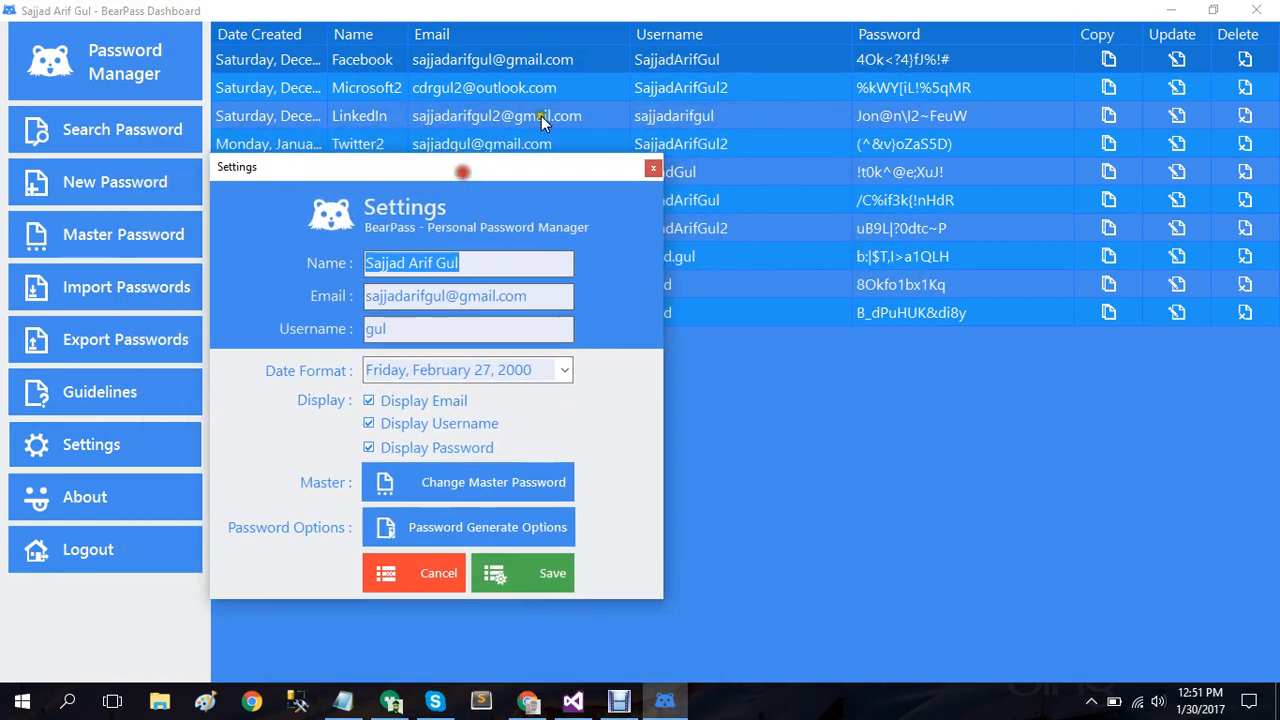
pyautogui.moveTo(930, 248)
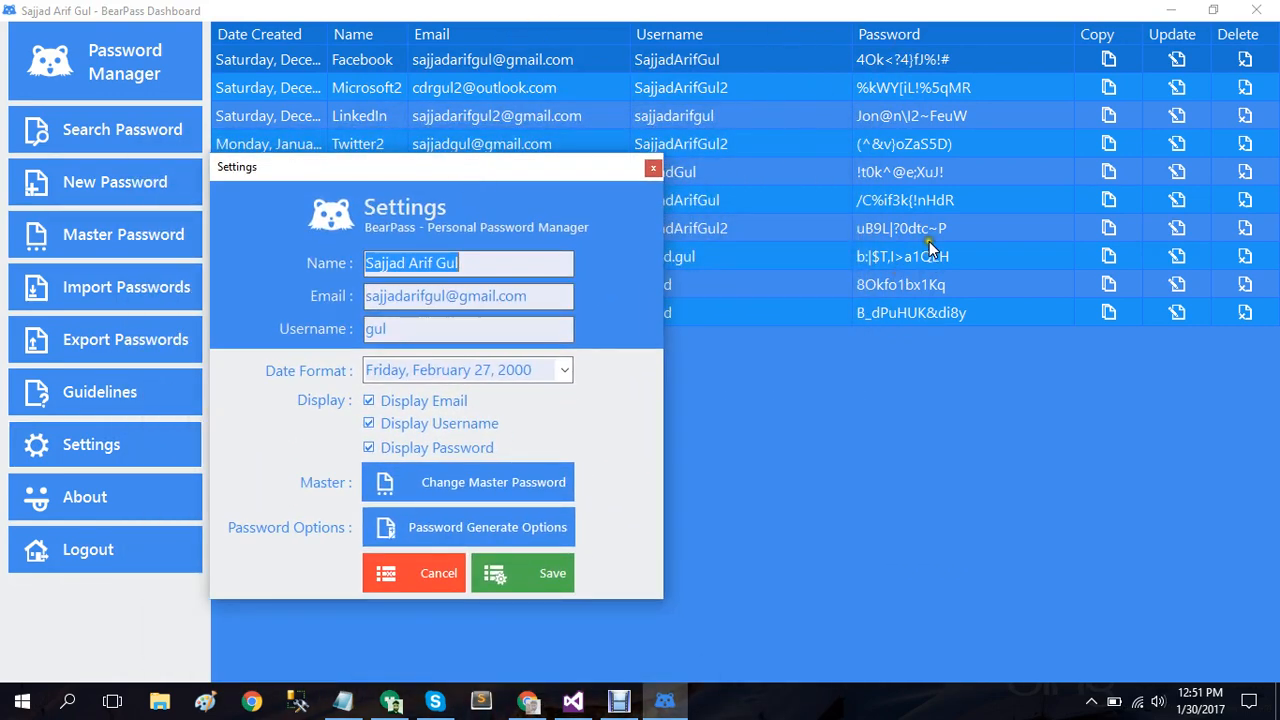
pyautogui.moveTo(896, 210)
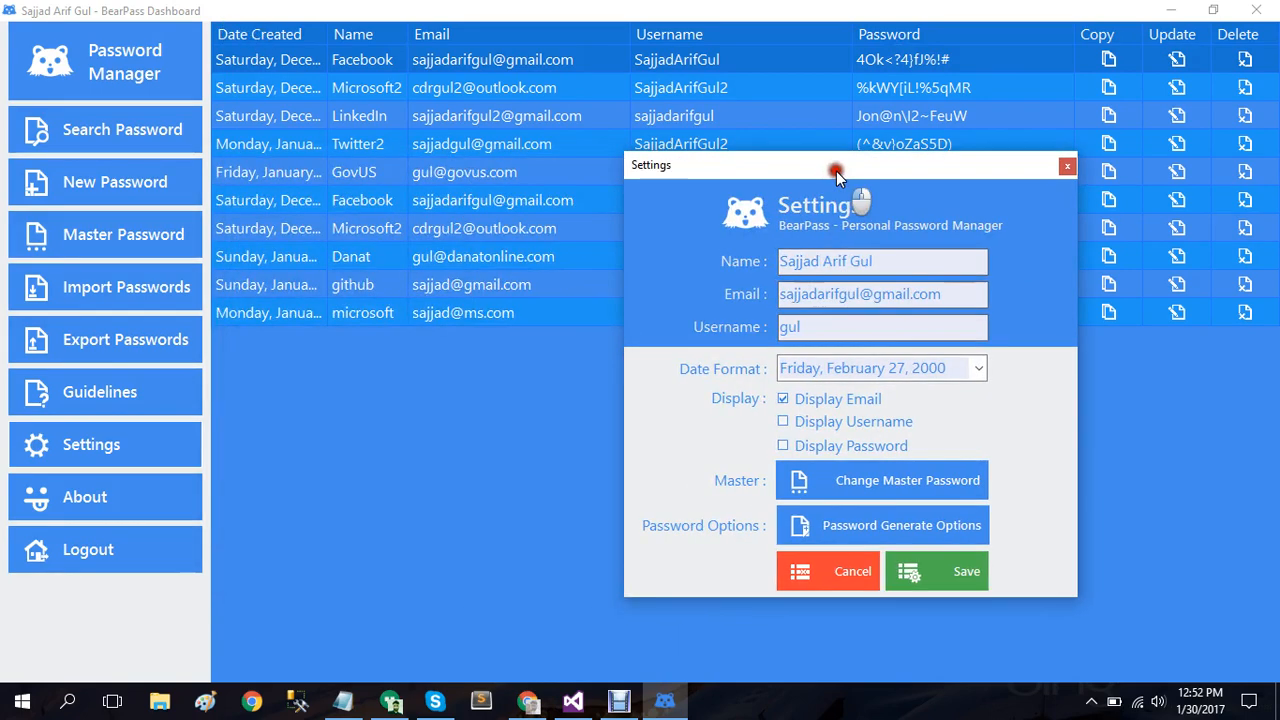
pyautogui.click(968, 368)
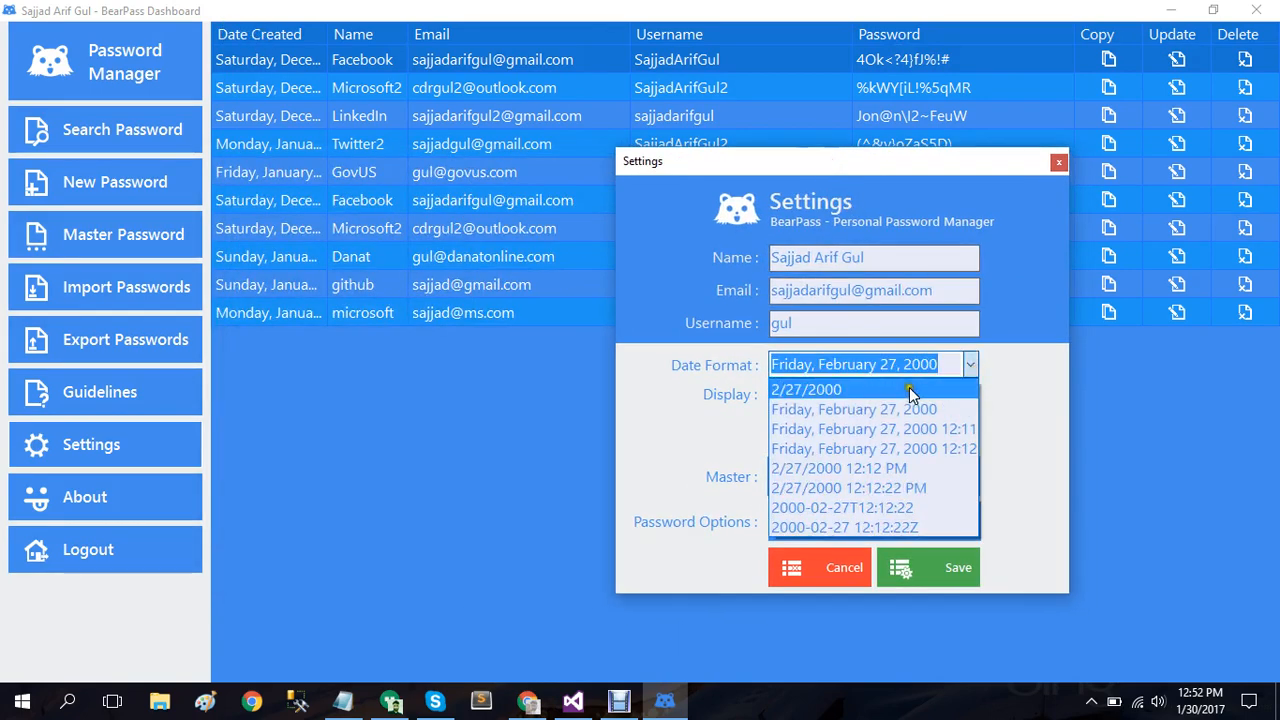
pyautogui.click(806, 388)
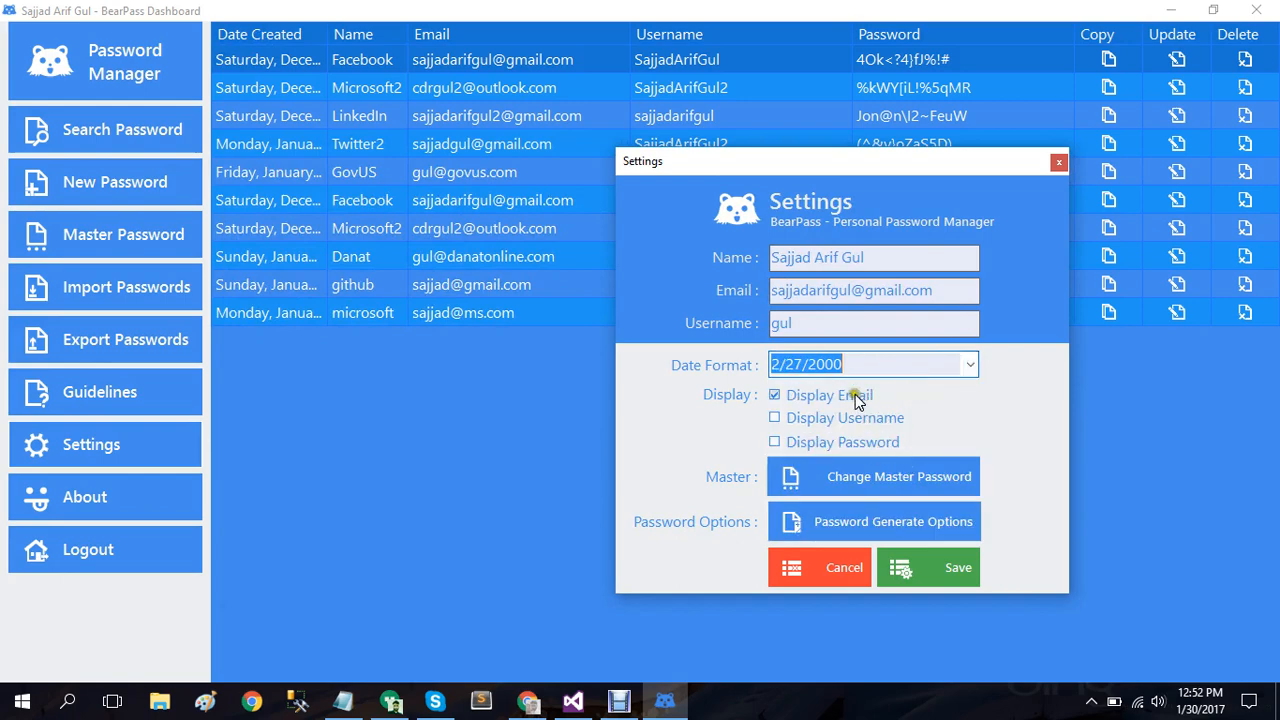
pyautogui.moveTo(840, 464)
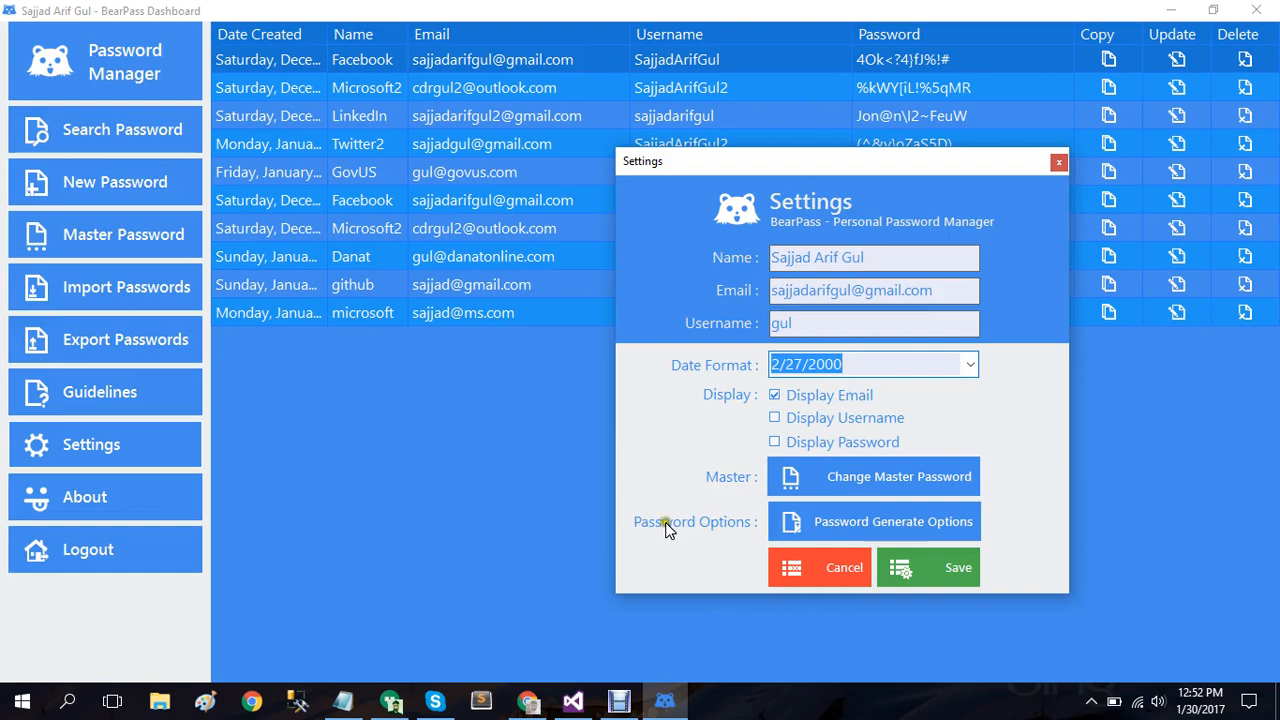
# - Set the password generator's minimum length to 19 characters and confirm
pyautogui.click(892, 520)
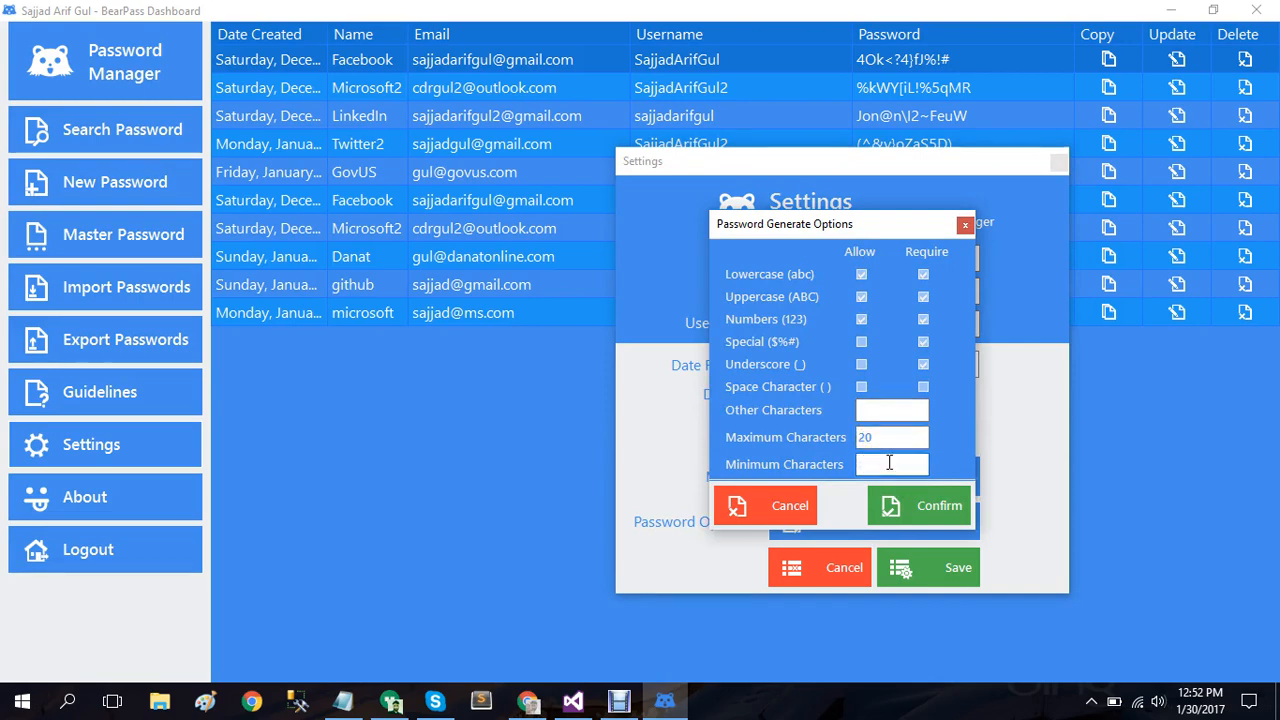
pyautogui.write('19')
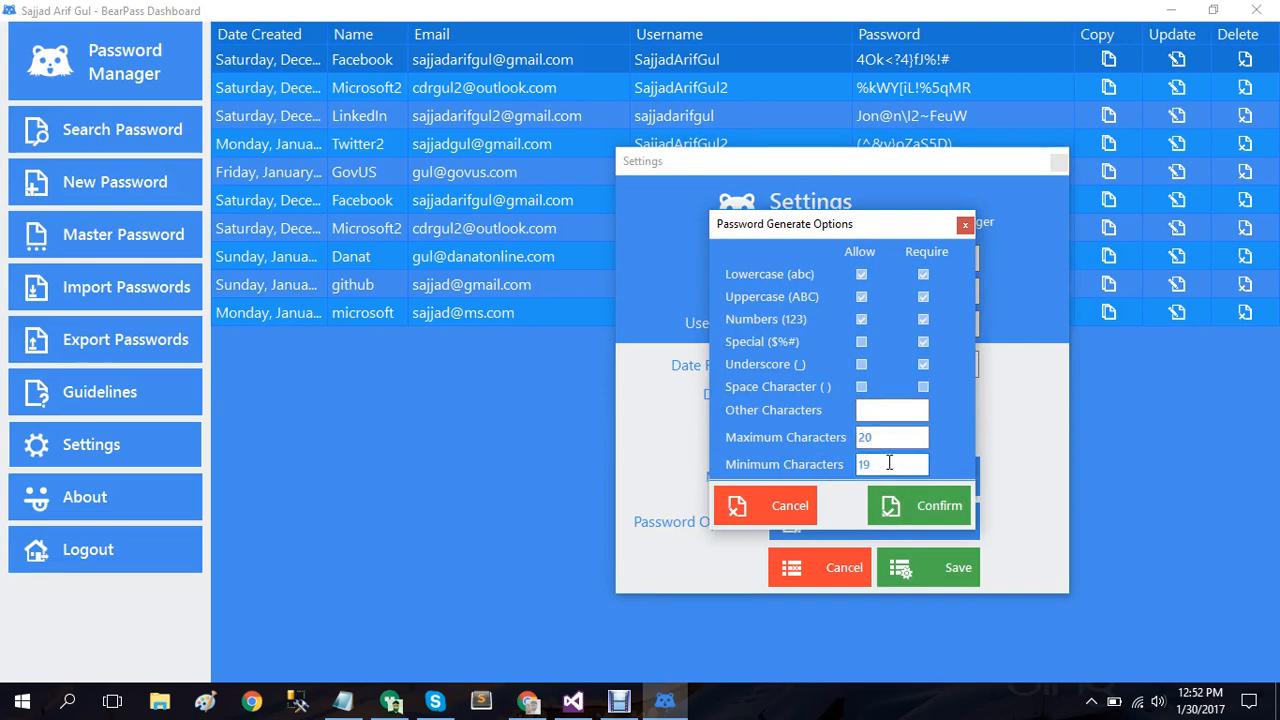
pyautogui.click(918, 504)
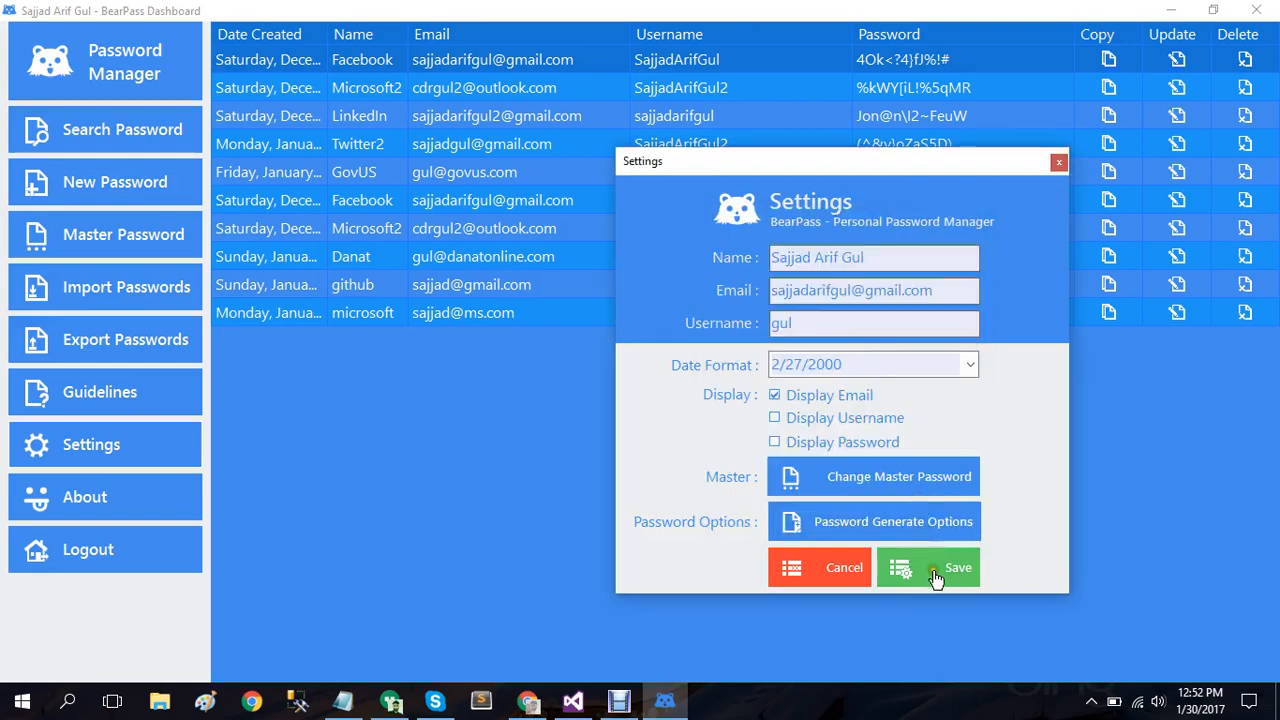
pyautogui.click(956, 568)
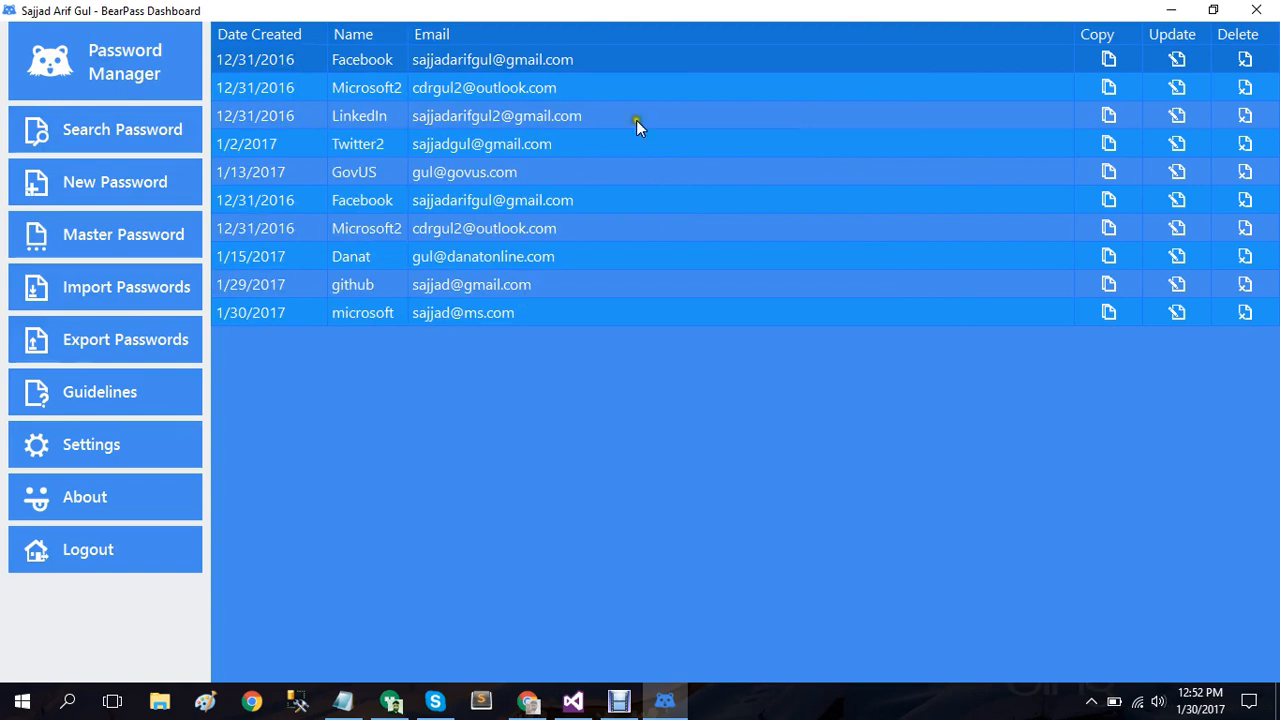
pyautogui.moveTo(850, 72)
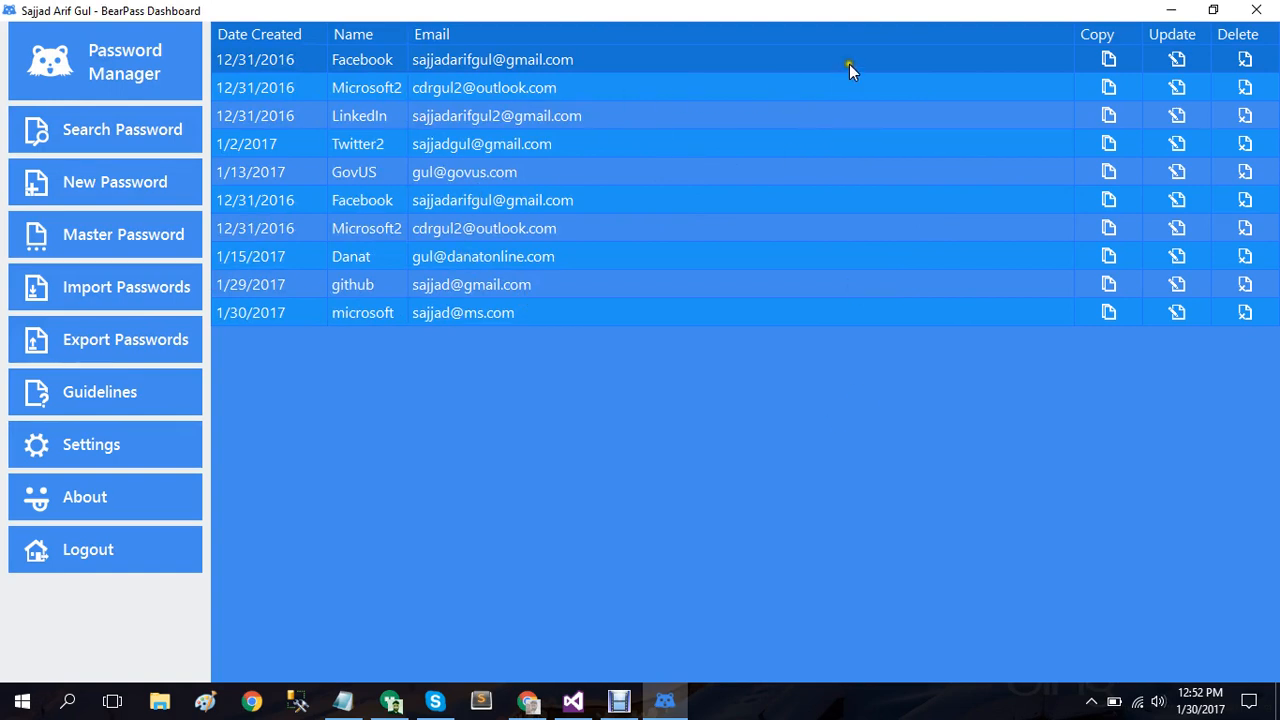
pyautogui.moveTo(790, 154)
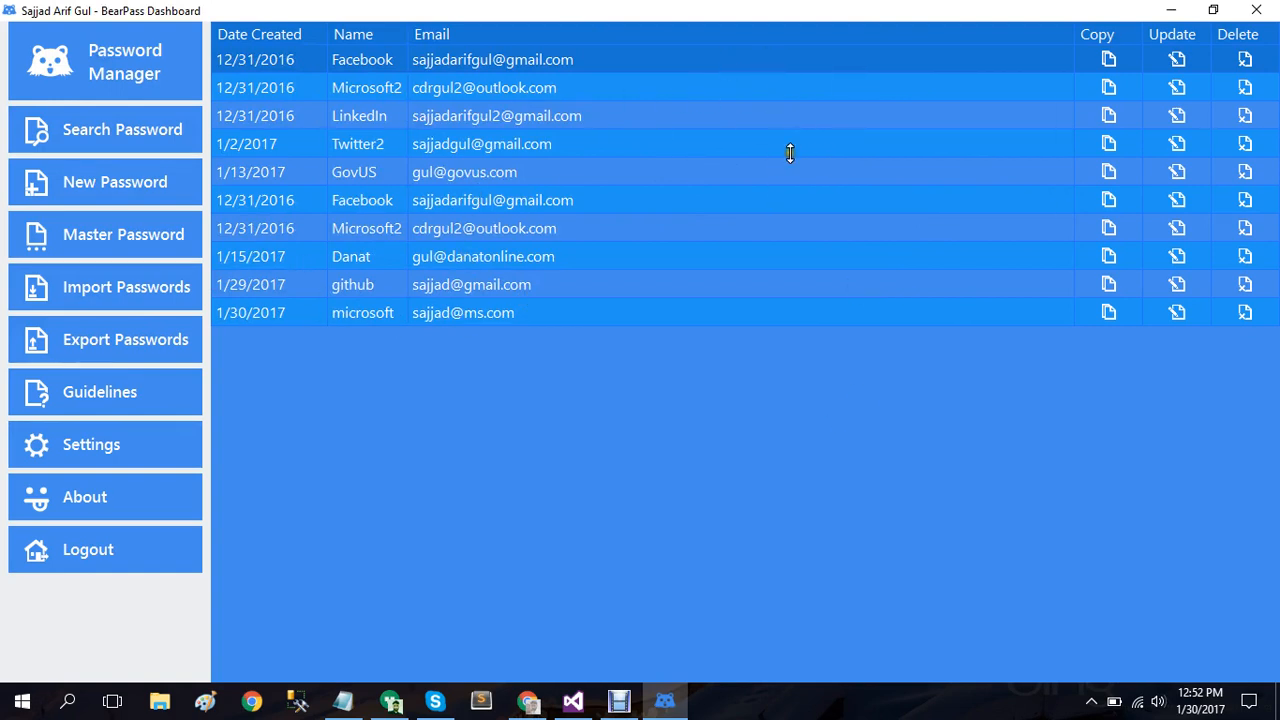
pyautogui.moveTo(760, 220)
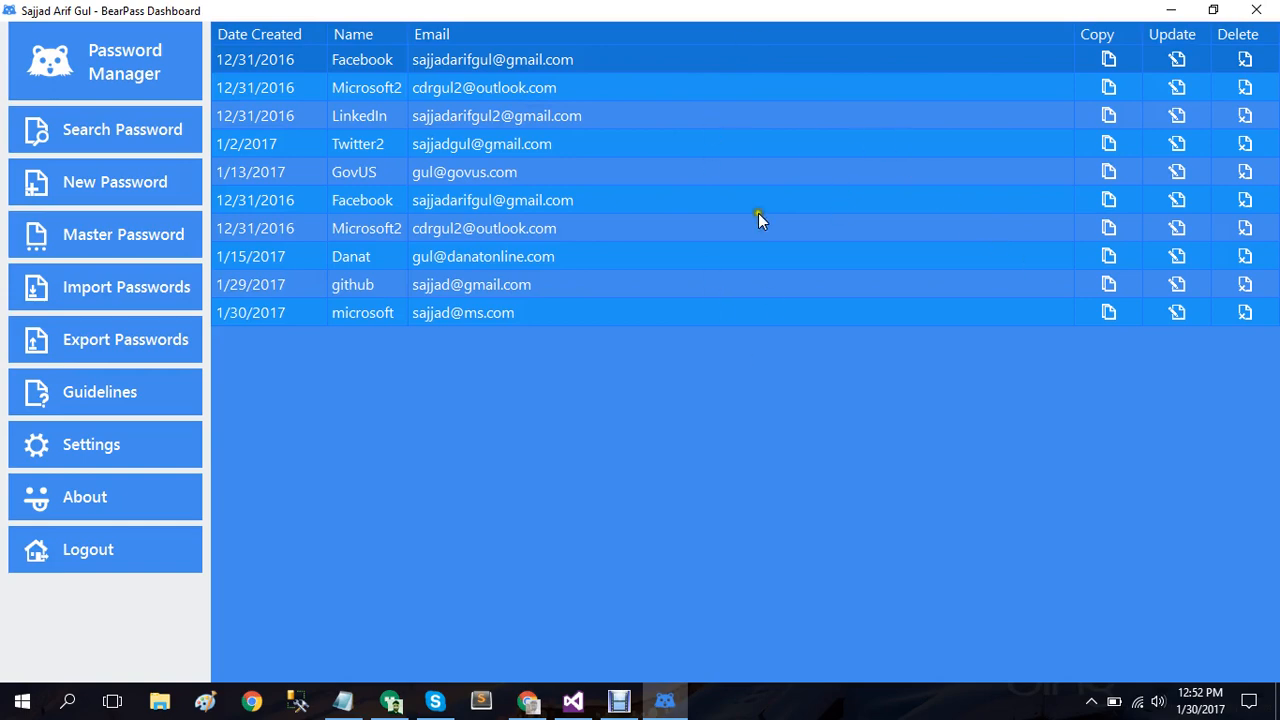
pyautogui.moveTo(768, 428)
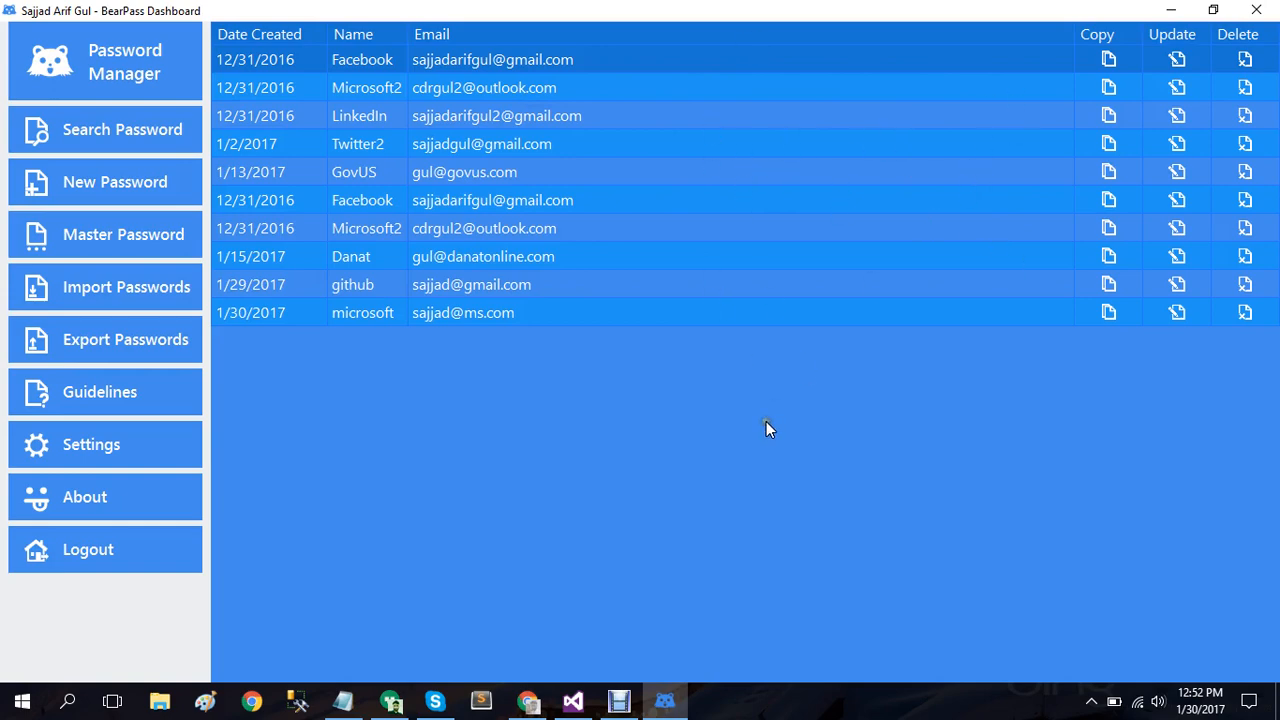
# - View and close the About screen, then log out to the login form
pyautogui.click(84, 496)
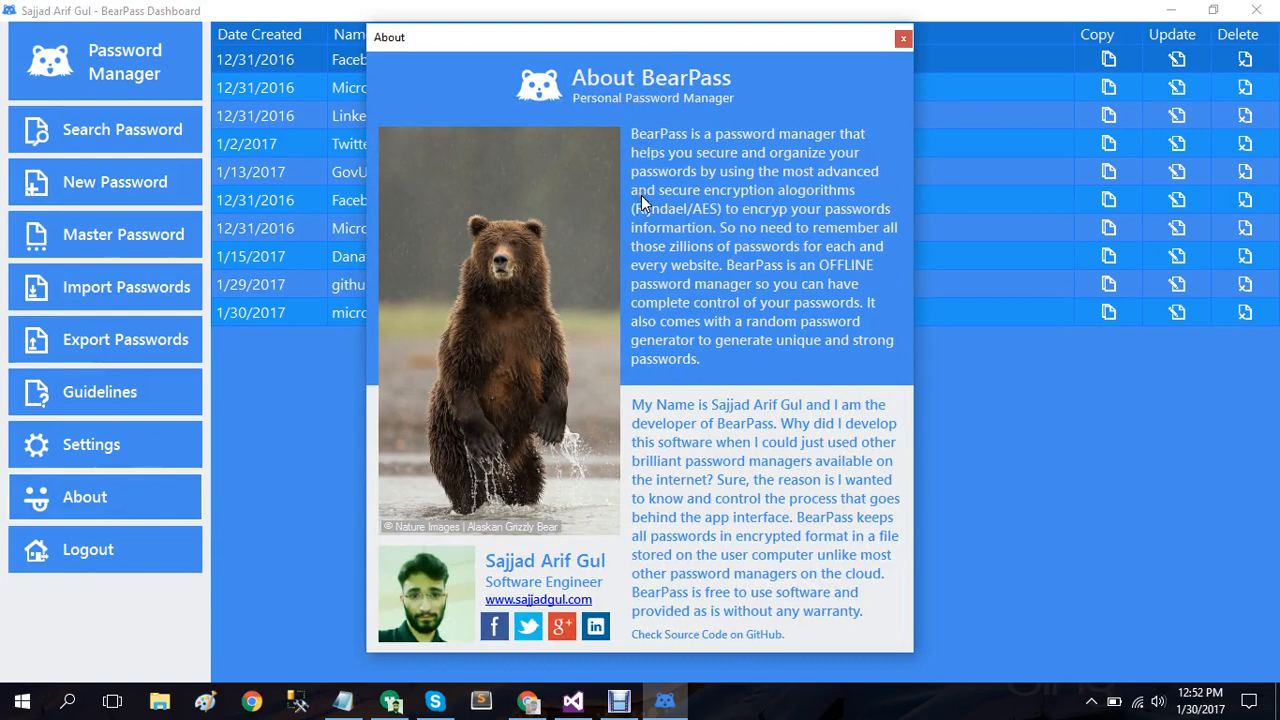
pyautogui.moveTo(536, 342)
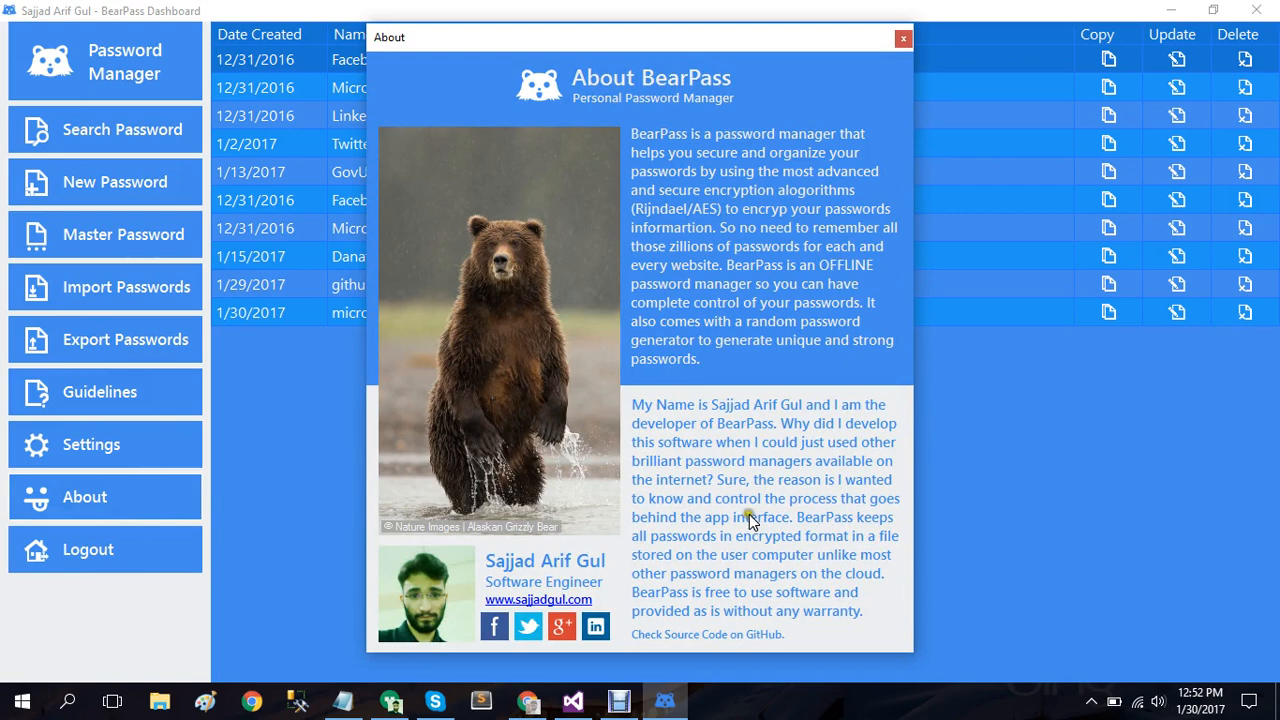
pyautogui.moveTo(792, 470)
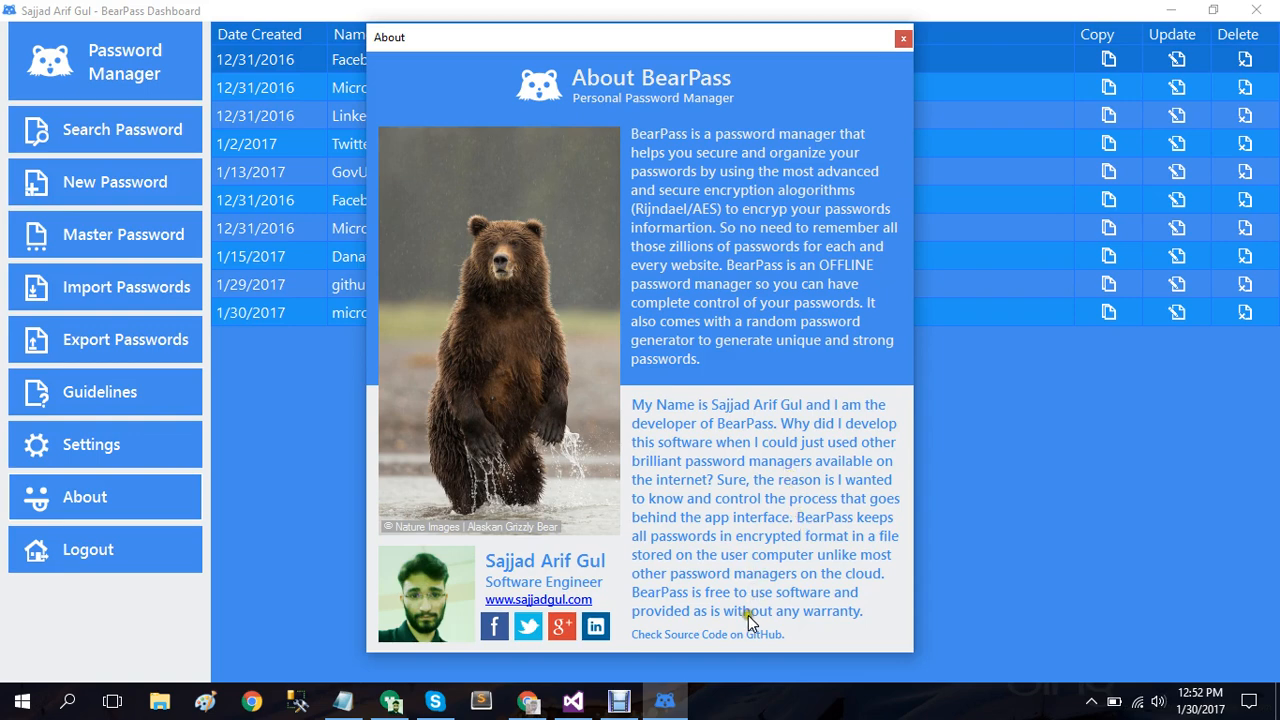
pyautogui.moveTo(760, 642)
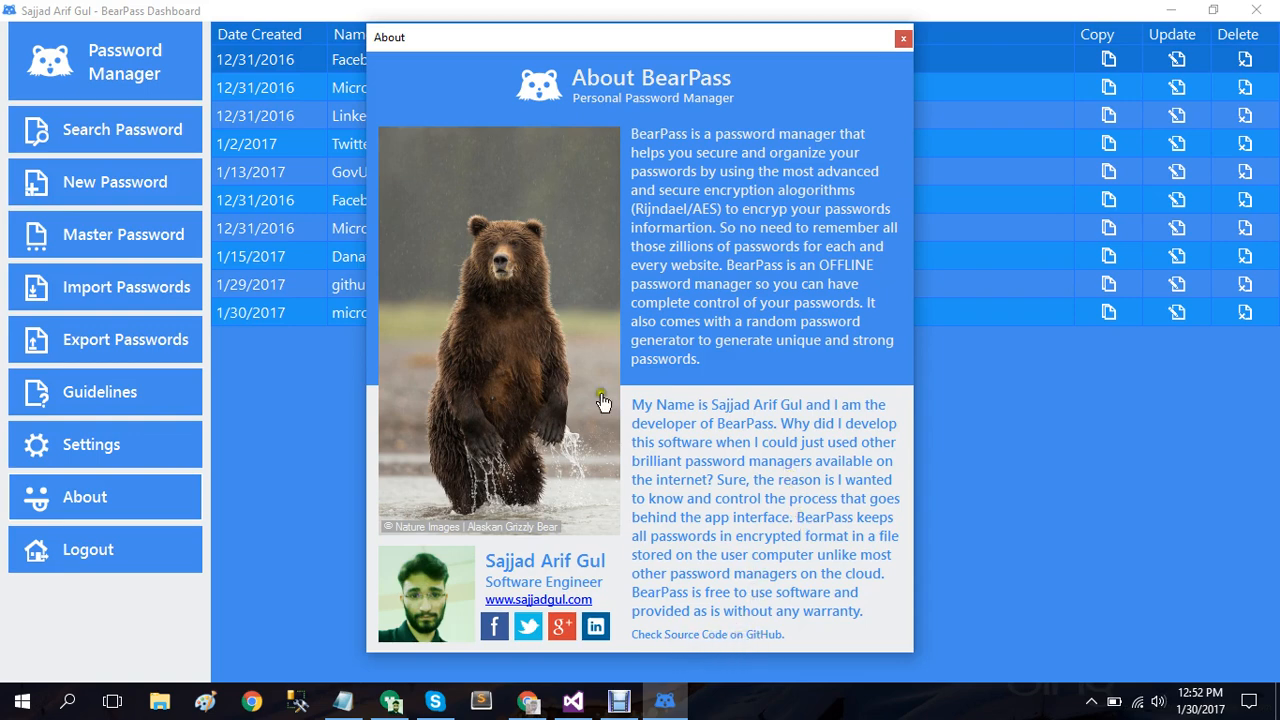
pyautogui.moveTo(396, 264)
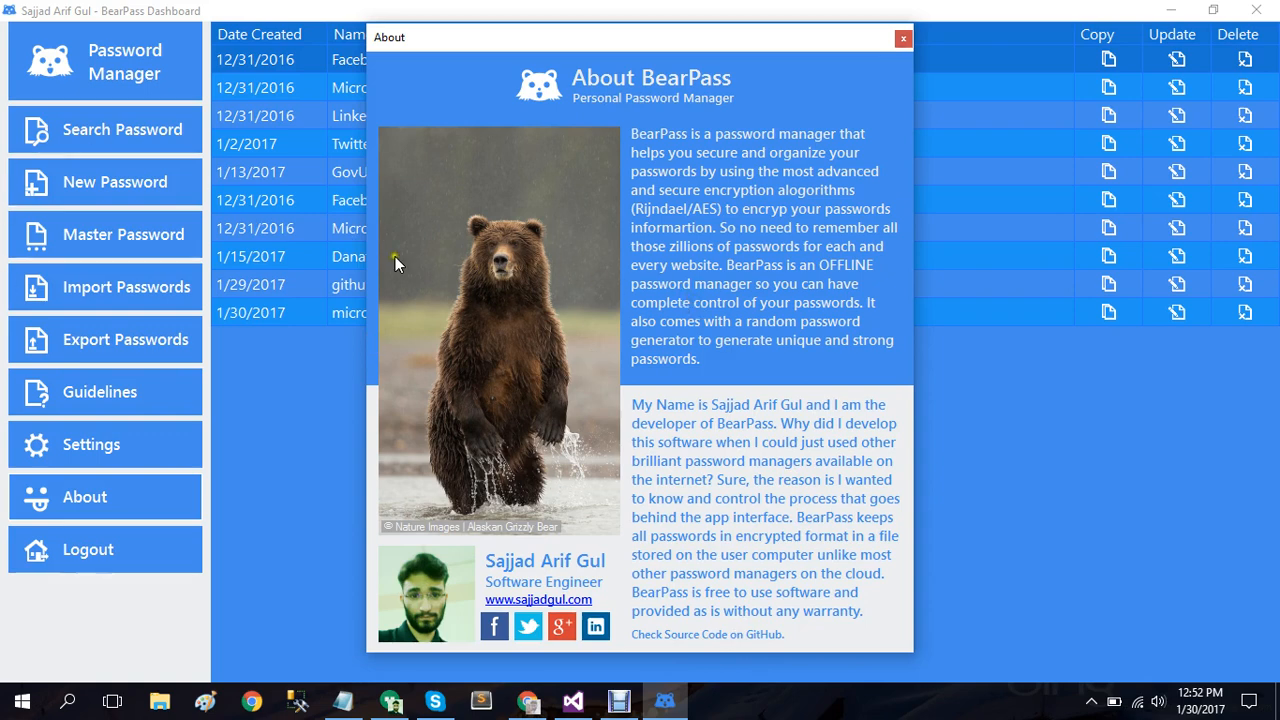
pyautogui.moveTo(452, 520)
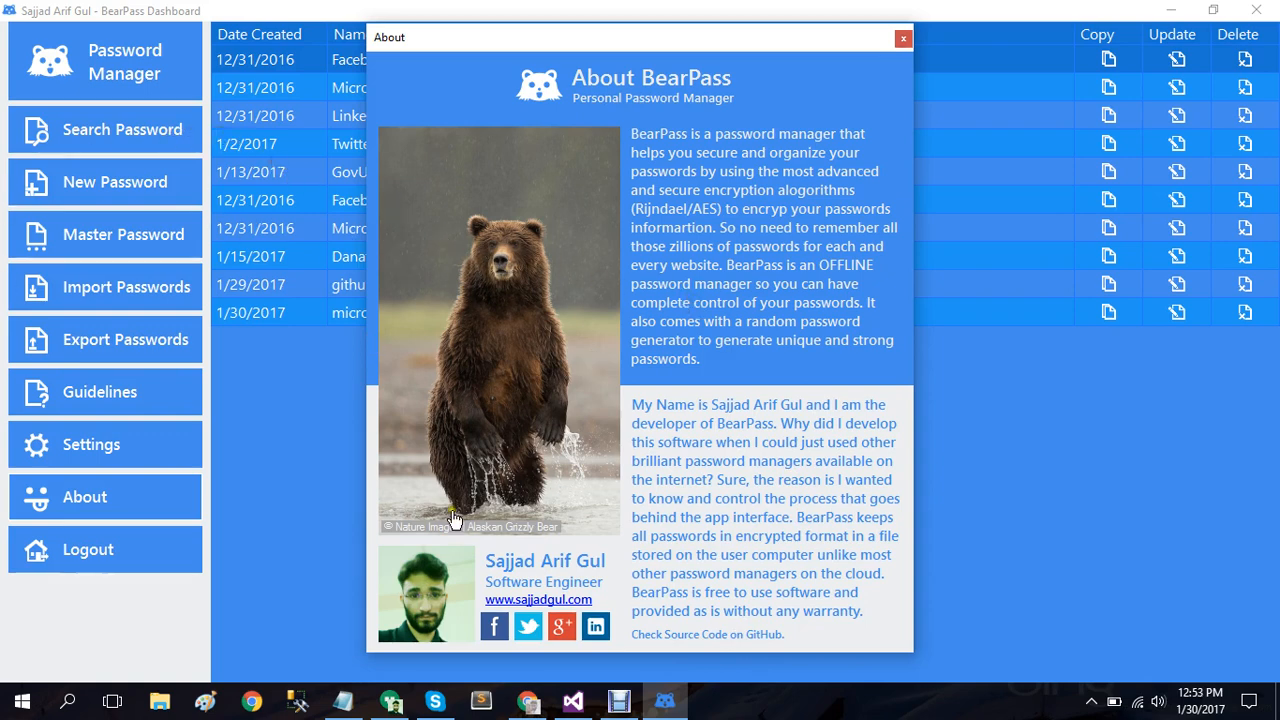
pyautogui.moveTo(622, 564)
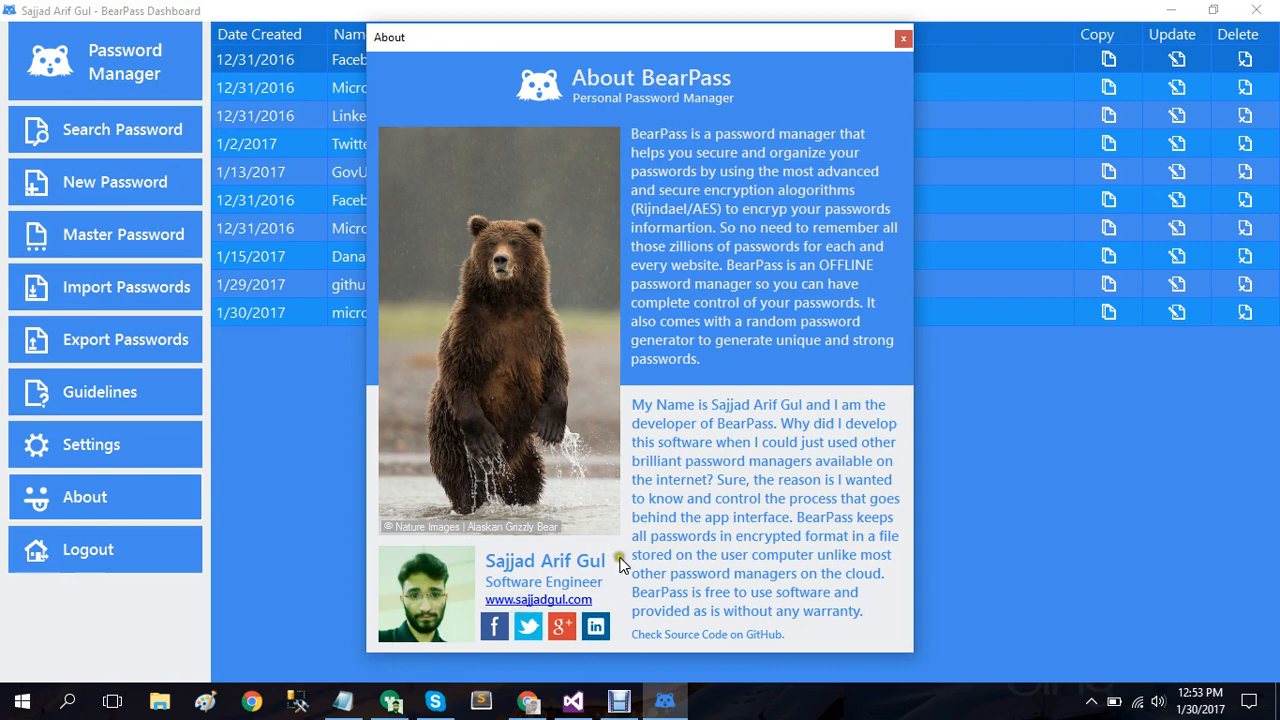
pyautogui.click(900, 36)
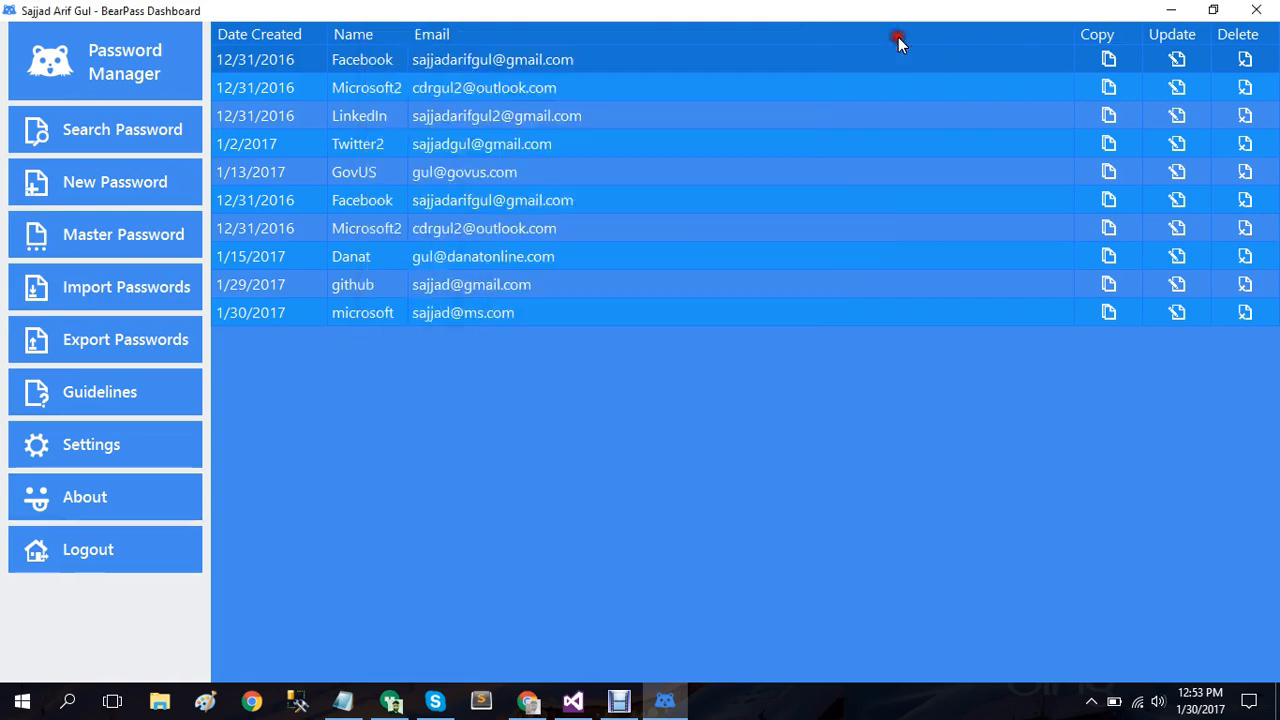
pyautogui.moveTo(400, 488)
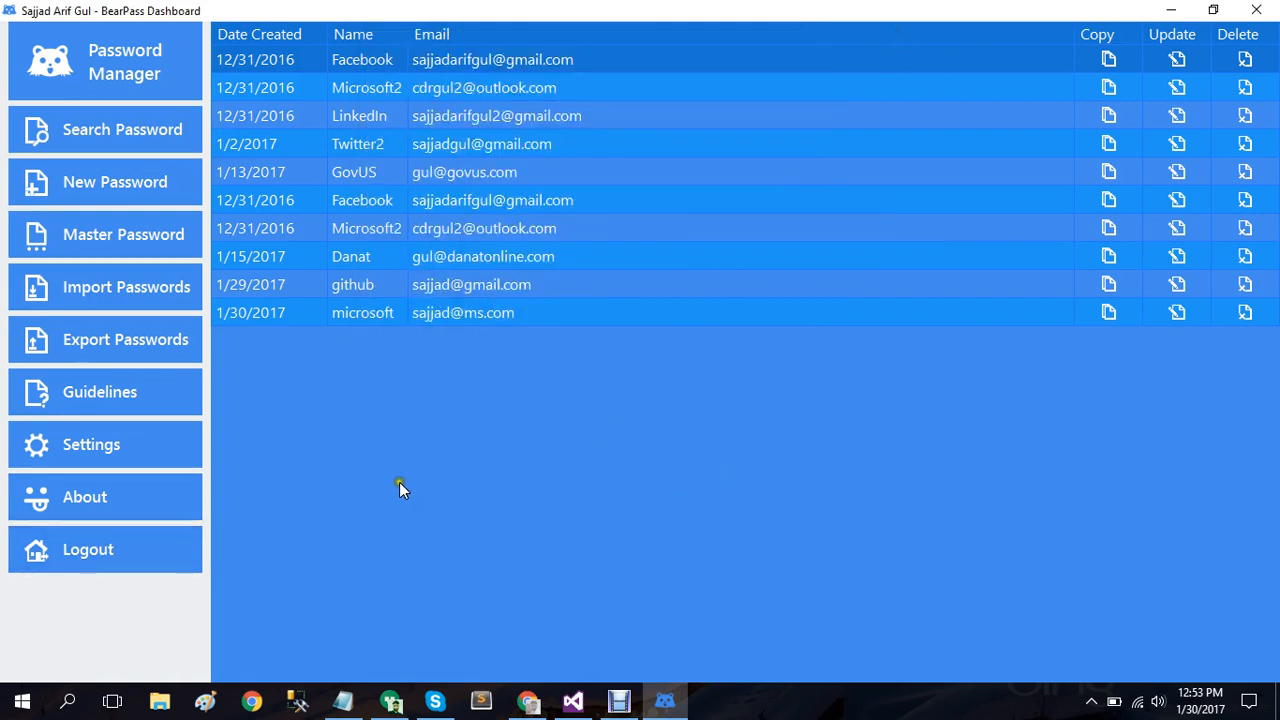
pyautogui.click(88, 548)
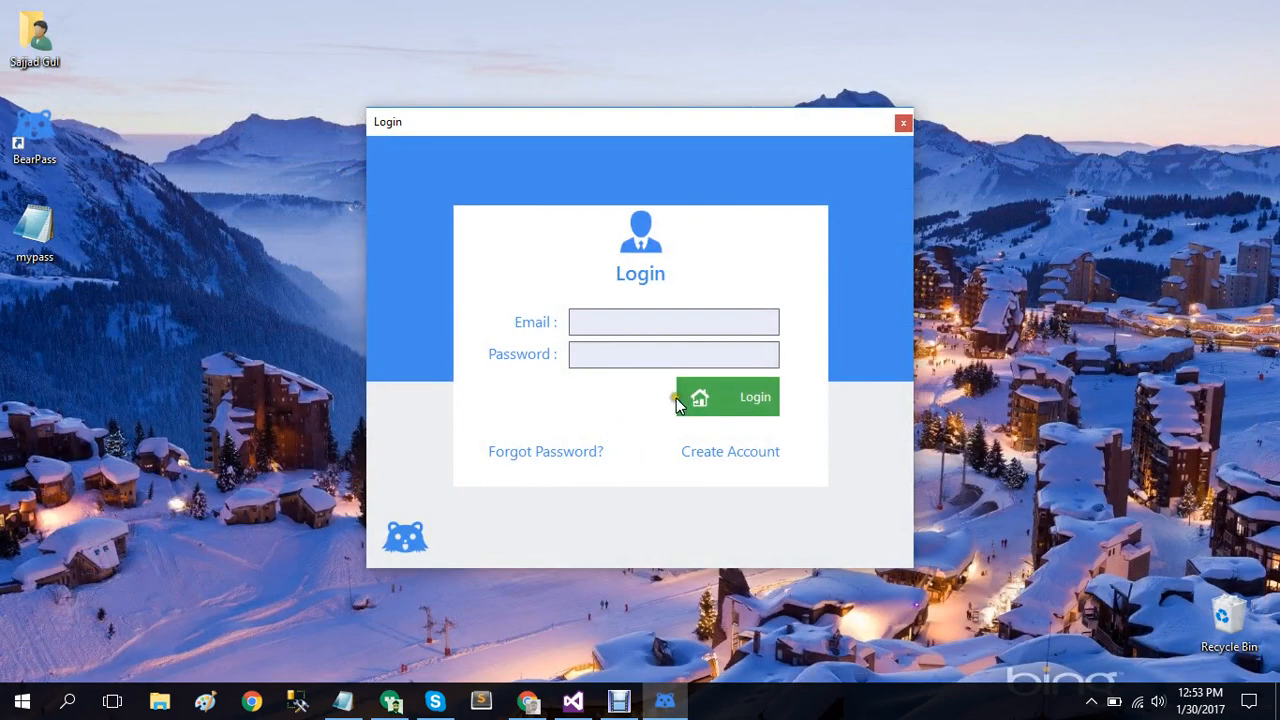
# - Back in Visual Studio, expand and collapse the PasswordManager.App project's files
pyautogui.click(904, 122)
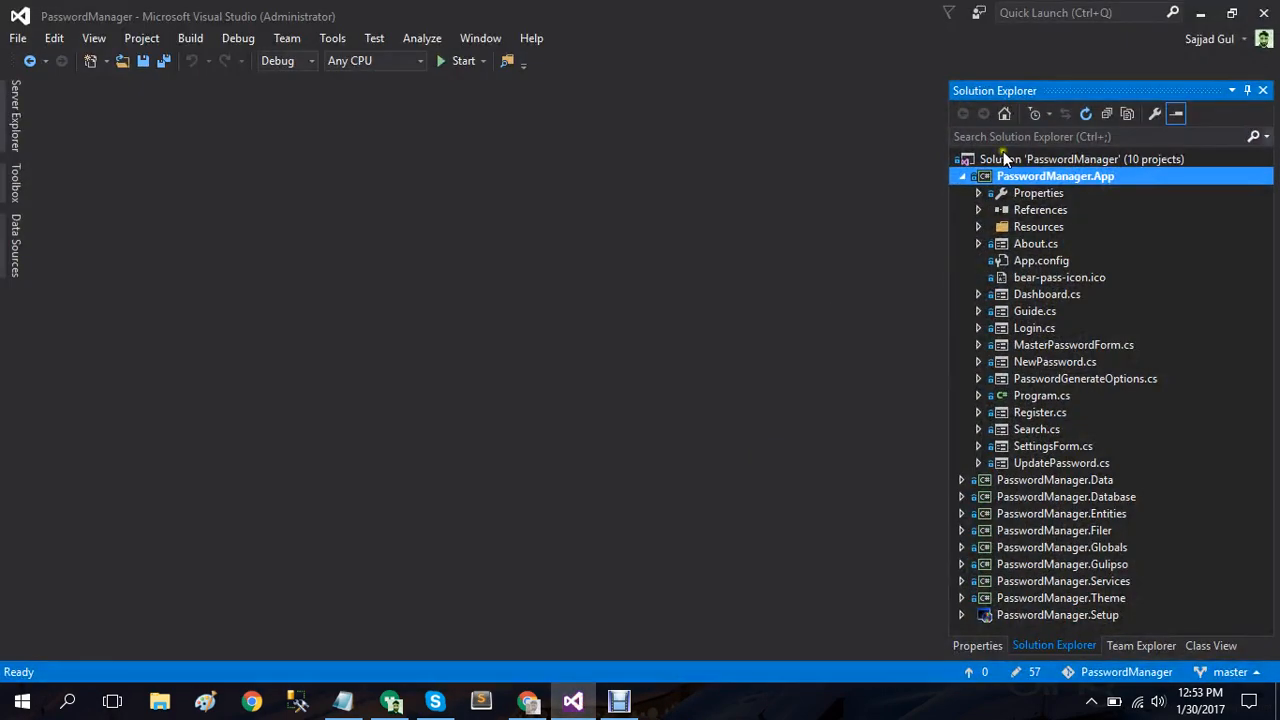
pyautogui.click(960, 176)
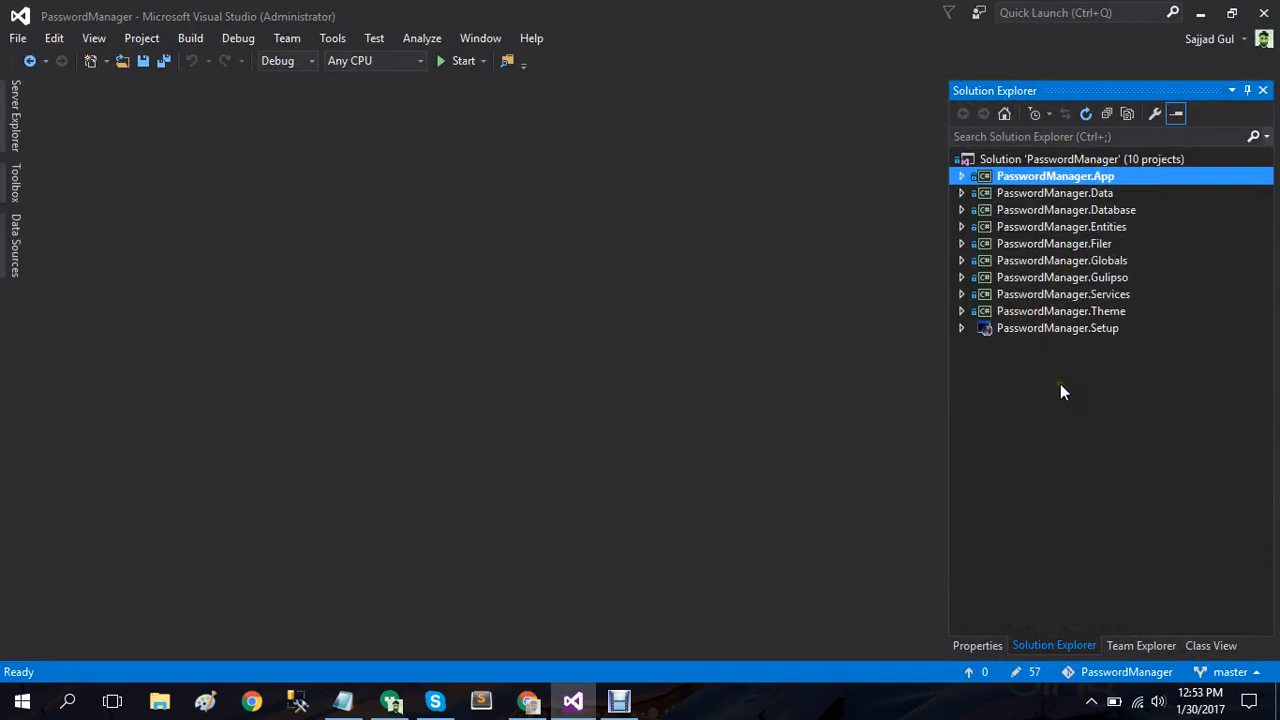
pyautogui.moveTo(1032, 260)
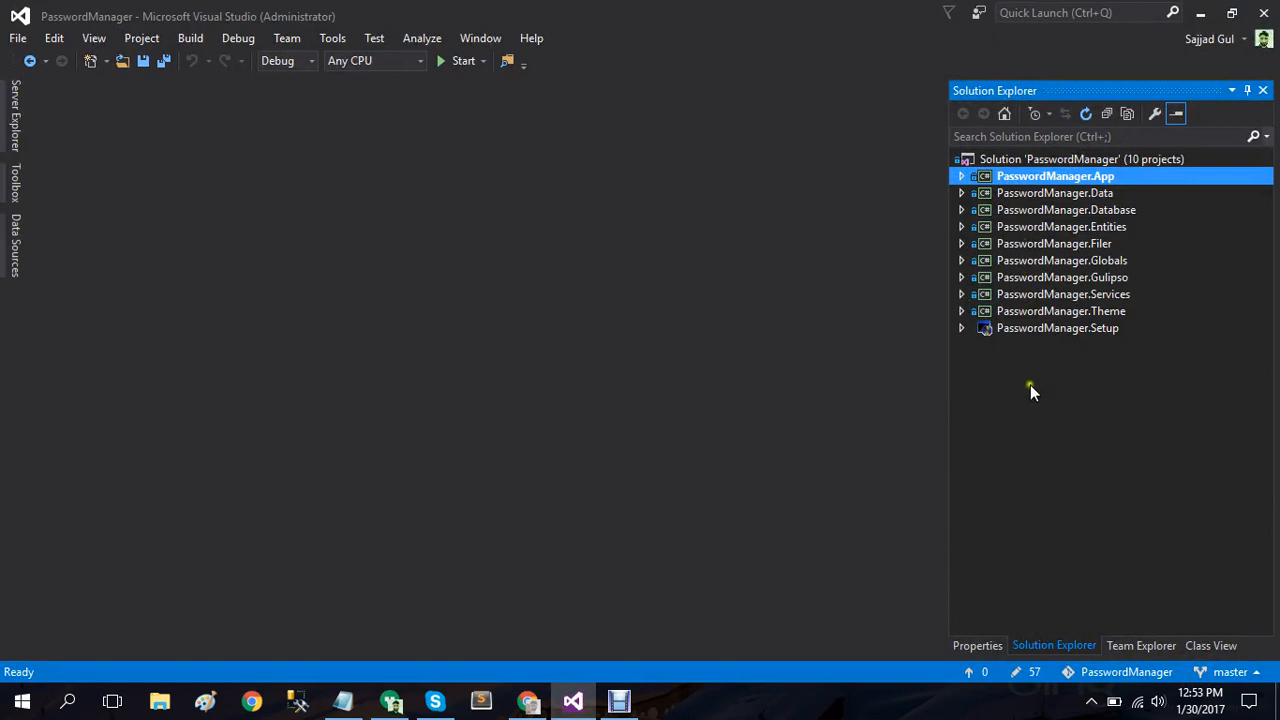
pyautogui.moveTo(1048, 192)
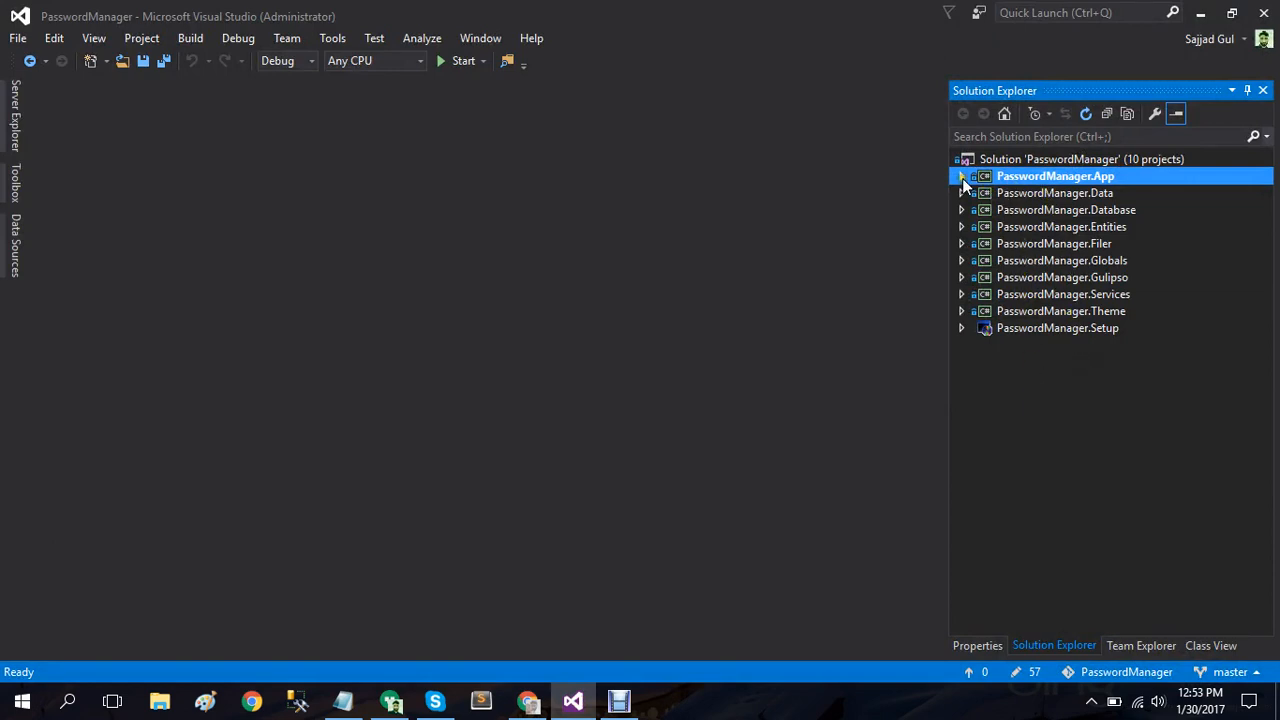
pyautogui.click(962, 176)
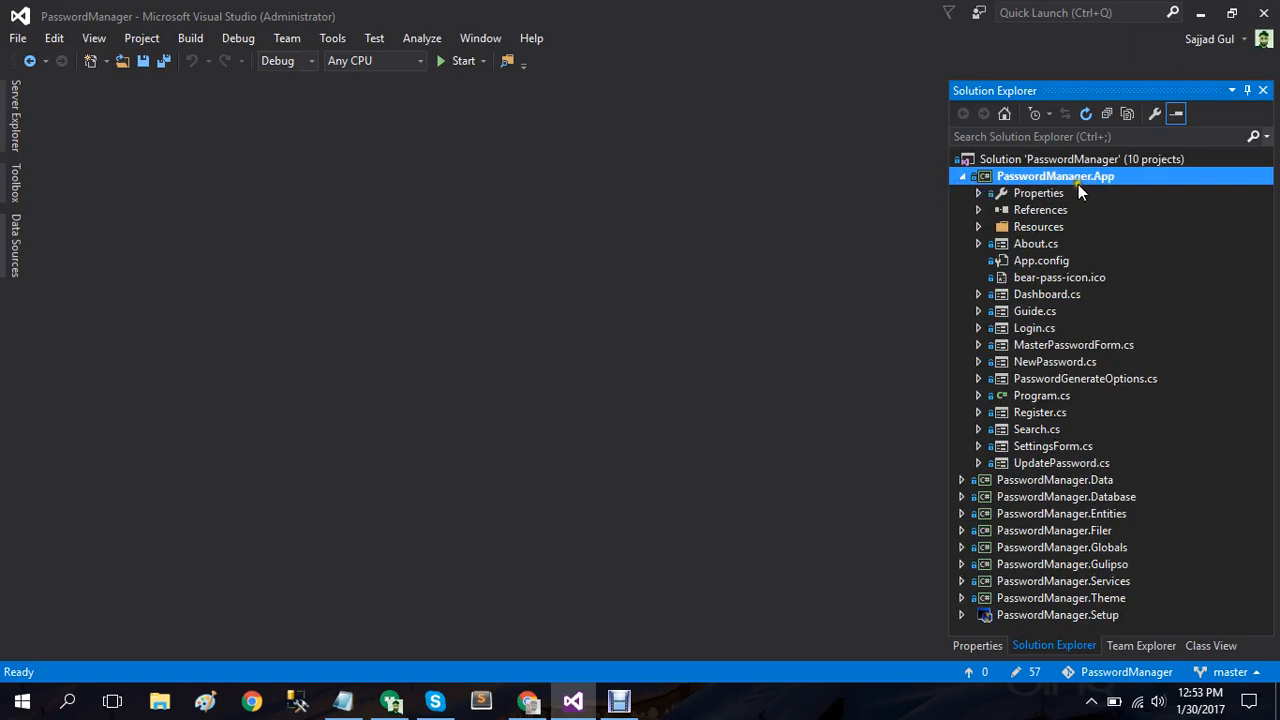
pyautogui.click(962, 176)
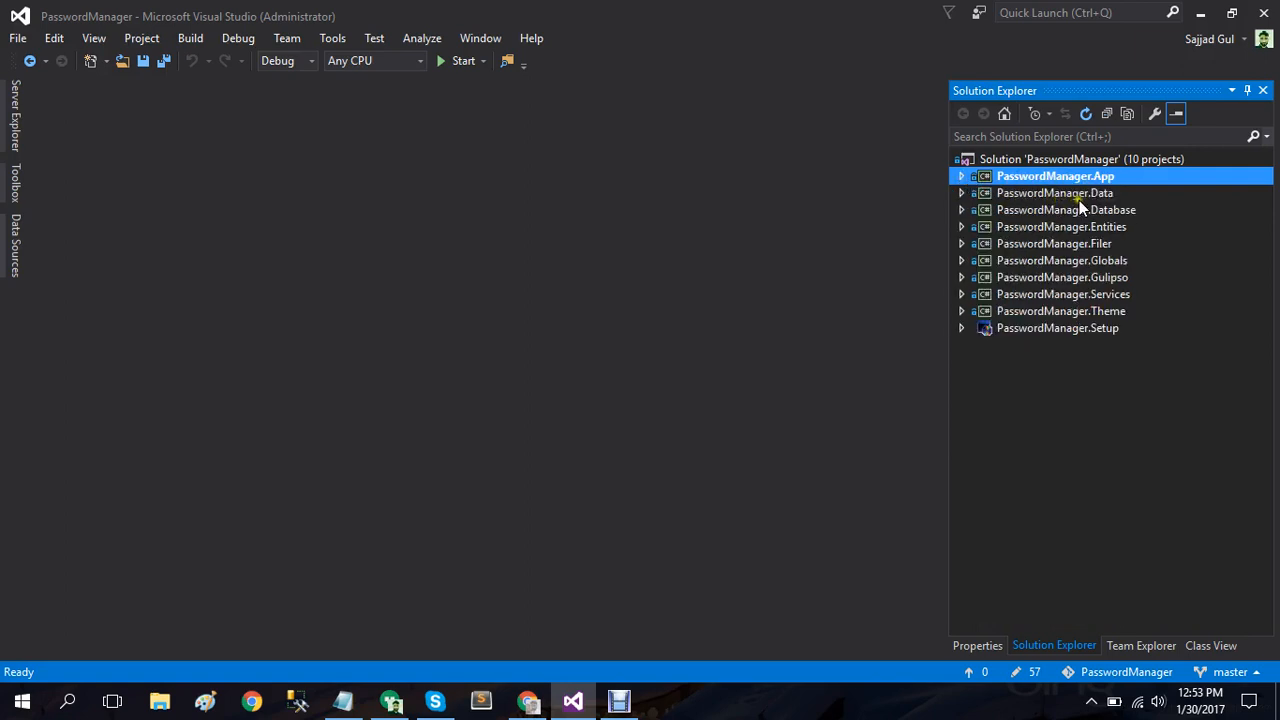
pyautogui.moveTo(1084, 294)
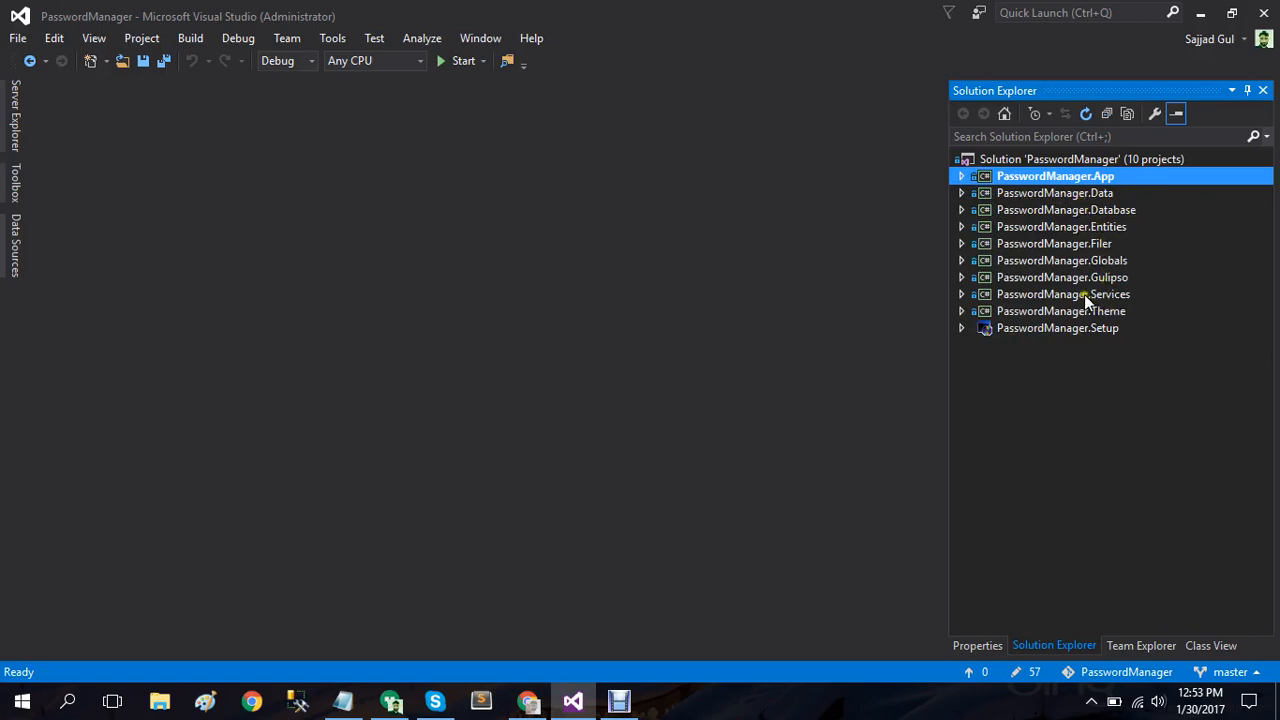
pyautogui.moveTo(1108, 298)
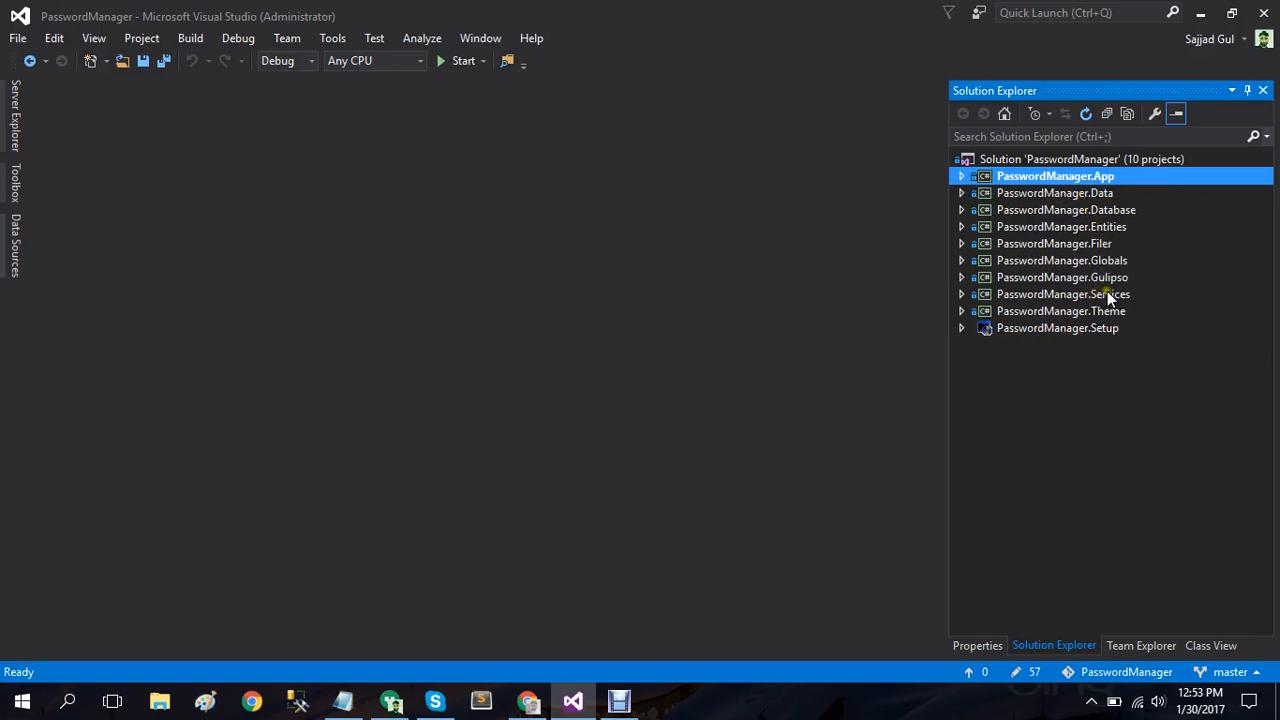
pyautogui.moveTo(1096, 210)
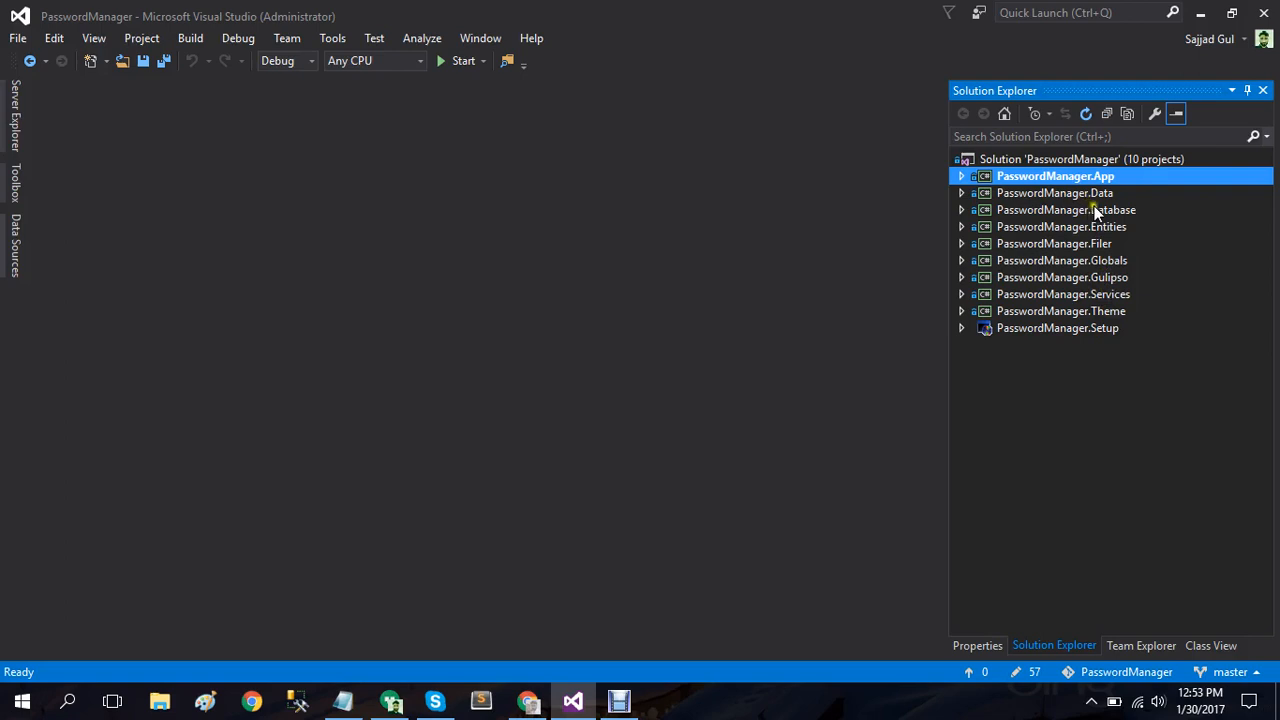
pyautogui.moveTo(1092, 196)
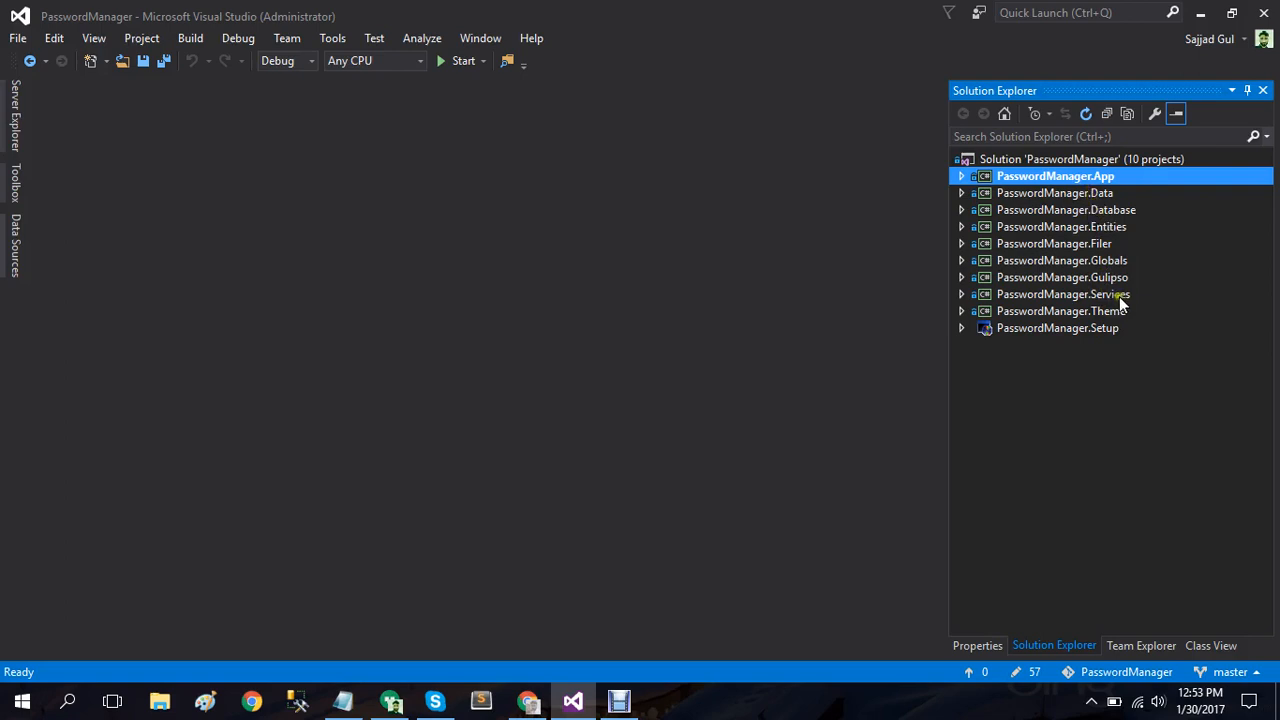
pyautogui.moveTo(1096, 230)
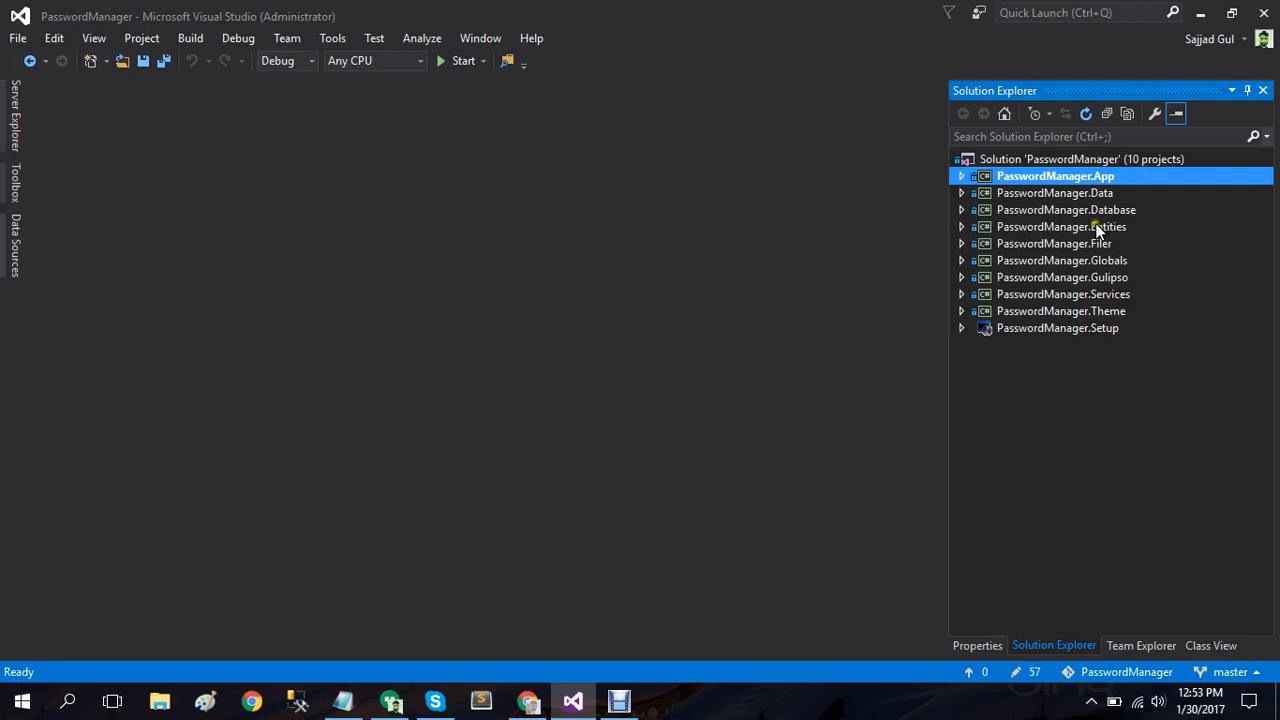
# - Peek into the Entities and Filer projects, then expand PasswordManager.Gulipso
pyautogui.click(960, 226)
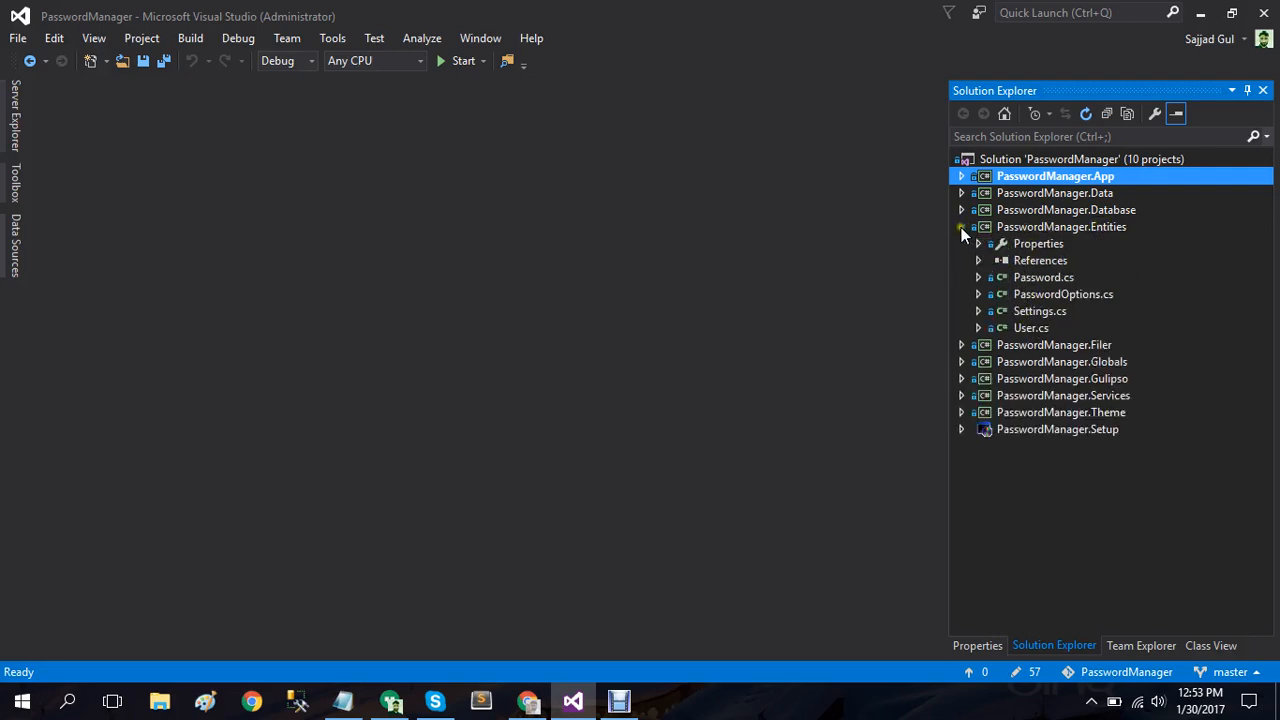
pyautogui.click(960, 226)
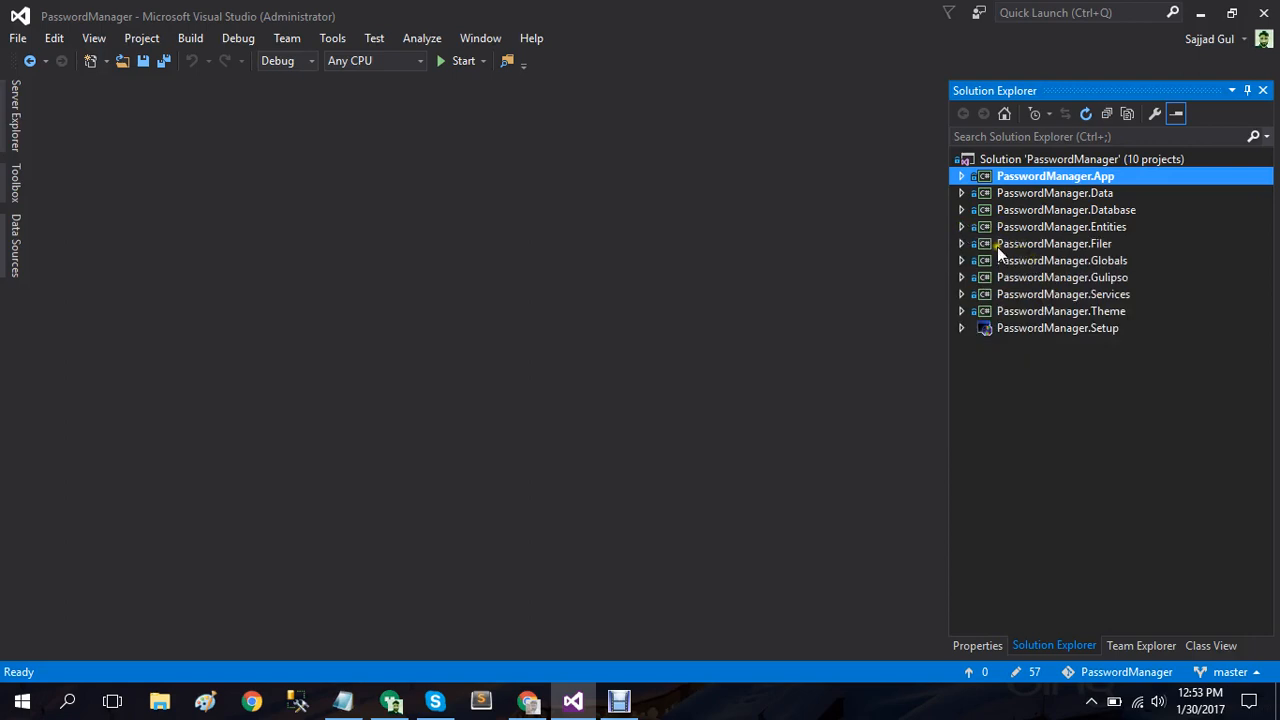
pyautogui.click(960, 244)
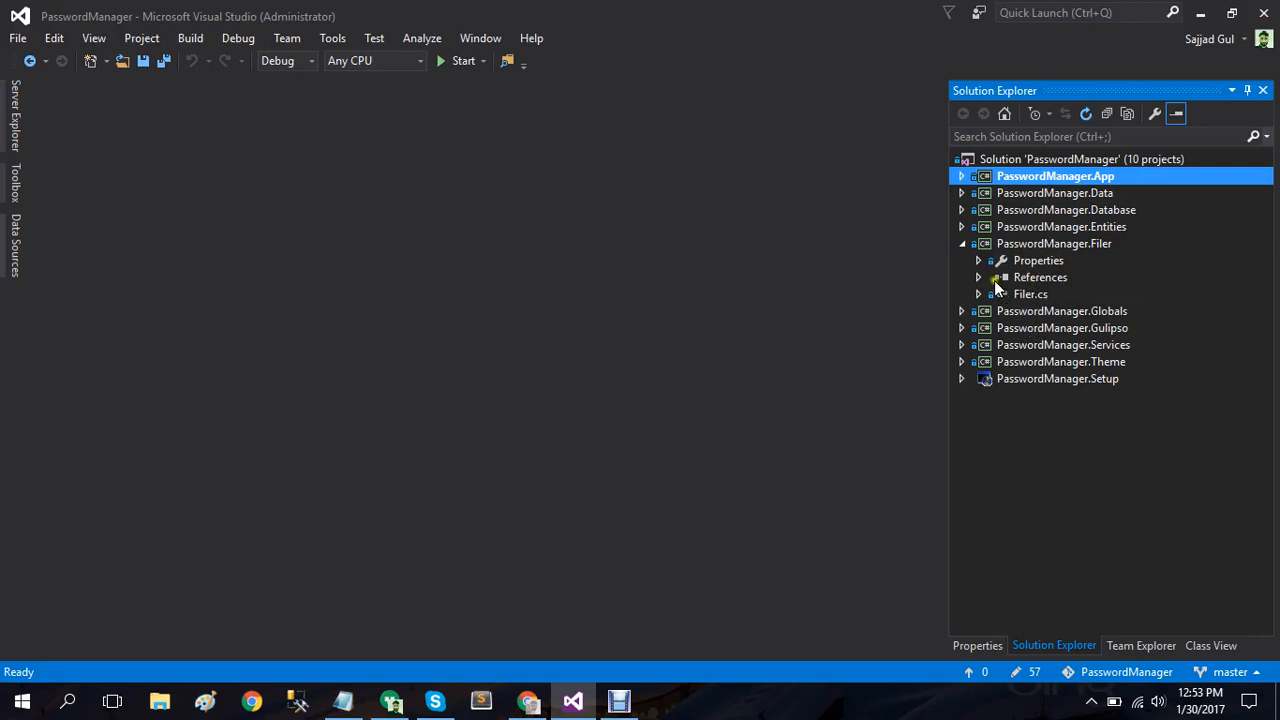
pyautogui.click(960, 244)
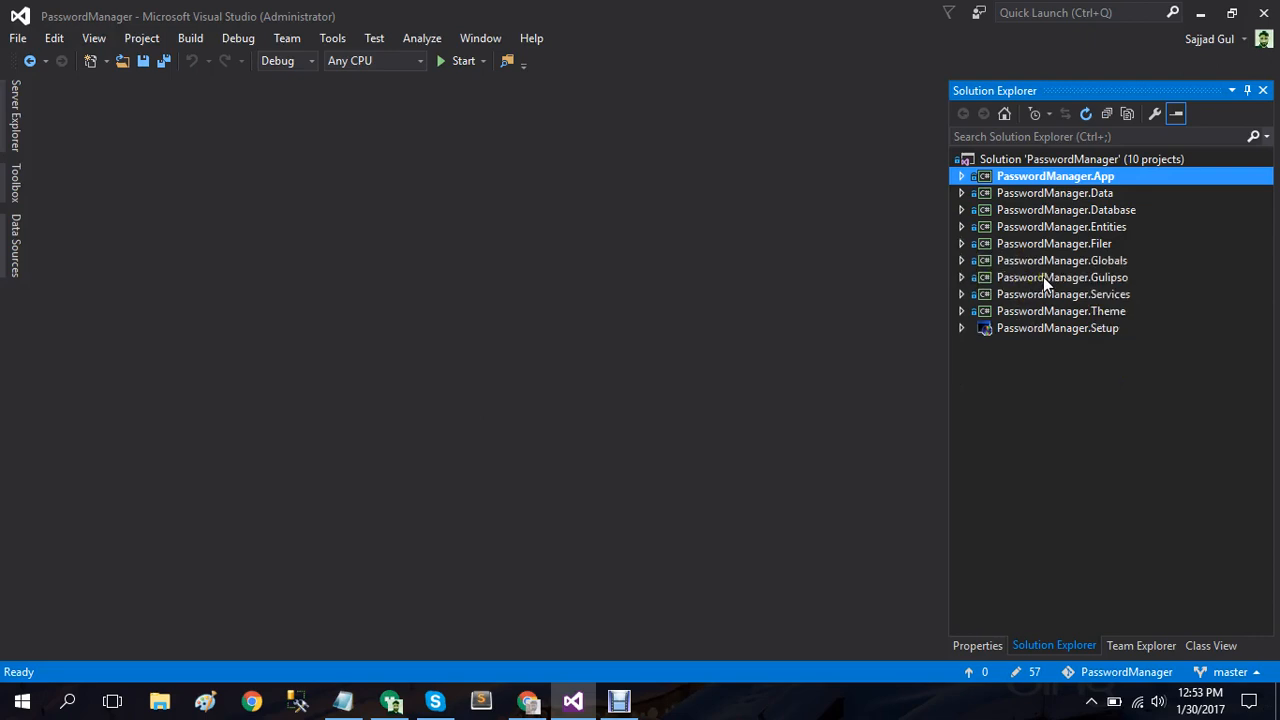
pyautogui.click(960, 276)
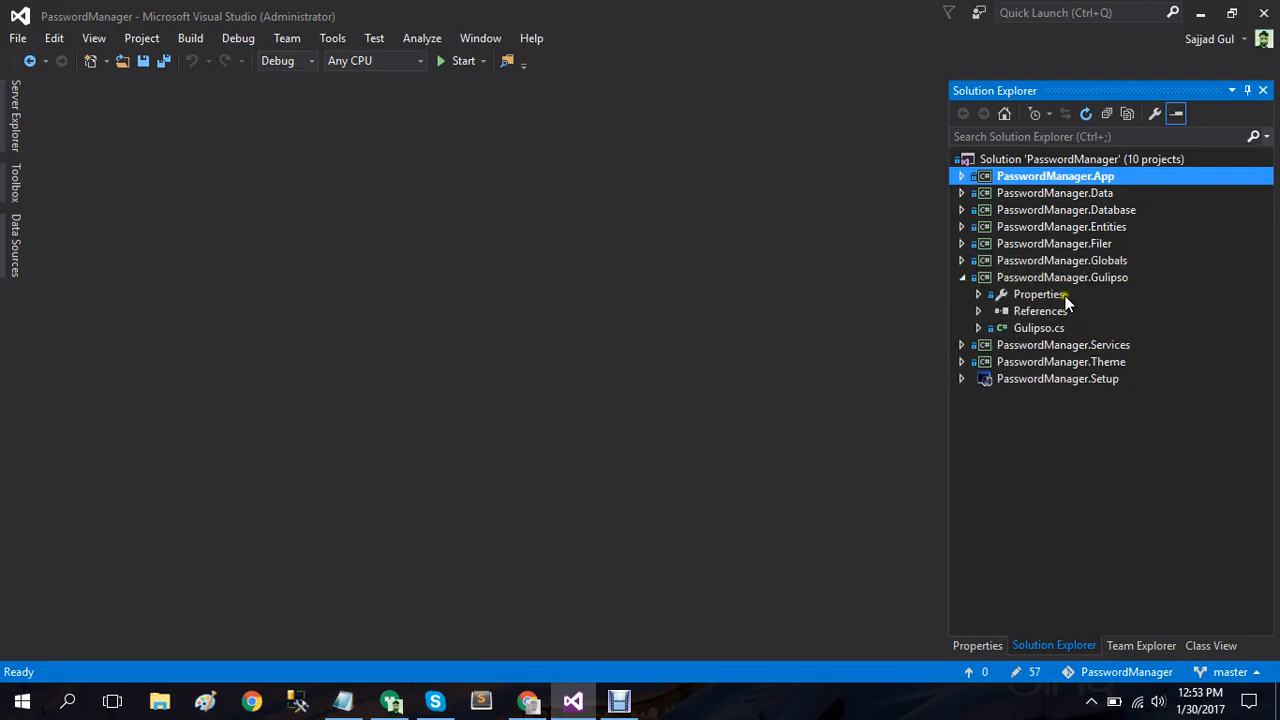
pyautogui.moveTo(1038, 312)
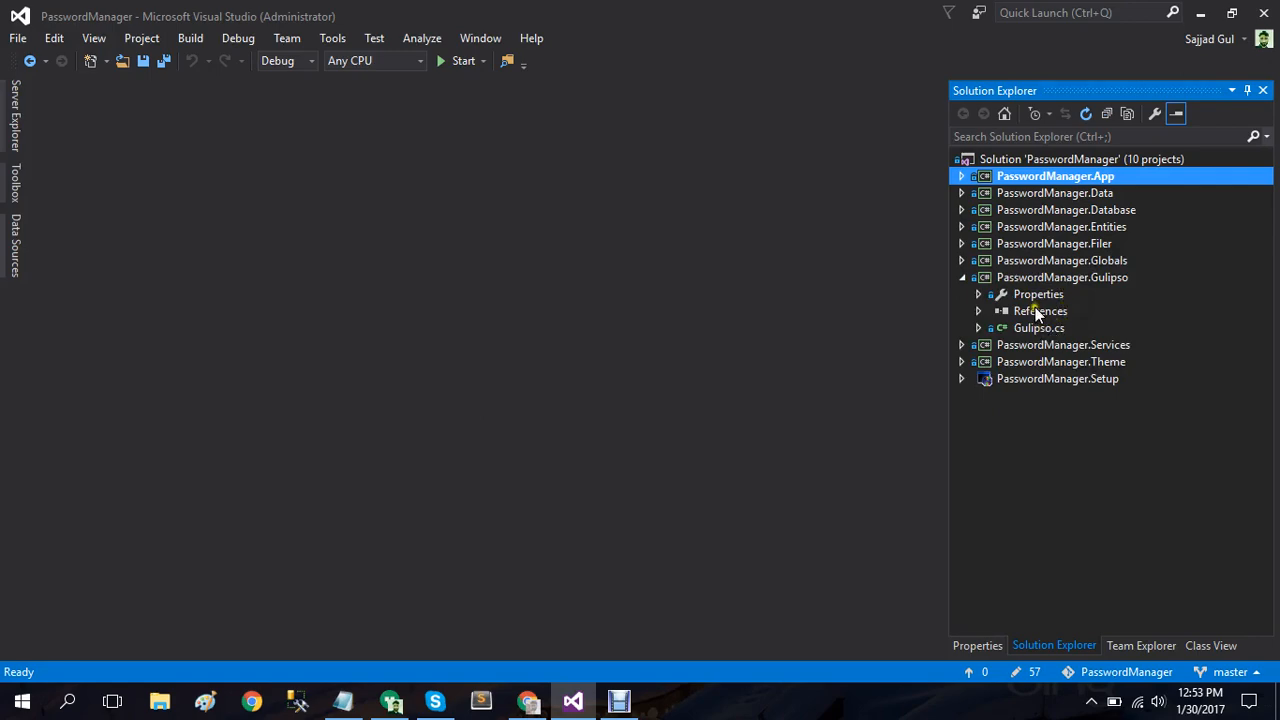
# - View Gulipso.cs with its AES Encrypt method, close it, and expand PasswordManager.Theme
pyautogui.click(1038, 328)
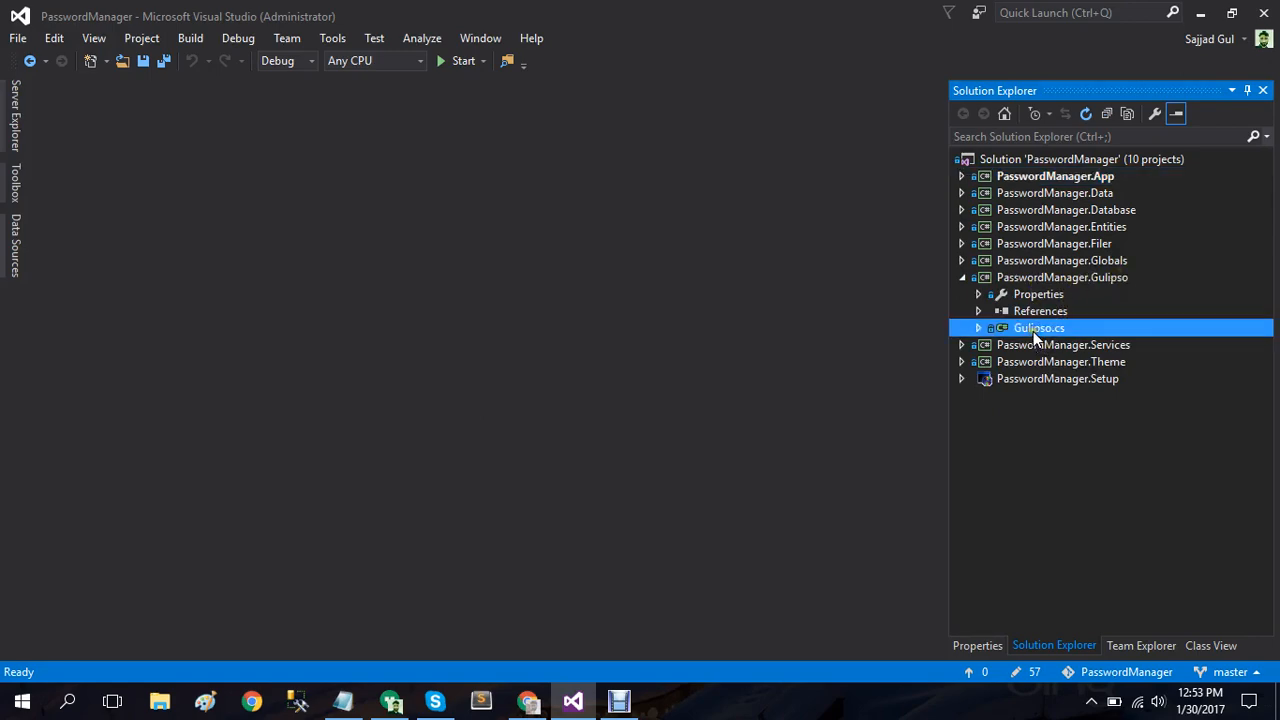
pyautogui.doubleClick(1040, 328)
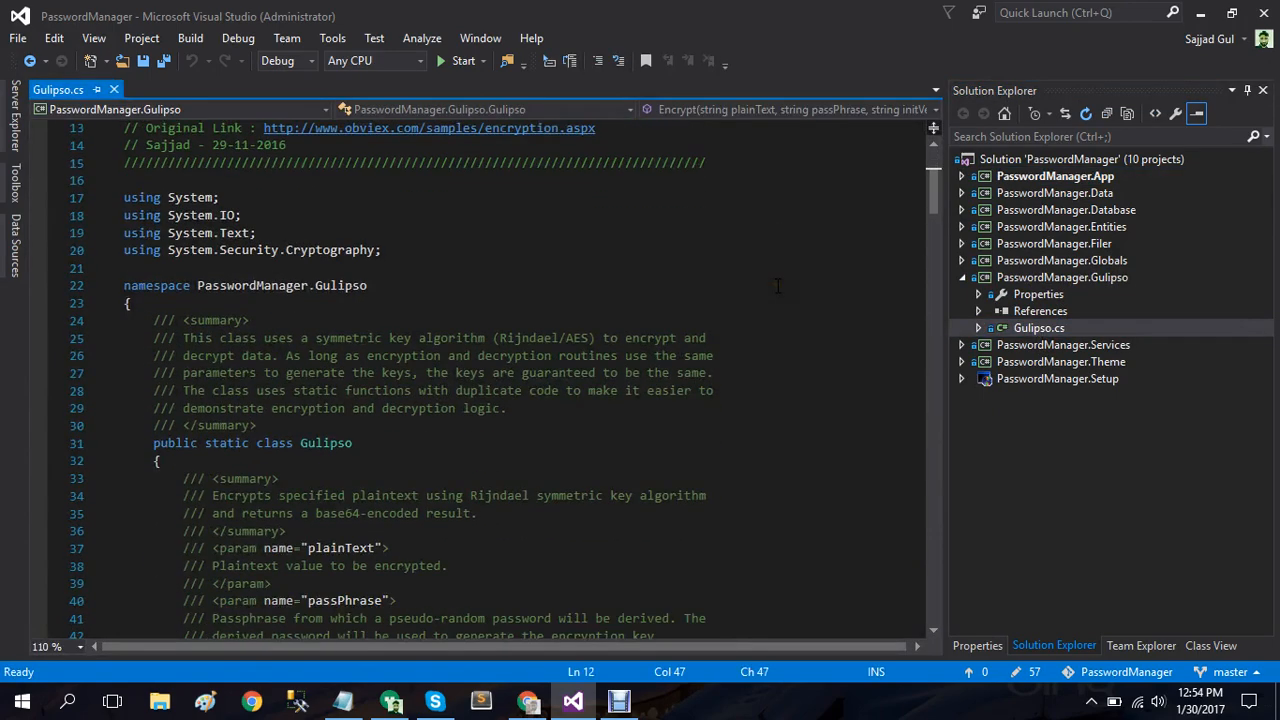
pyautogui.scroll(-3)
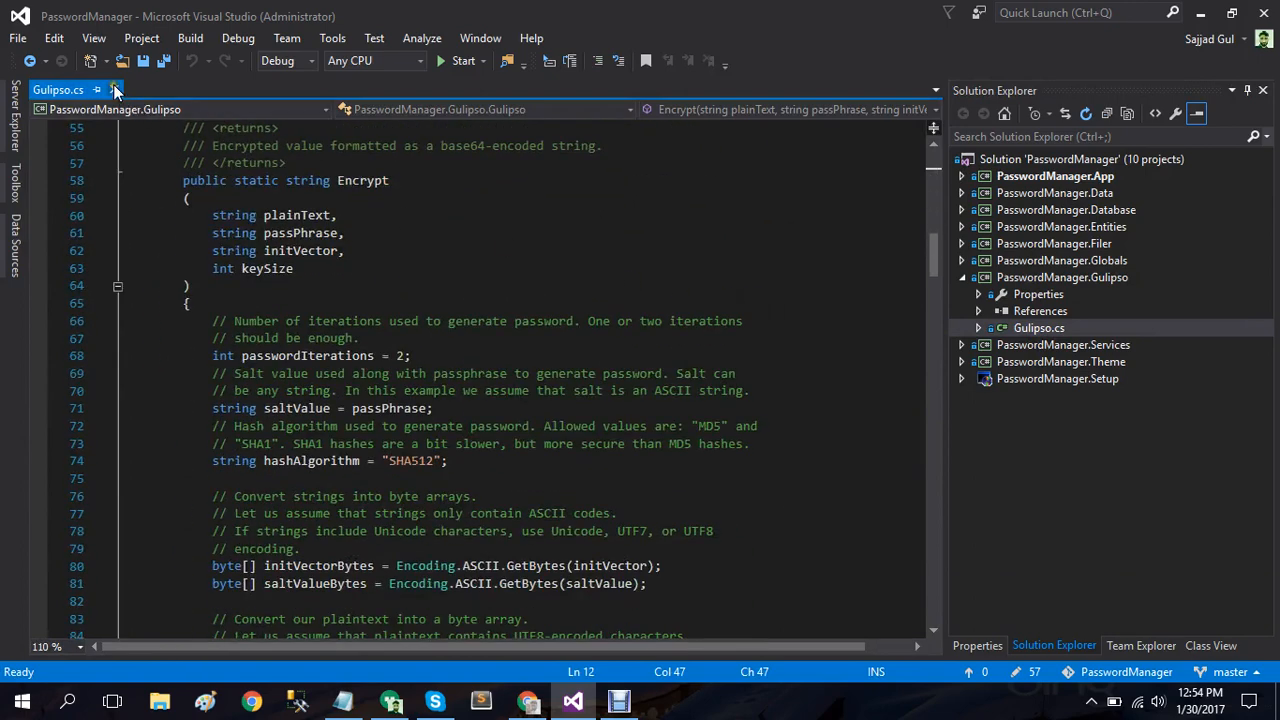
pyautogui.click(100, 88)
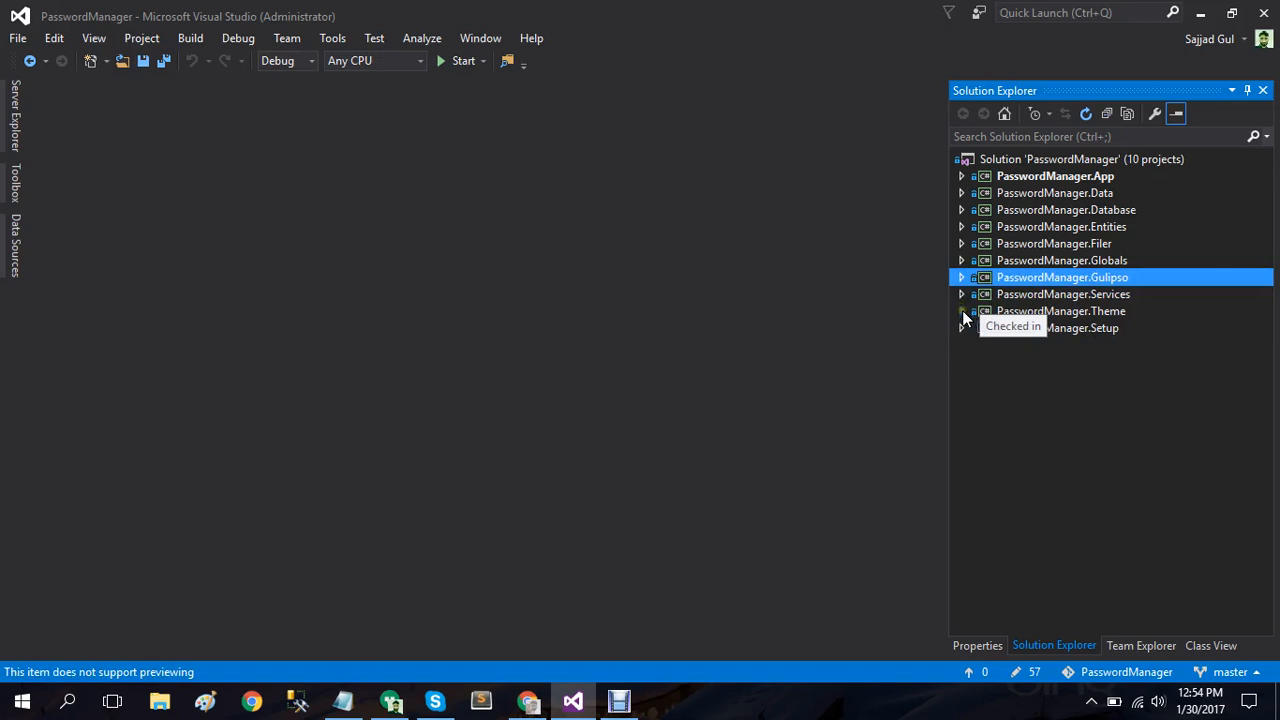
pyautogui.click(960, 312)
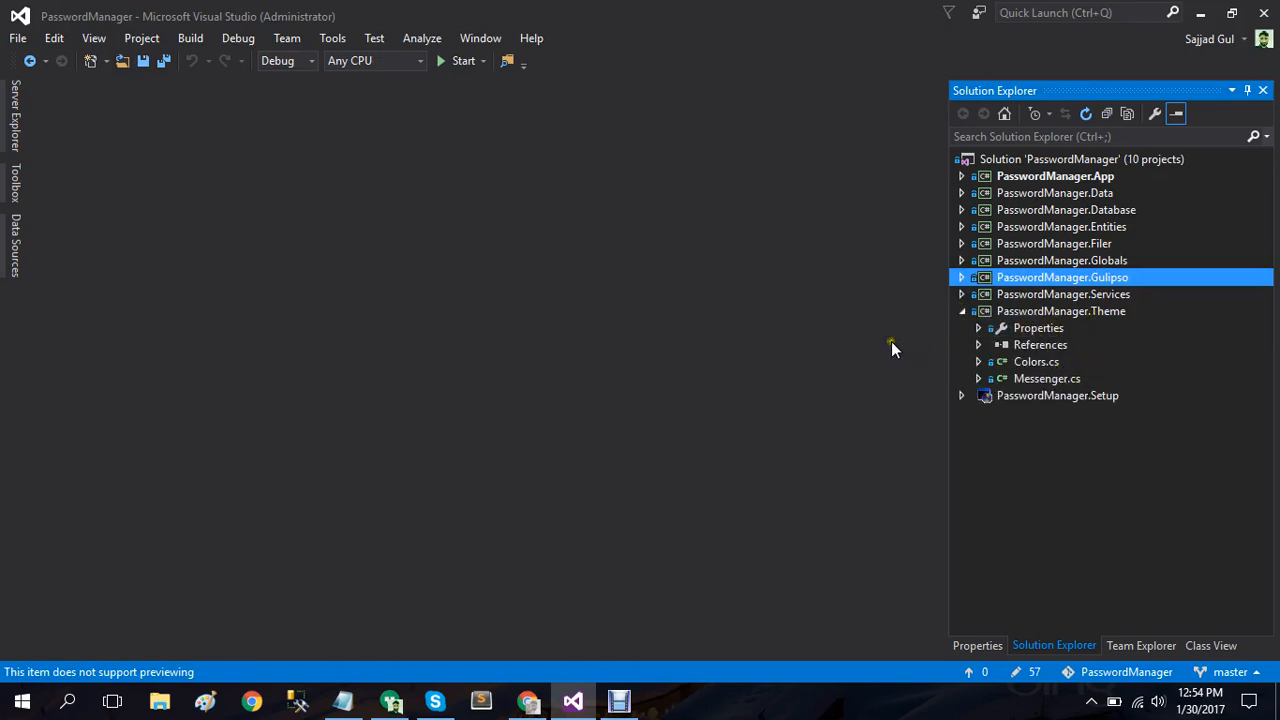
pyautogui.moveTo(894, 348)
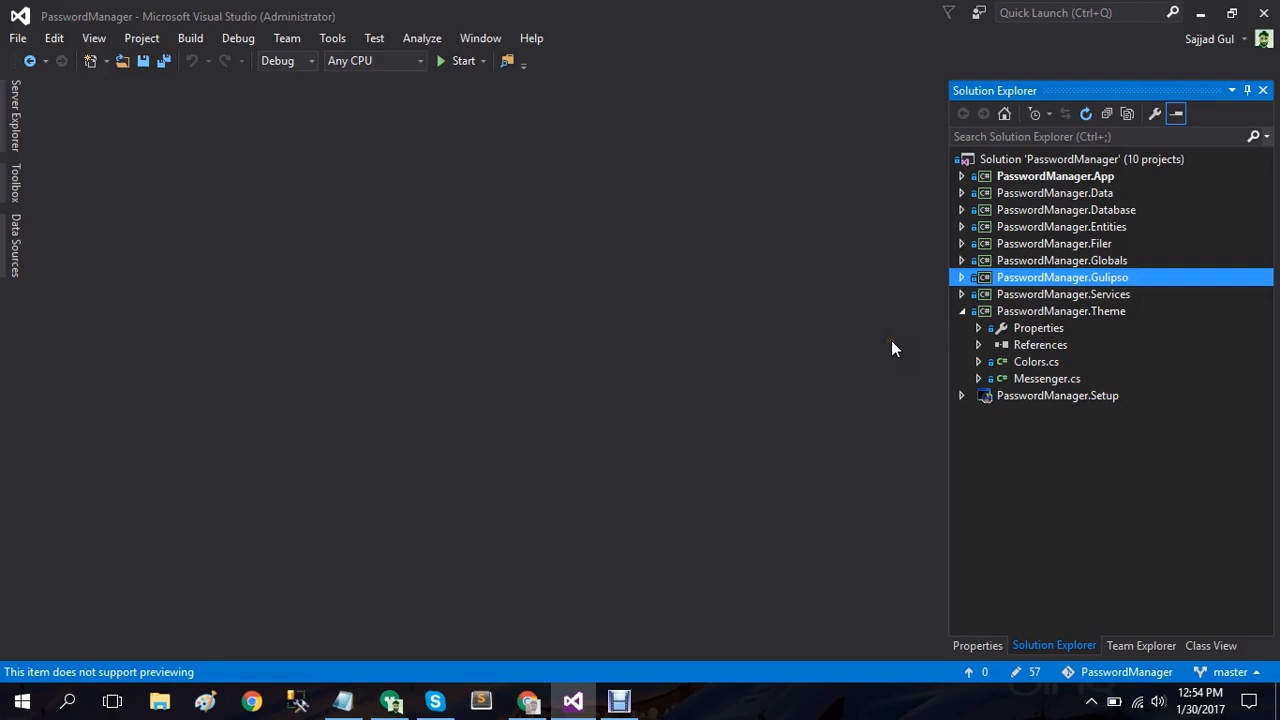
pyautogui.moveTo(1074, 382)
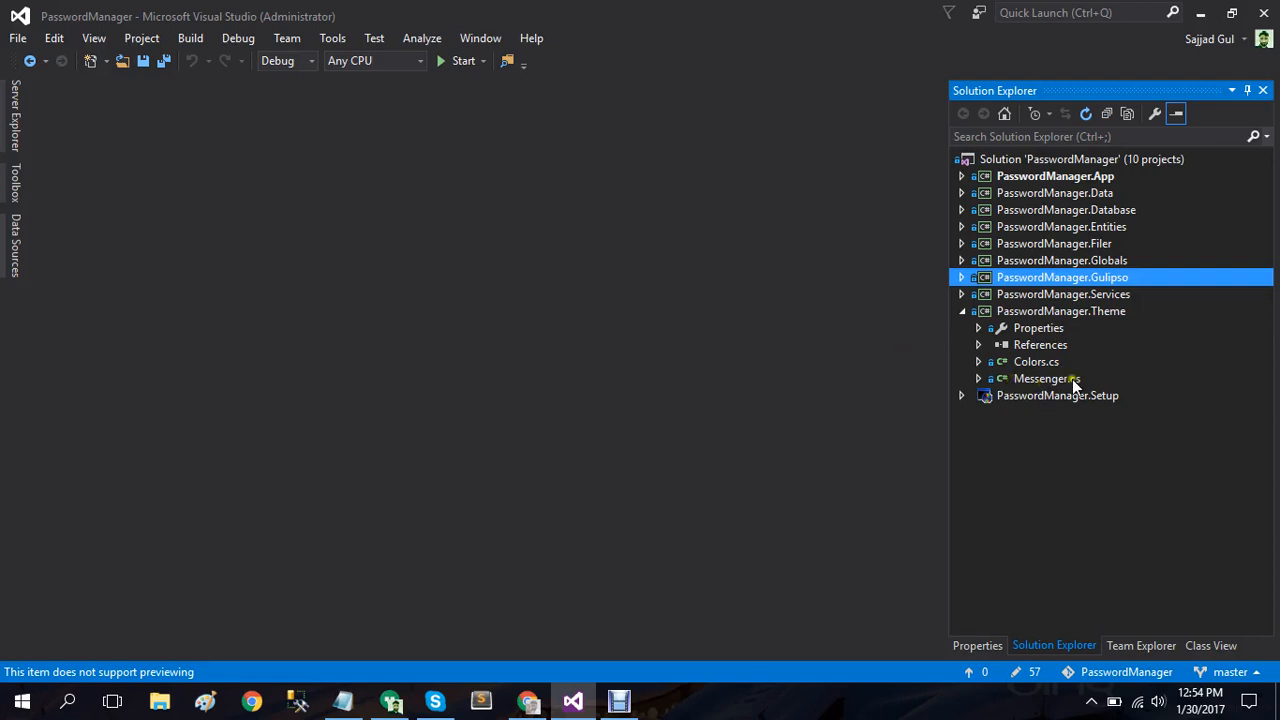
pyautogui.moveTo(1004, 368)
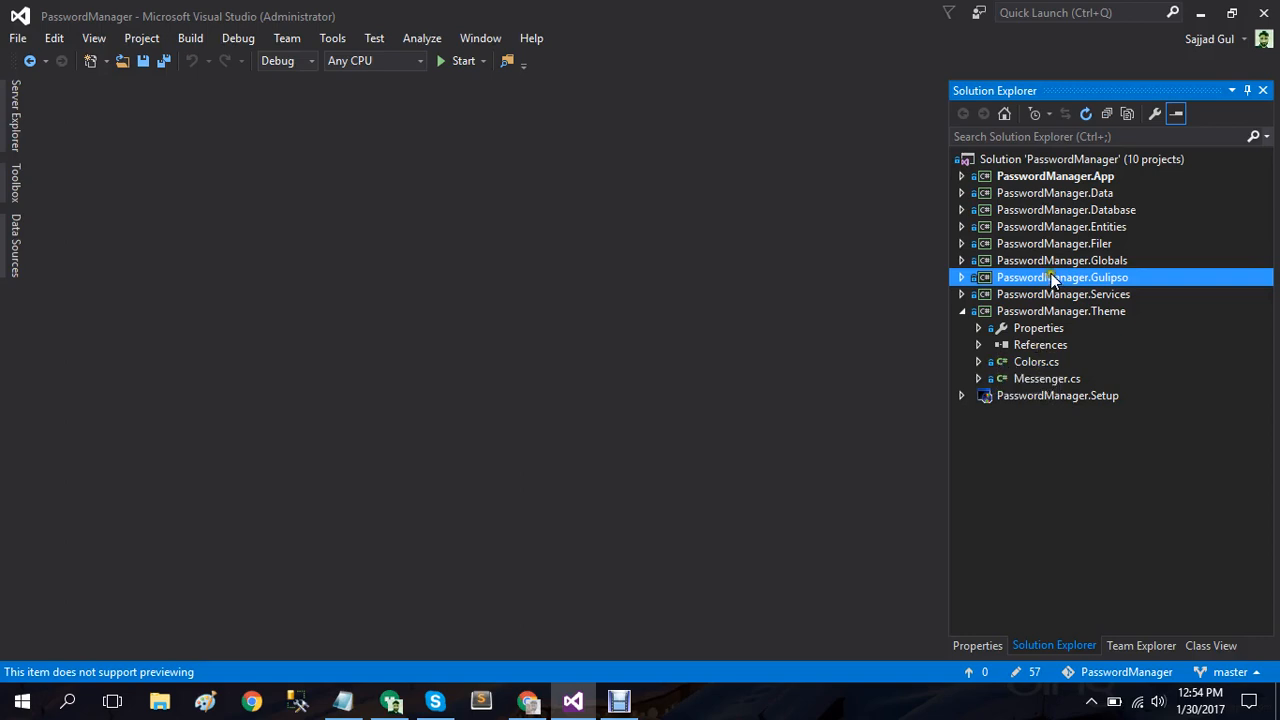
# - Browse the PasswordManager repository's file list and README on GitHub
pyautogui.click(960, 312)
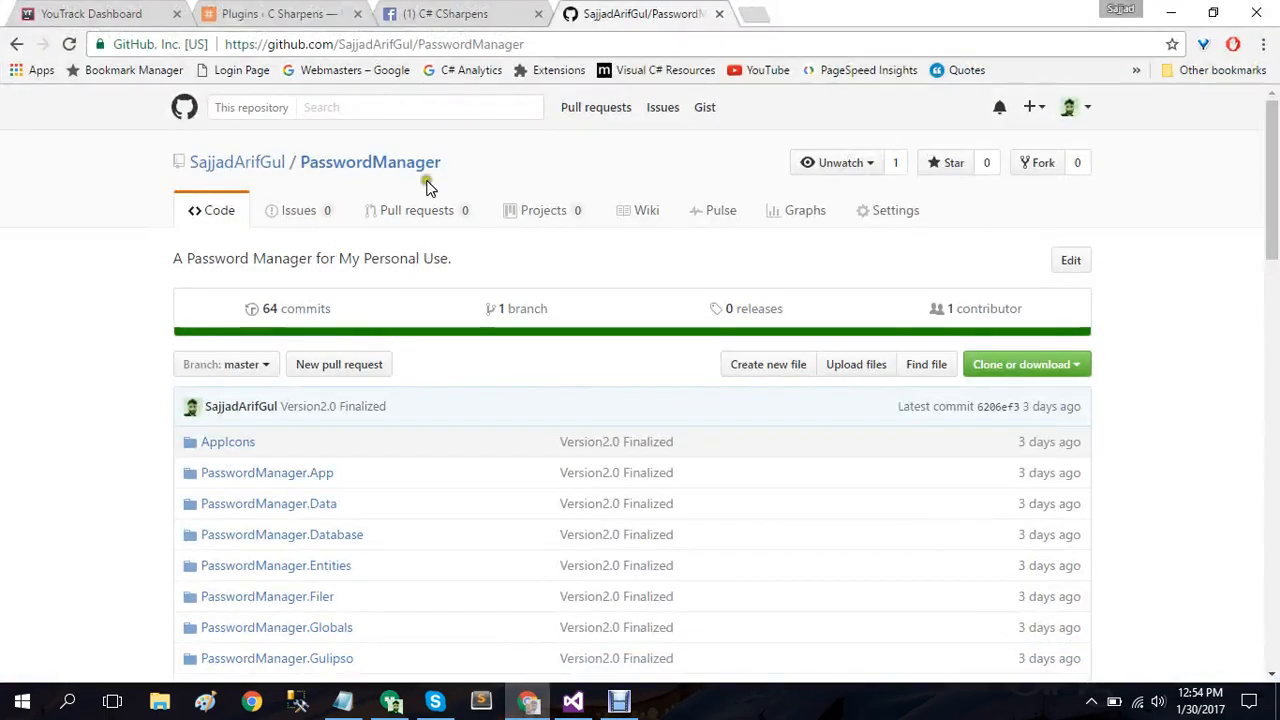
pyautogui.moveTo(68, 276)
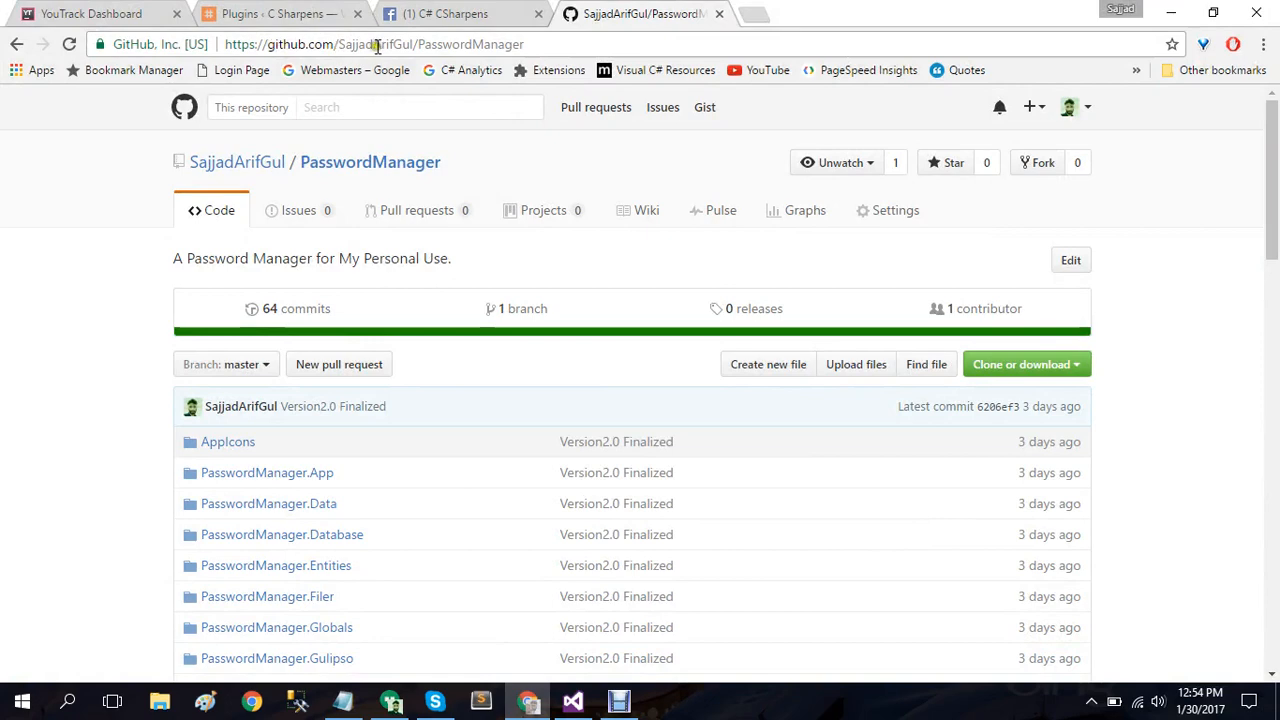
pyautogui.scroll(-3)
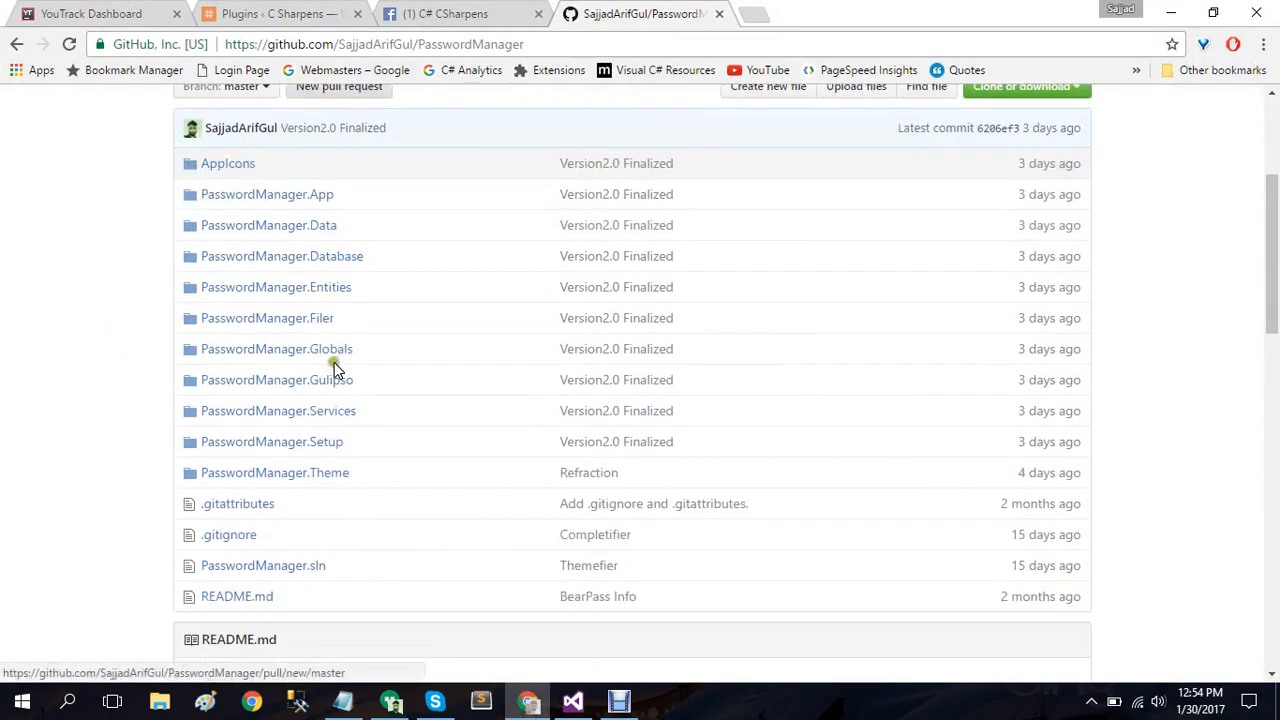
pyautogui.scroll(-3)
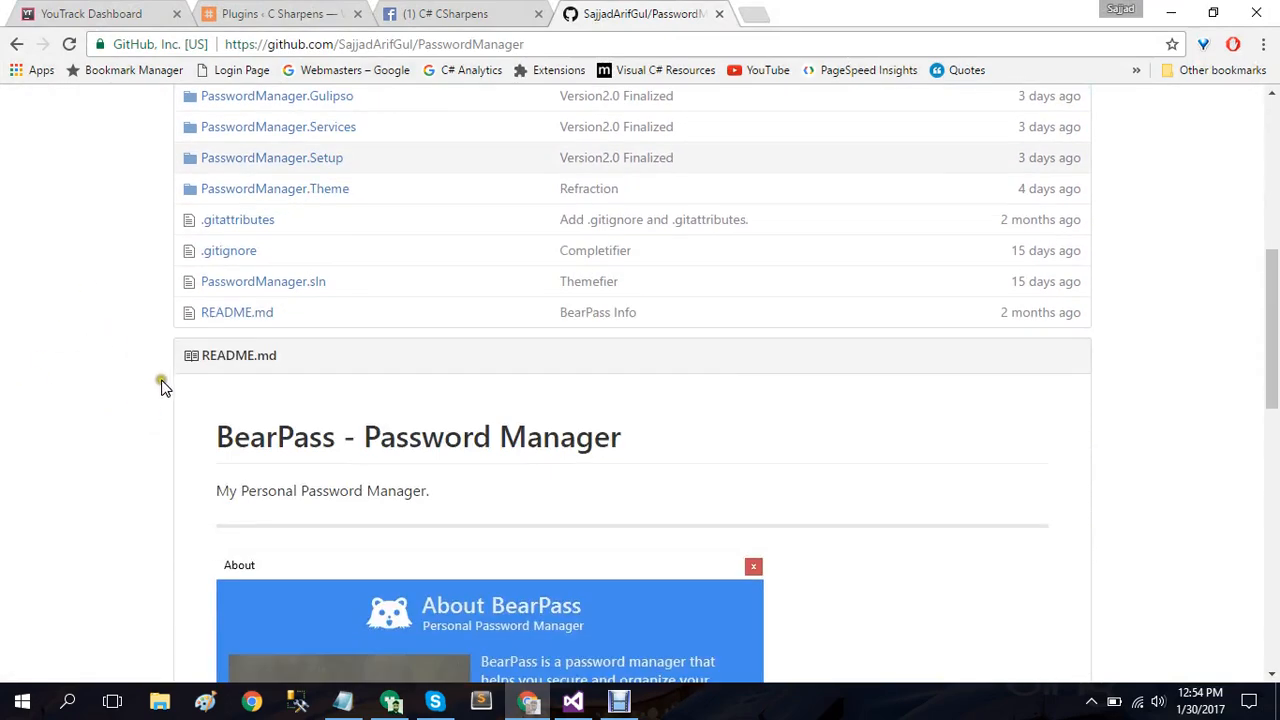
pyautogui.scroll(-3)
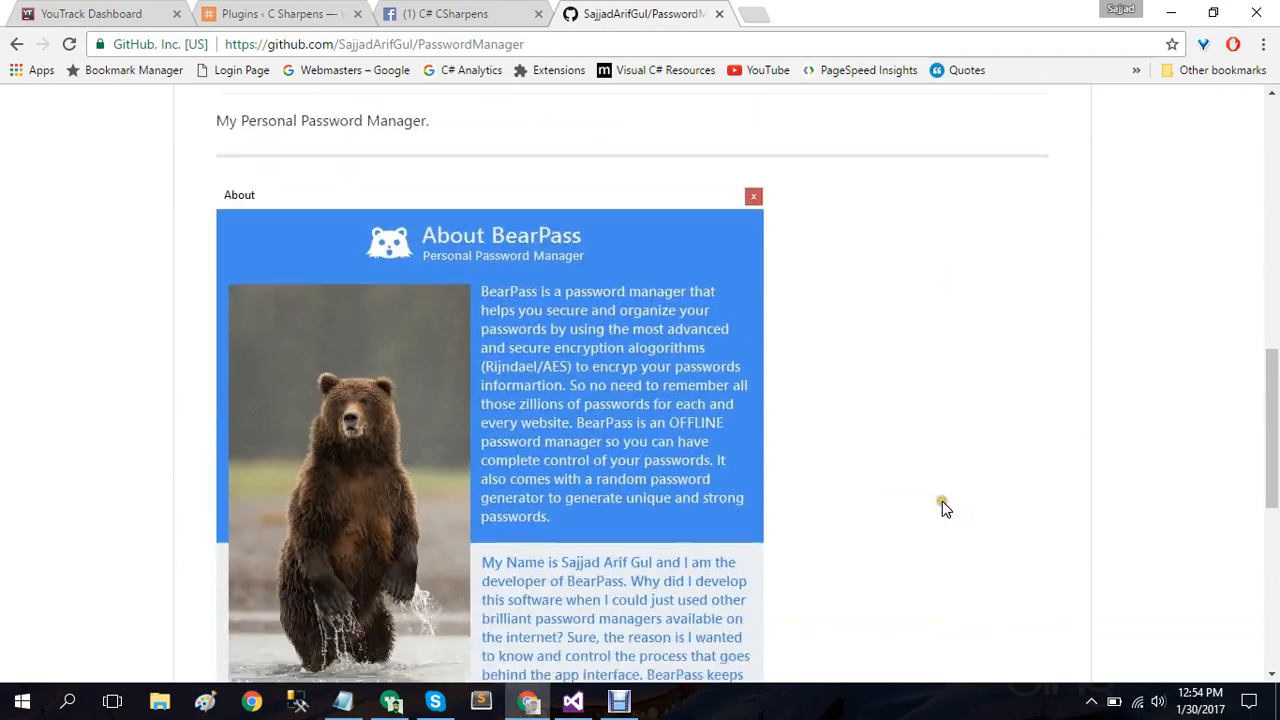
pyautogui.scroll(-3)
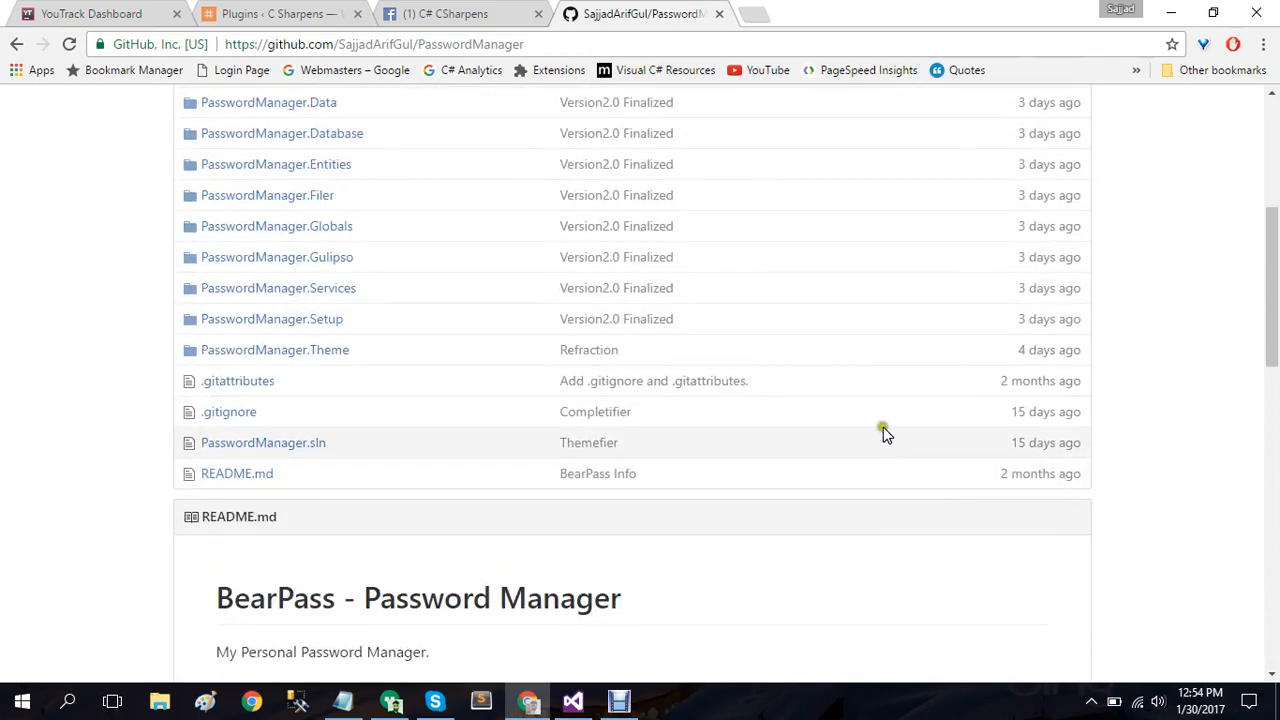
pyautogui.moveTo(278, 324)
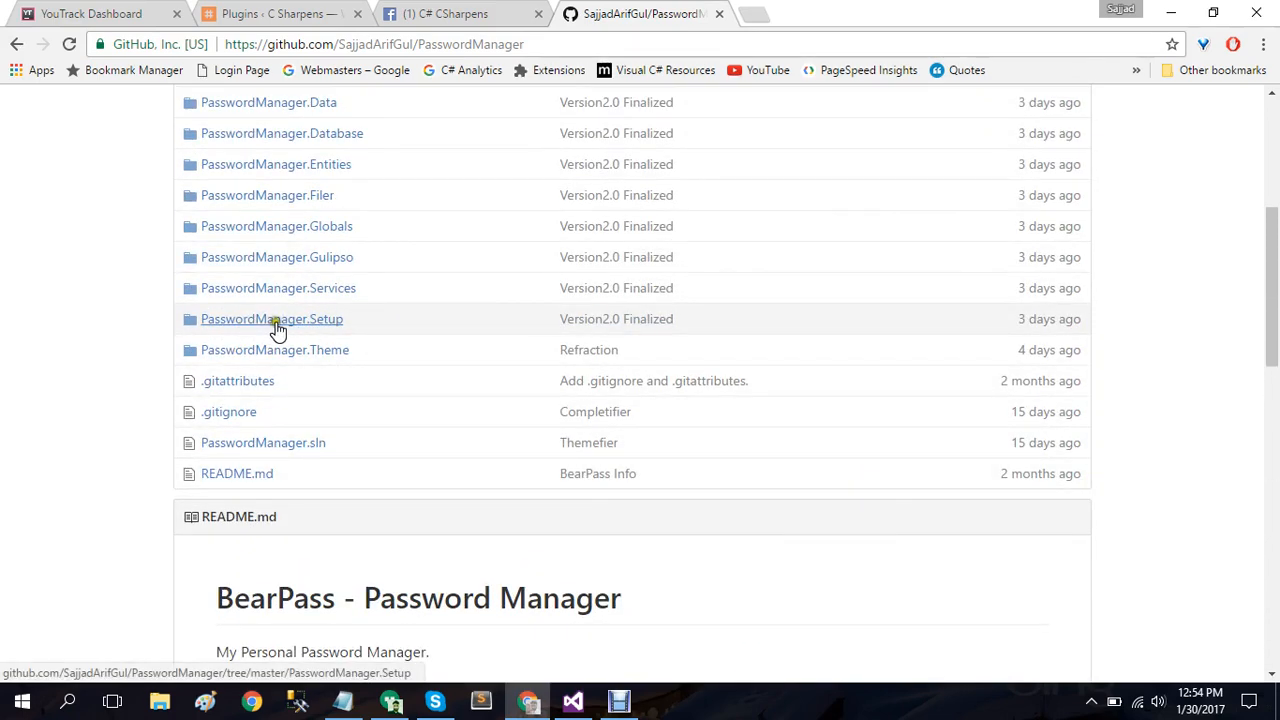
# - Navigate into PasswordManager.Setup/Release showing the msi and setup.exe installers
pyautogui.click(272, 318)
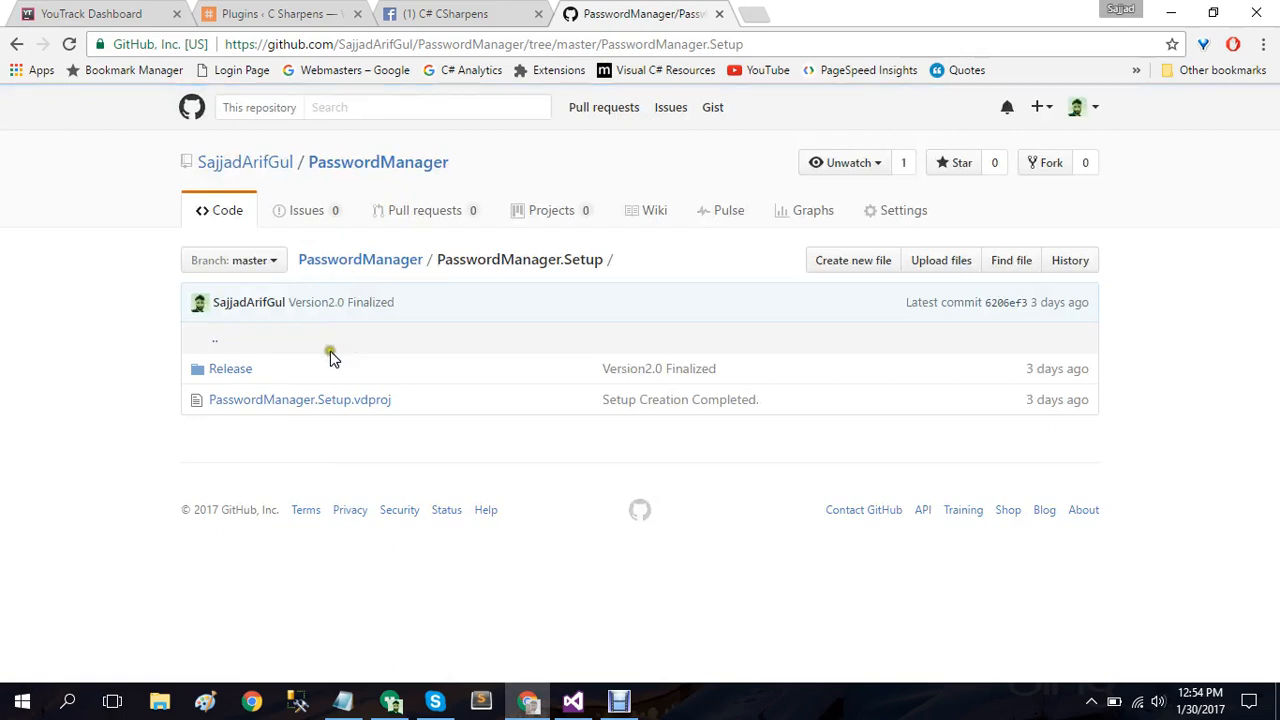
pyautogui.click(232, 368)
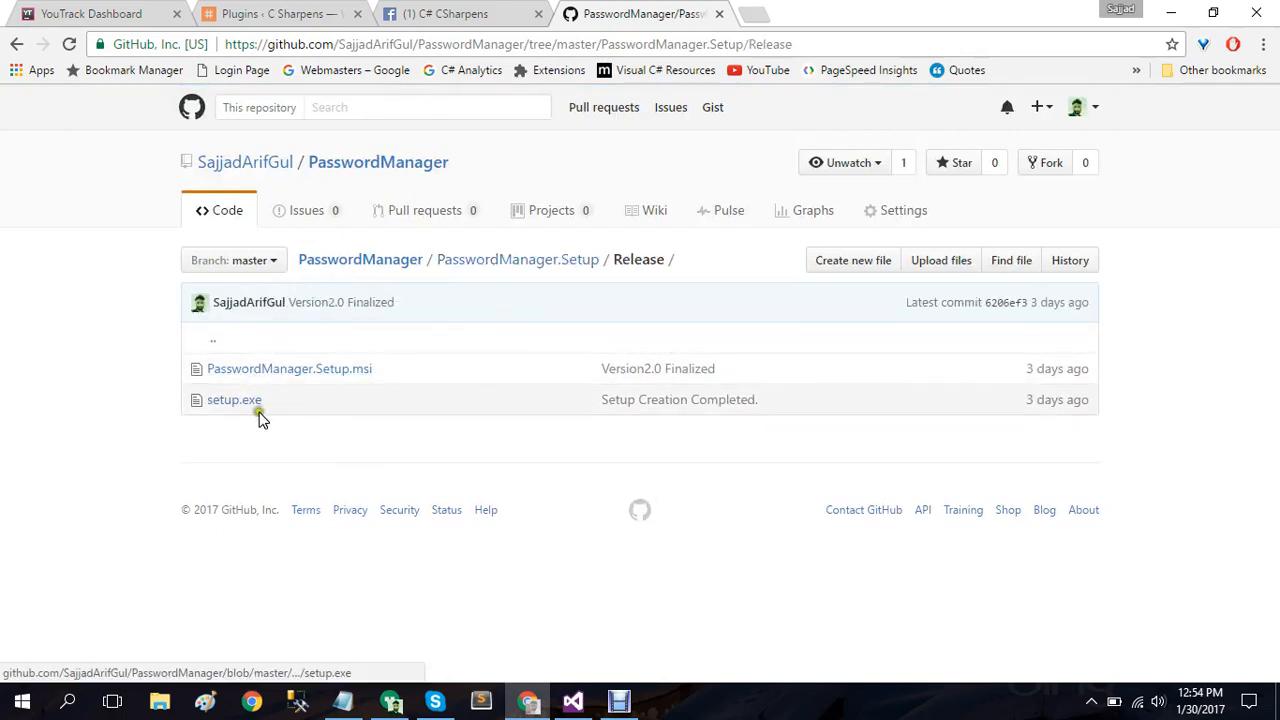
pyautogui.moveTo(624, 530)
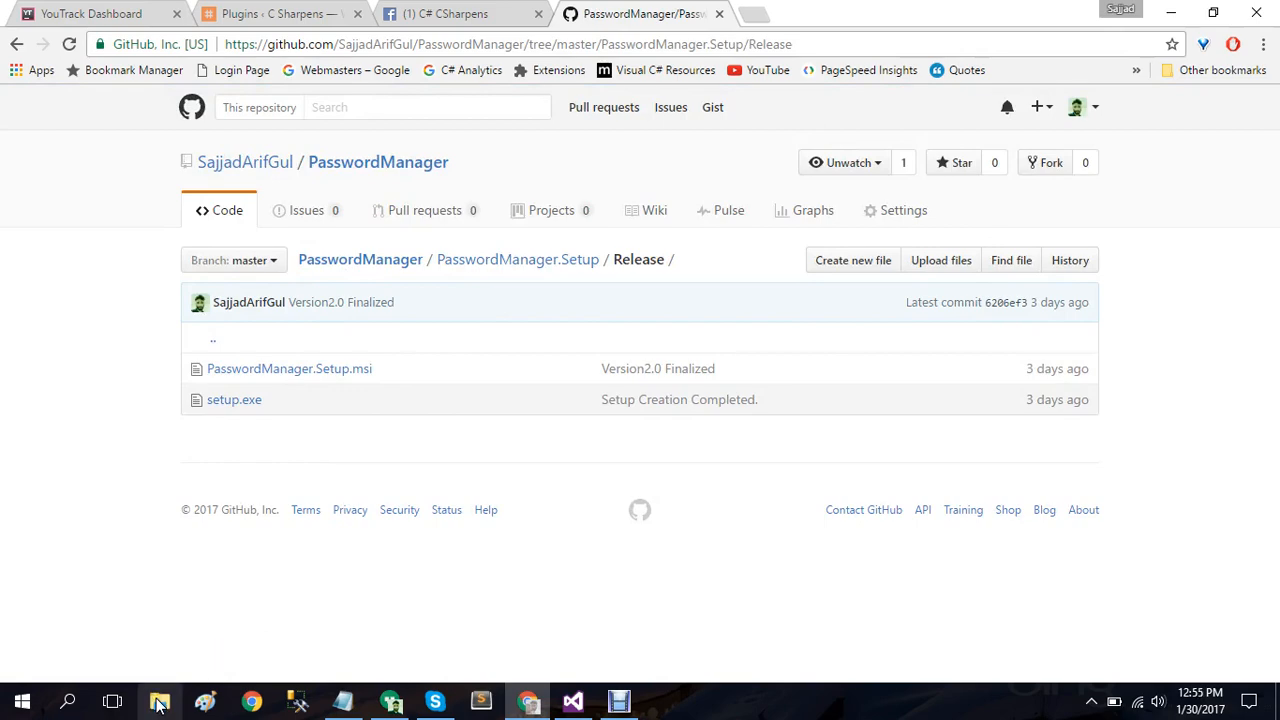
# - Show the LENOVO (D:) drive's top-level folders in File Explorer
pyautogui.click(158, 700)
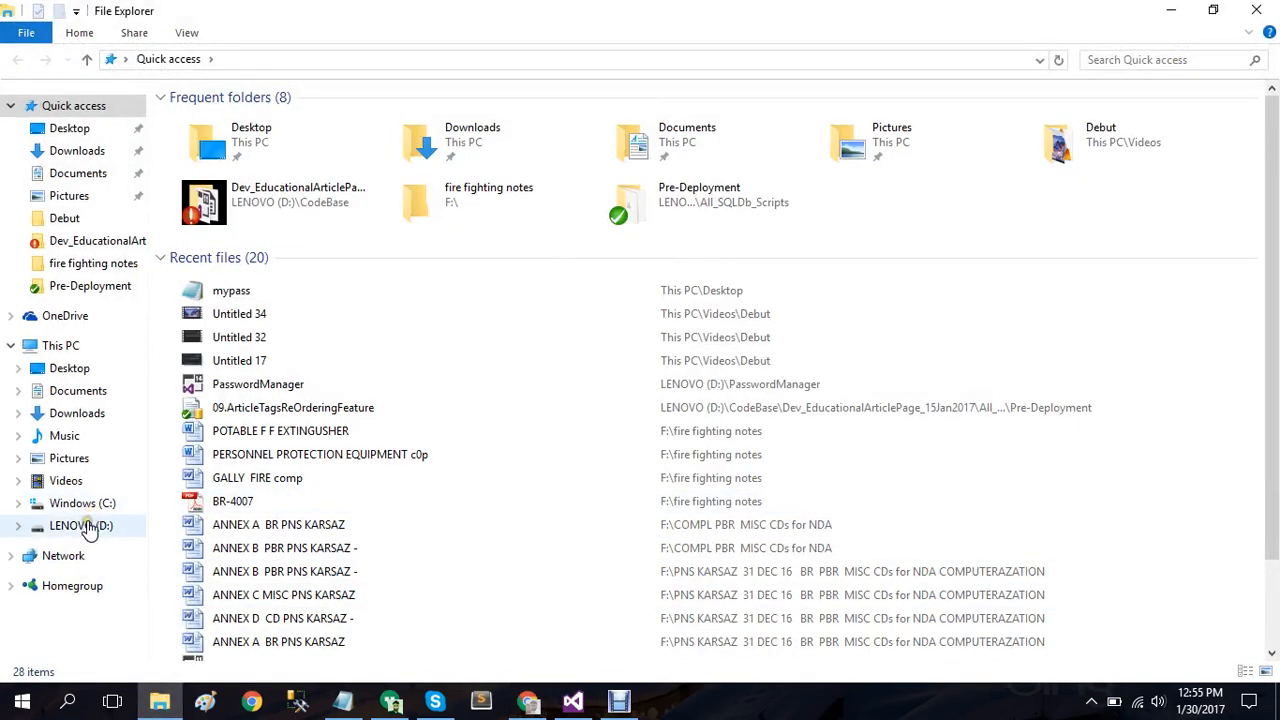
pyautogui.click(80, 526)
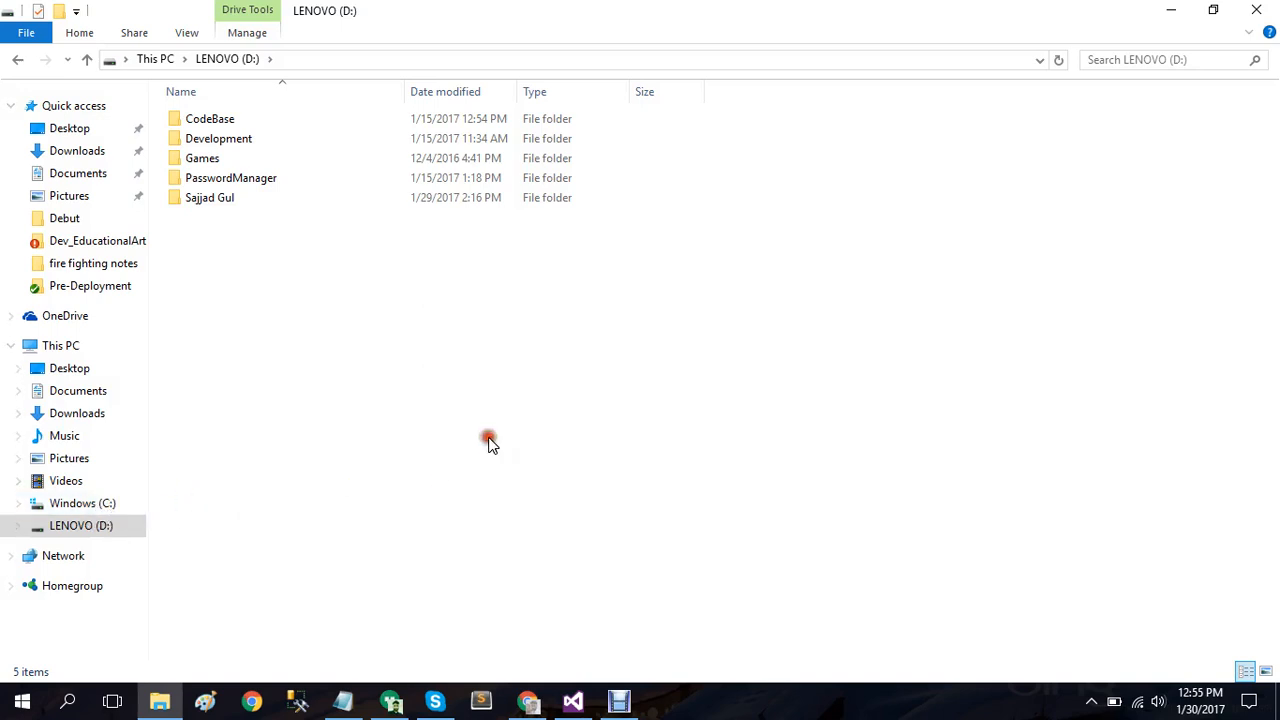
pyautogui.moveTo(196, 500)
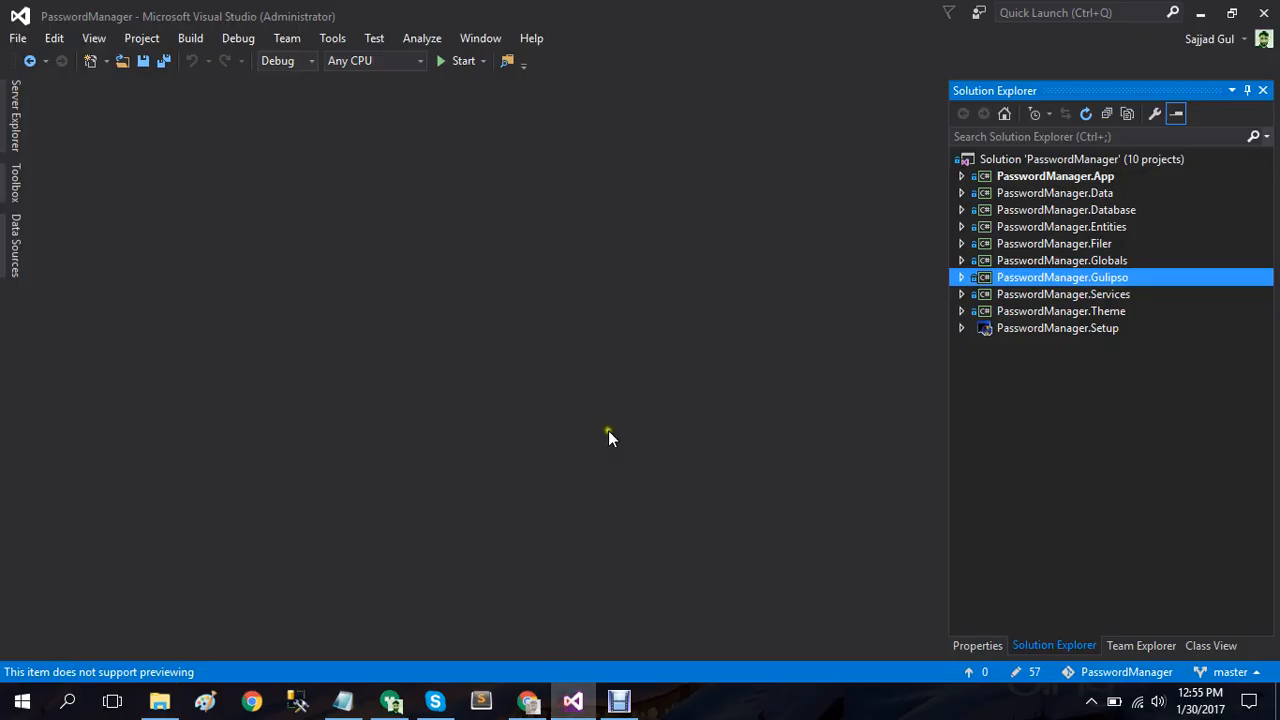
pyautogui.moveTo(804, 430)
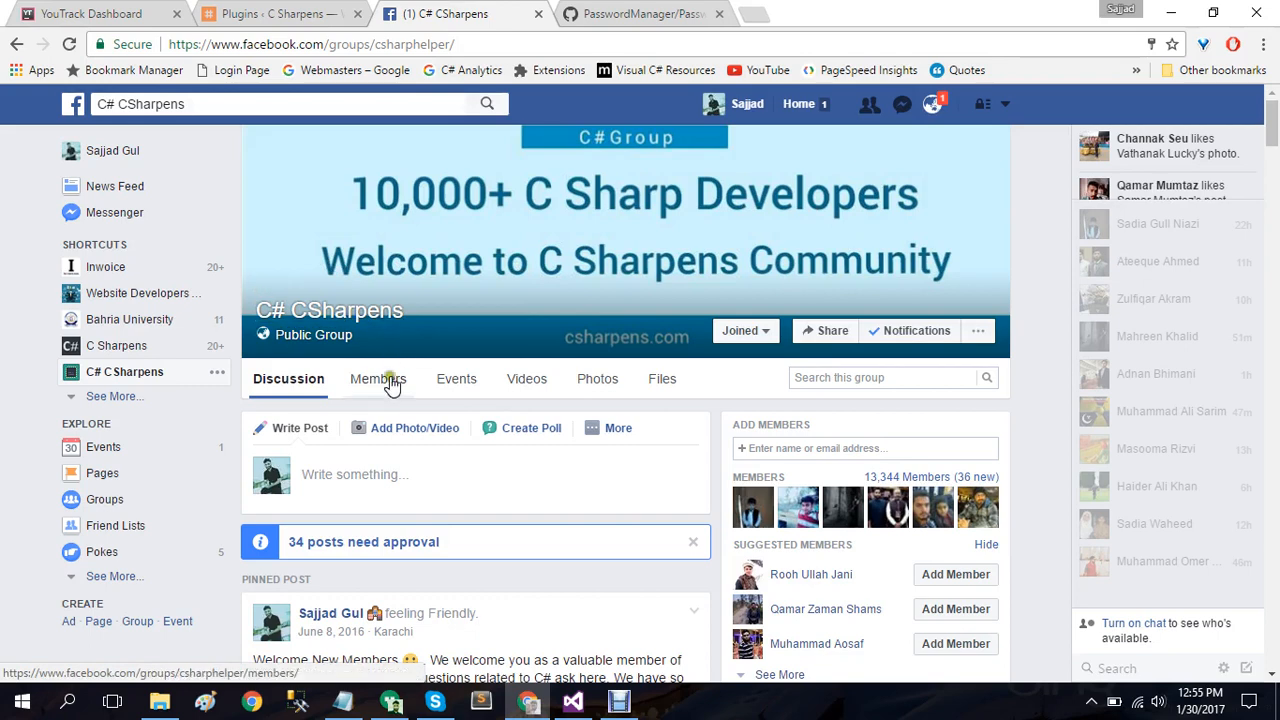
pyautogui.moveTo(290, 8)
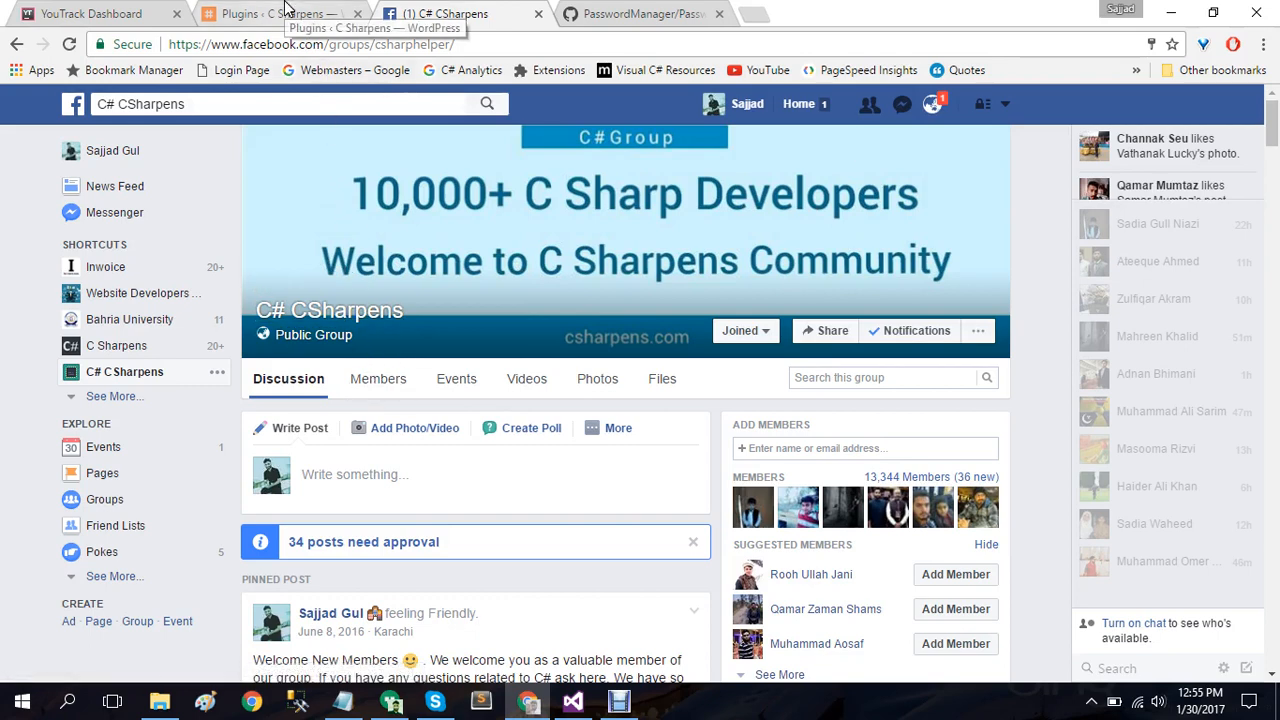
# - Open a fresh Chrome tab showing the Google start page
pyautogui.click(760, 14)
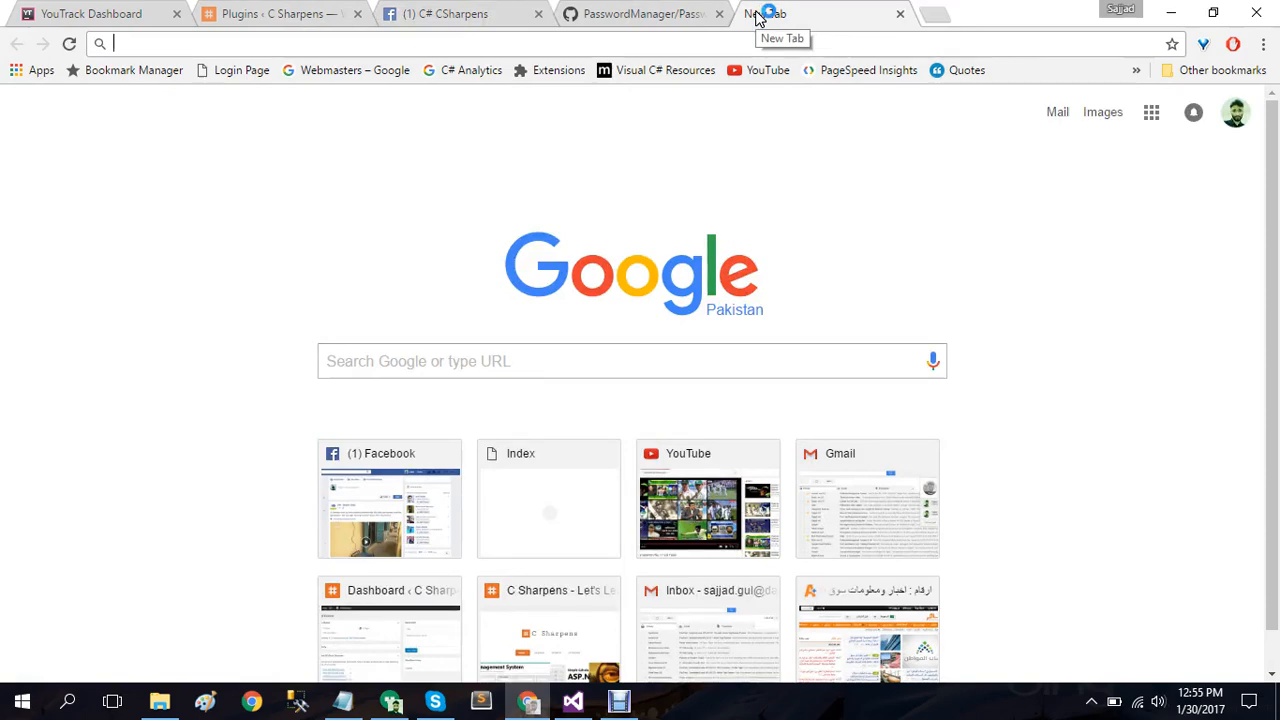